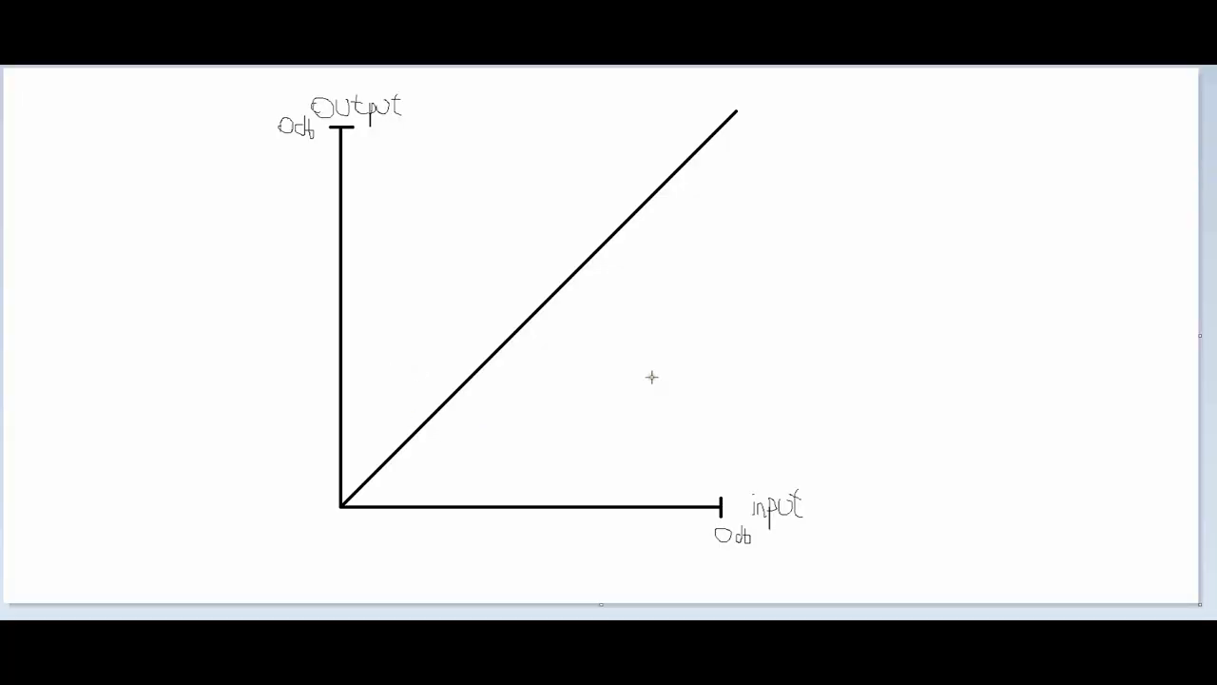
mouse_move(485, 483)
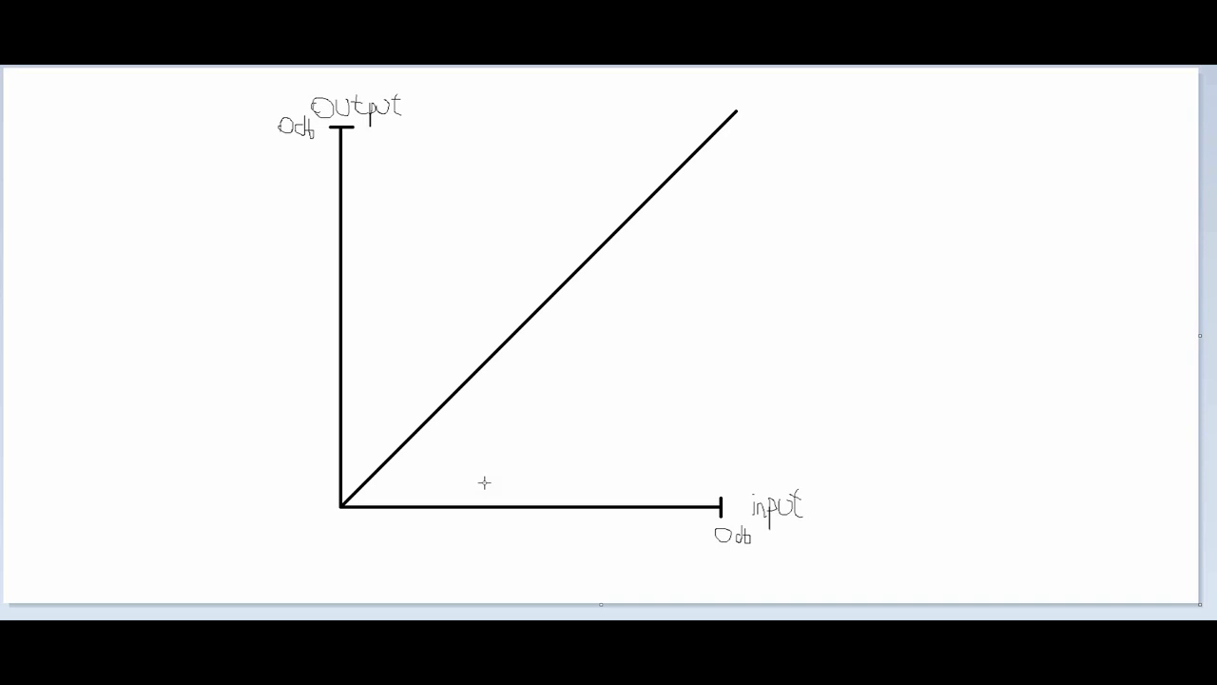
mouse_move(339, 514)
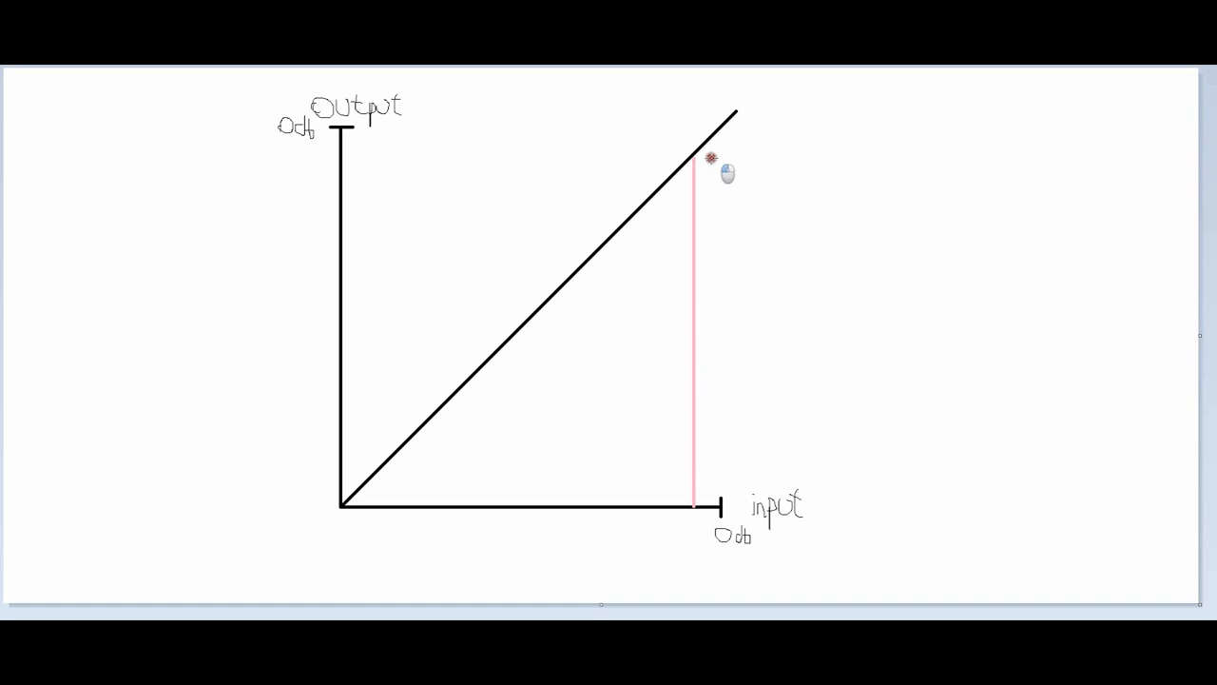
mouse_move(746, 173)
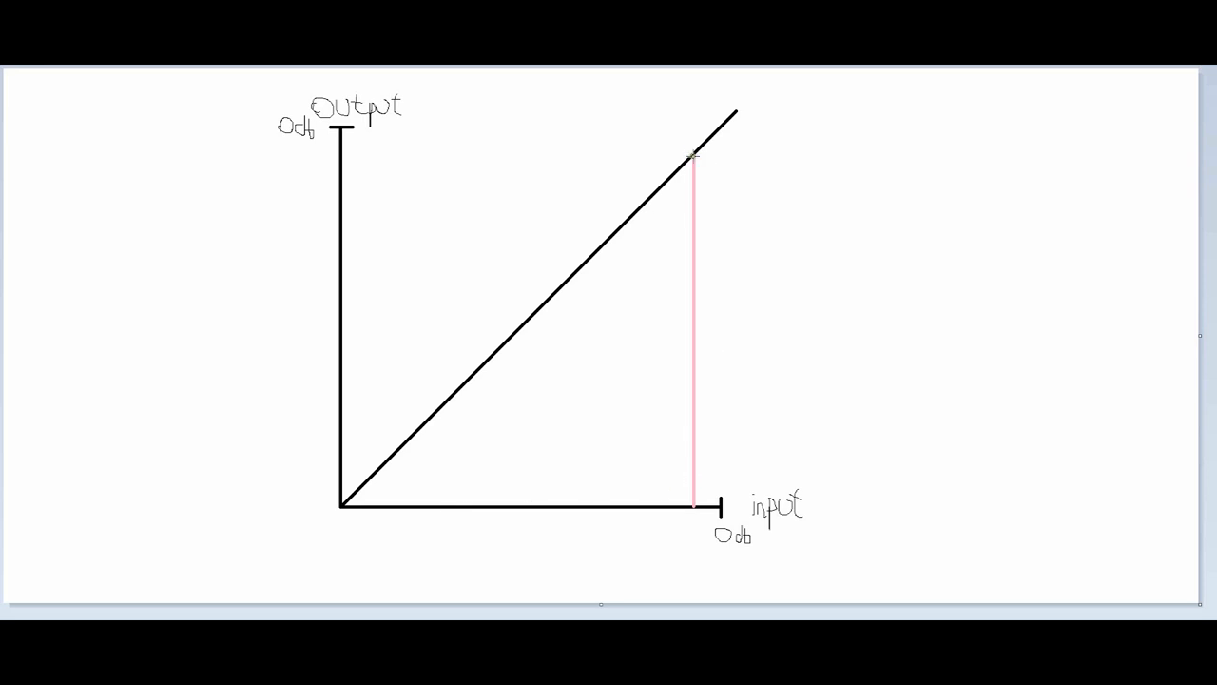
Step: Draw the horizontal pink line from the diagonal across to the output axis at 0 dB
drag(694, 156, 361, 156)
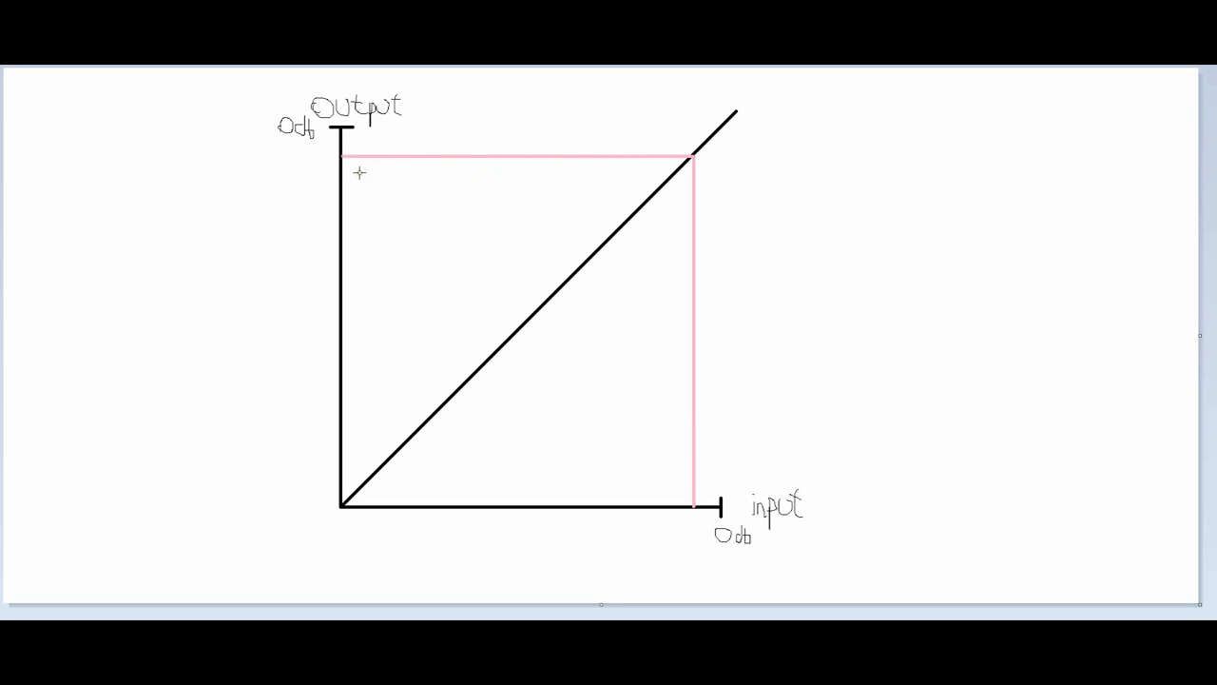
mouse_move(686, 502)
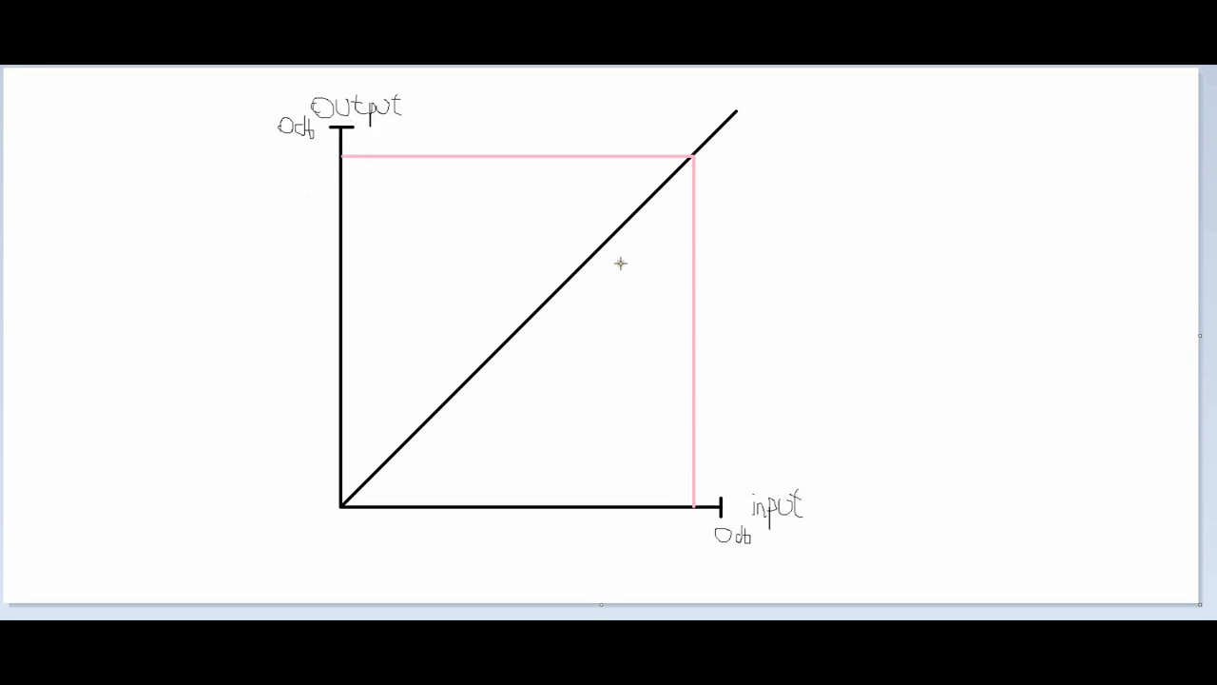
mouse_move(422, 445)
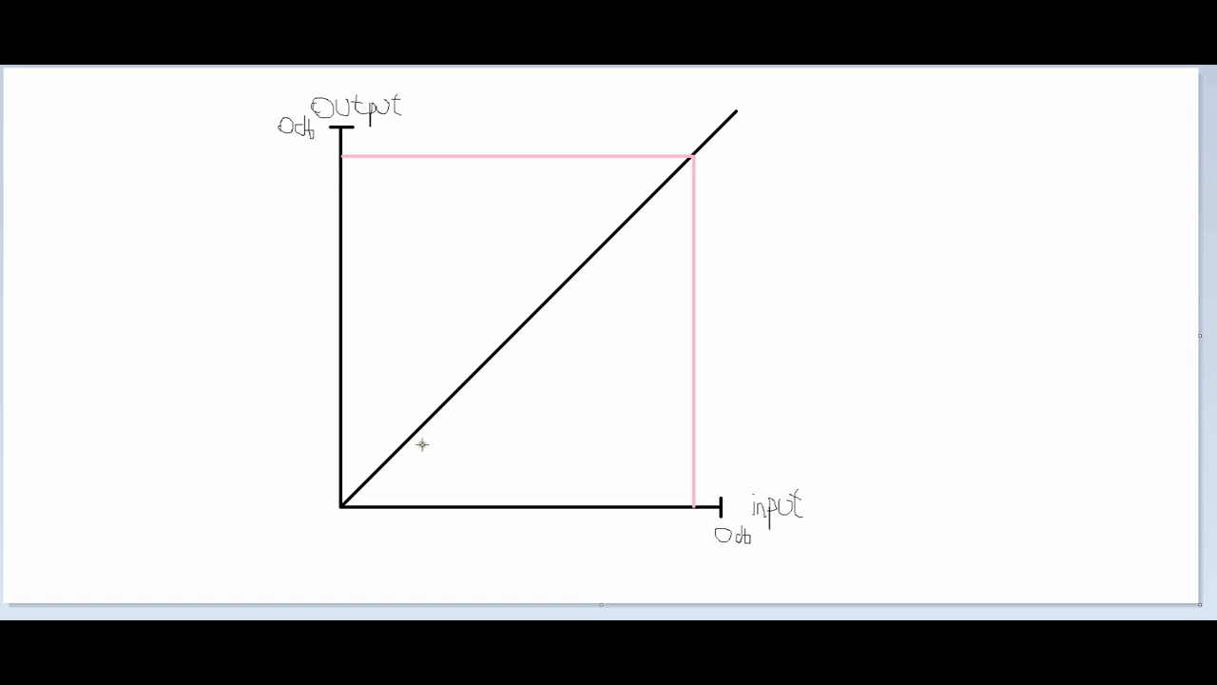
mouse_move(480, 381)
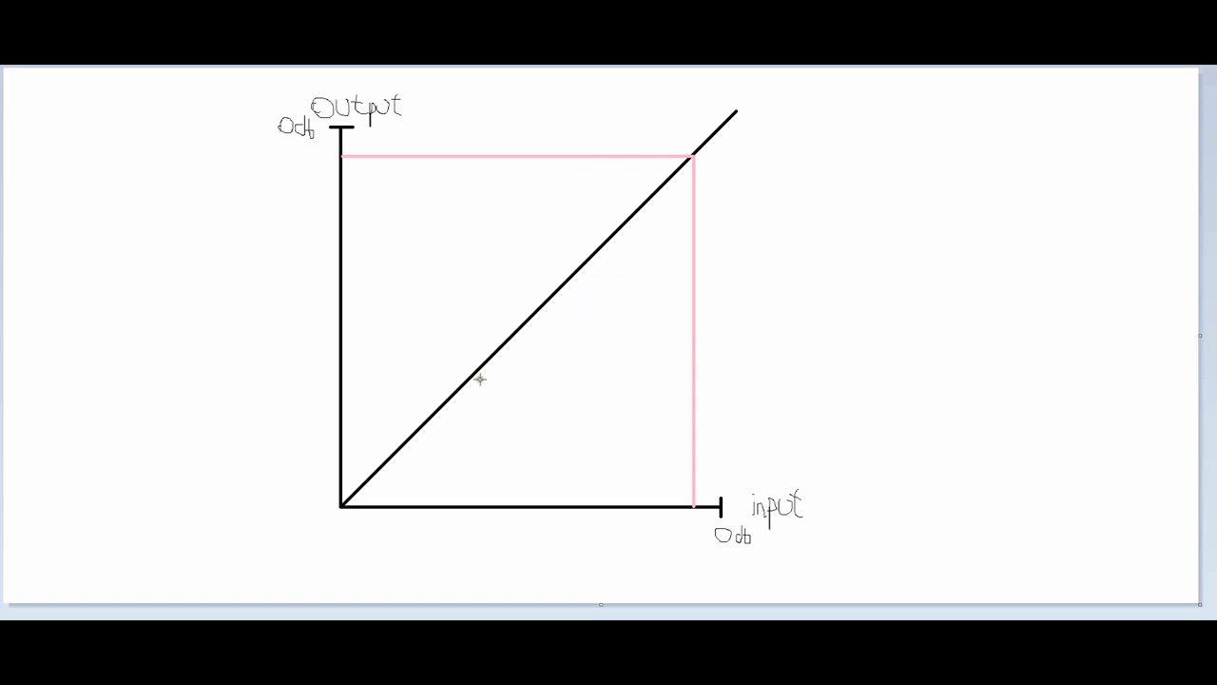
mouse_move(372, 514)
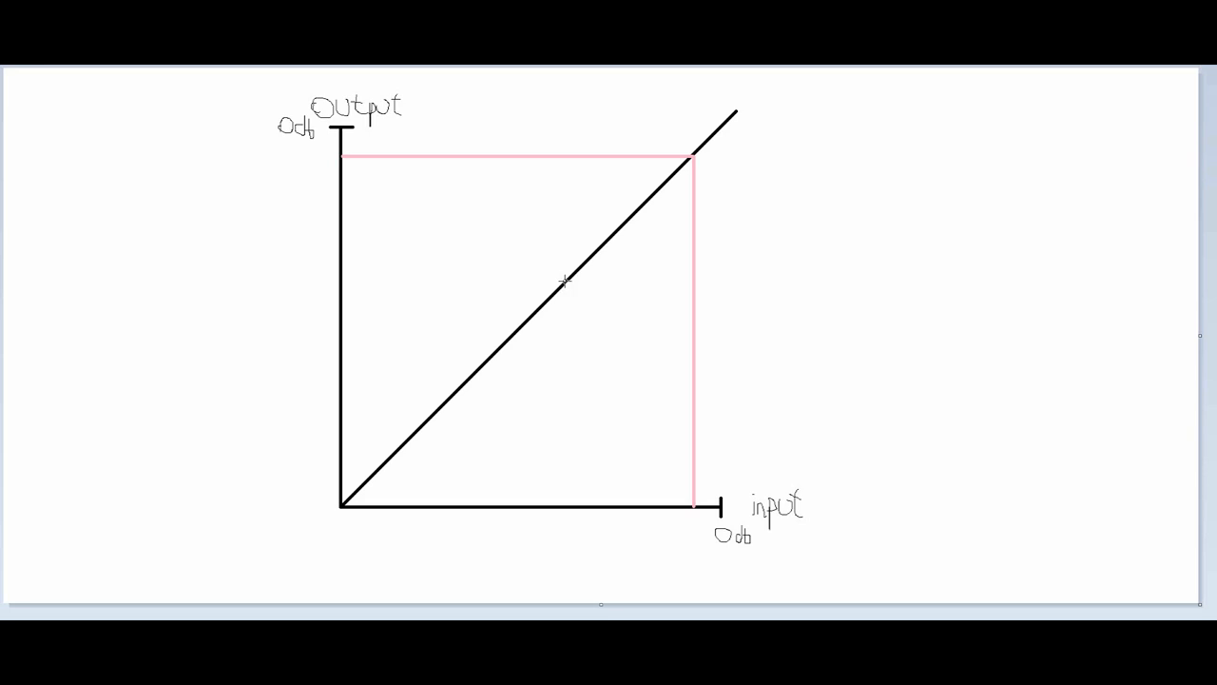
Step: Add a 'threshold' text label at the top-left of the diagram
text(threshold)
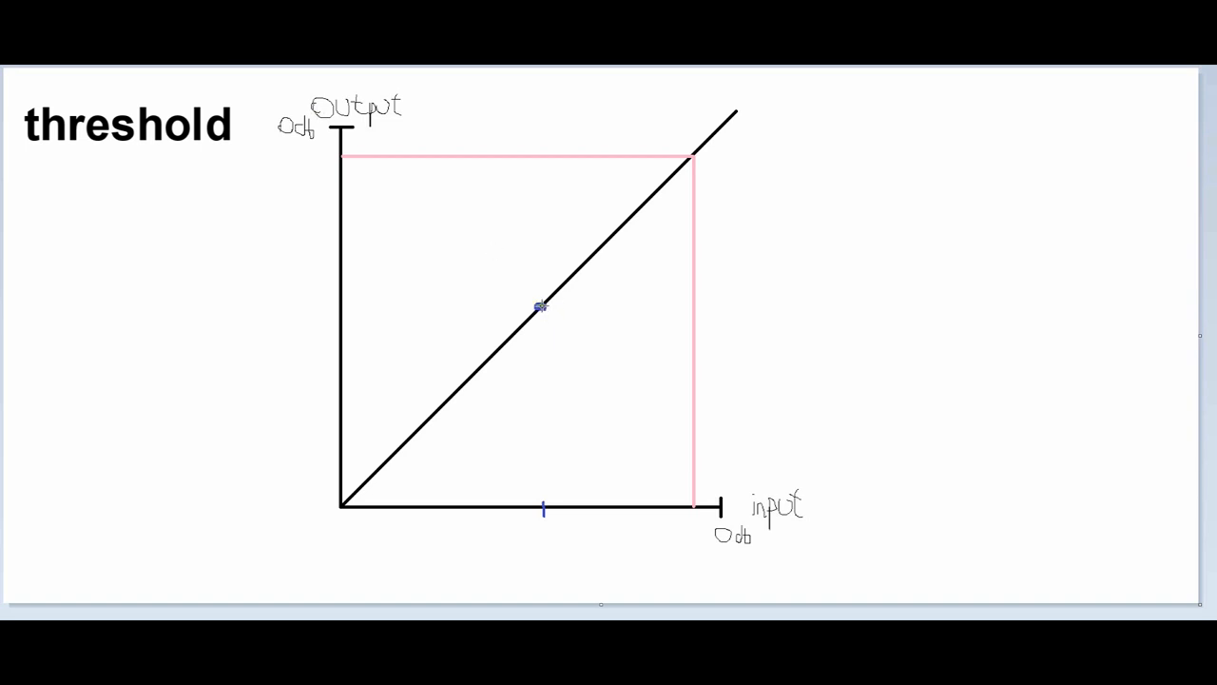
Step: Draw a blue line from the threshold point and settle it at a gentle slope above threshold
drag(540, 304, 753, 266)
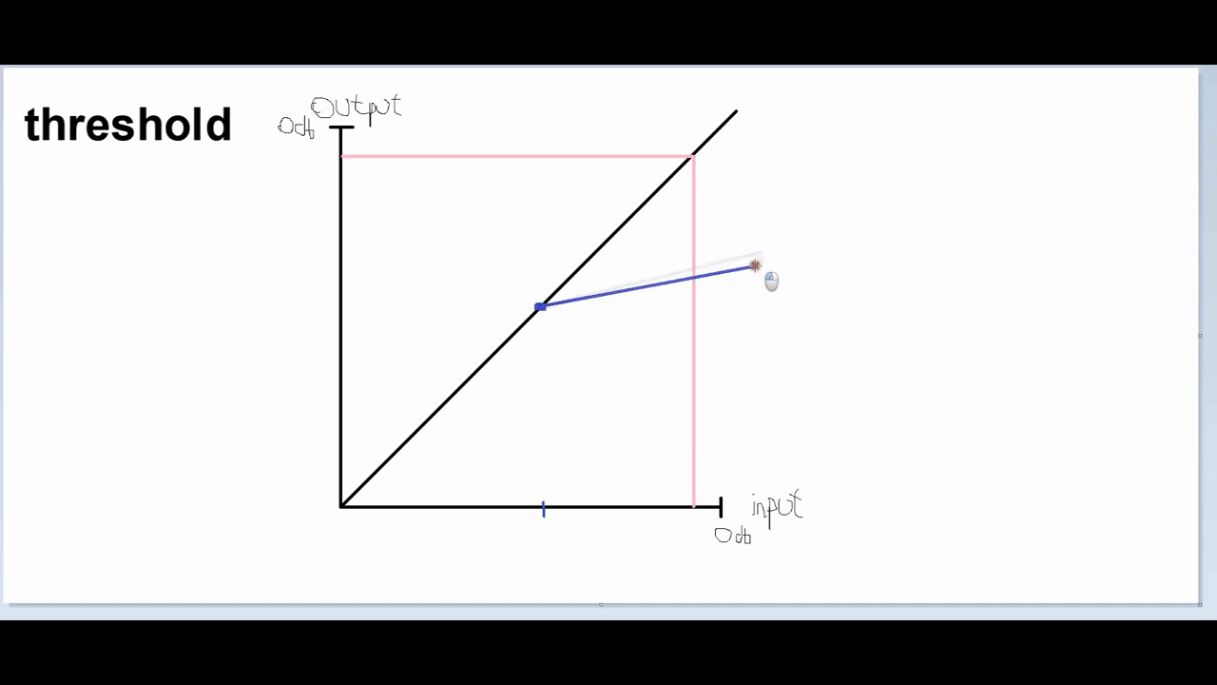
drag(751, 266, 738, 114)
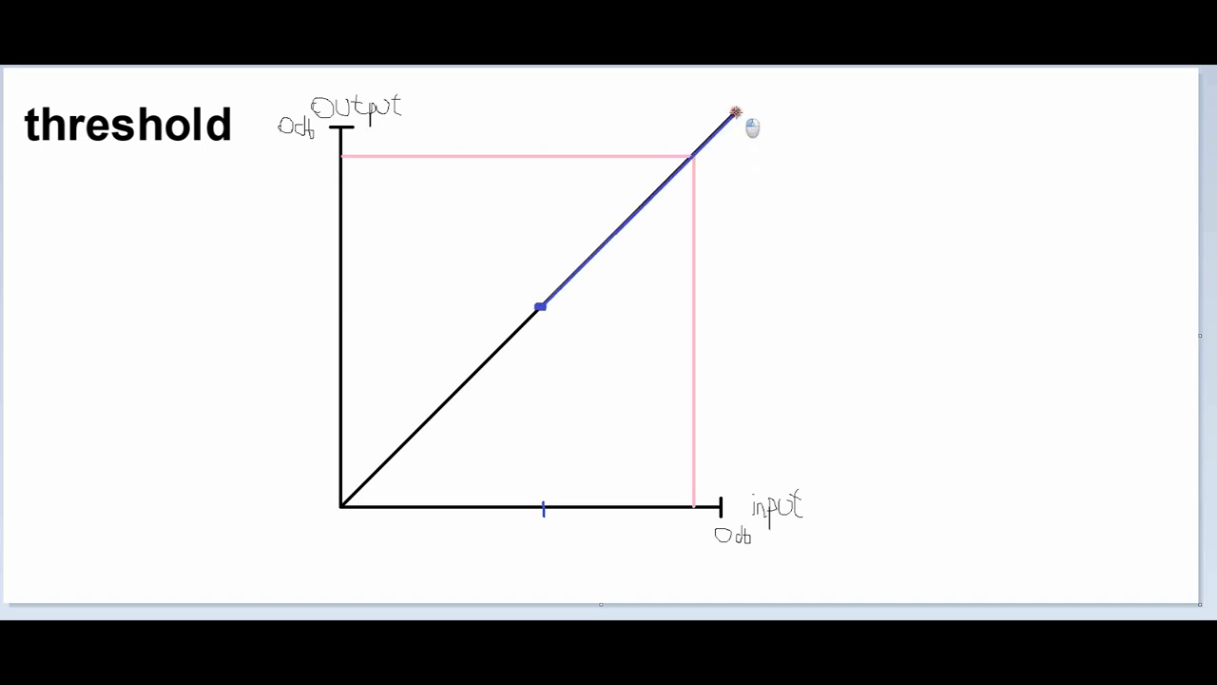
drag(734, 112, 761, 306)
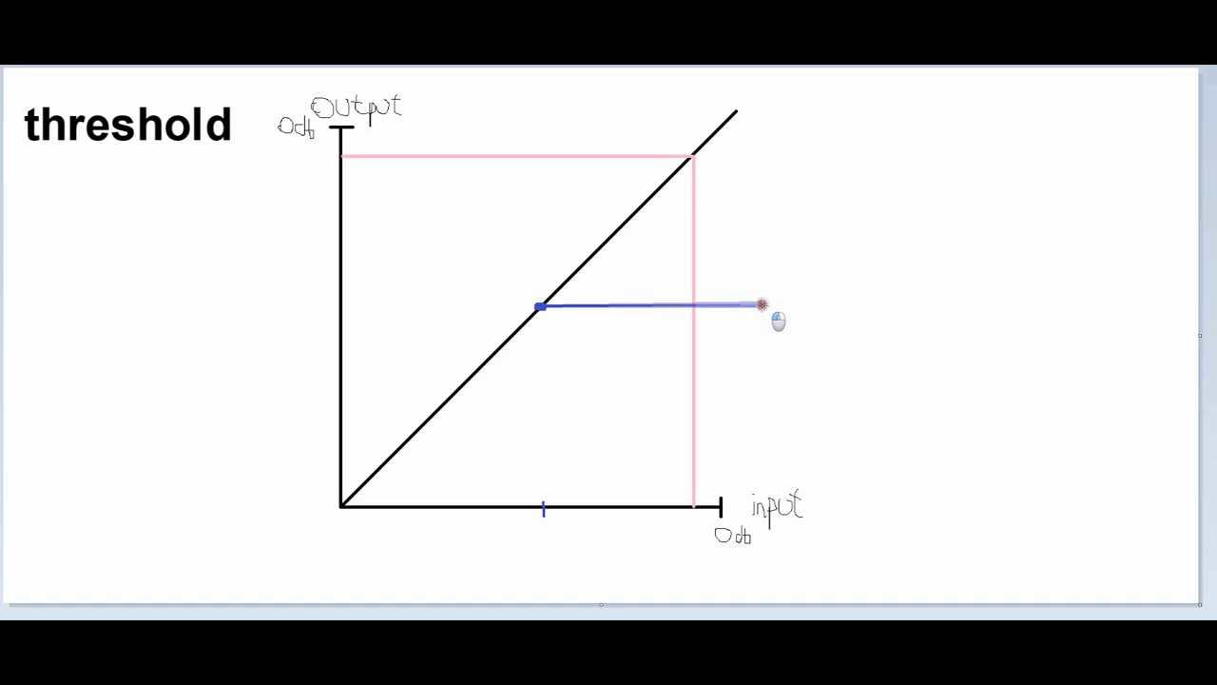
drag(760, 304, 761, 243)
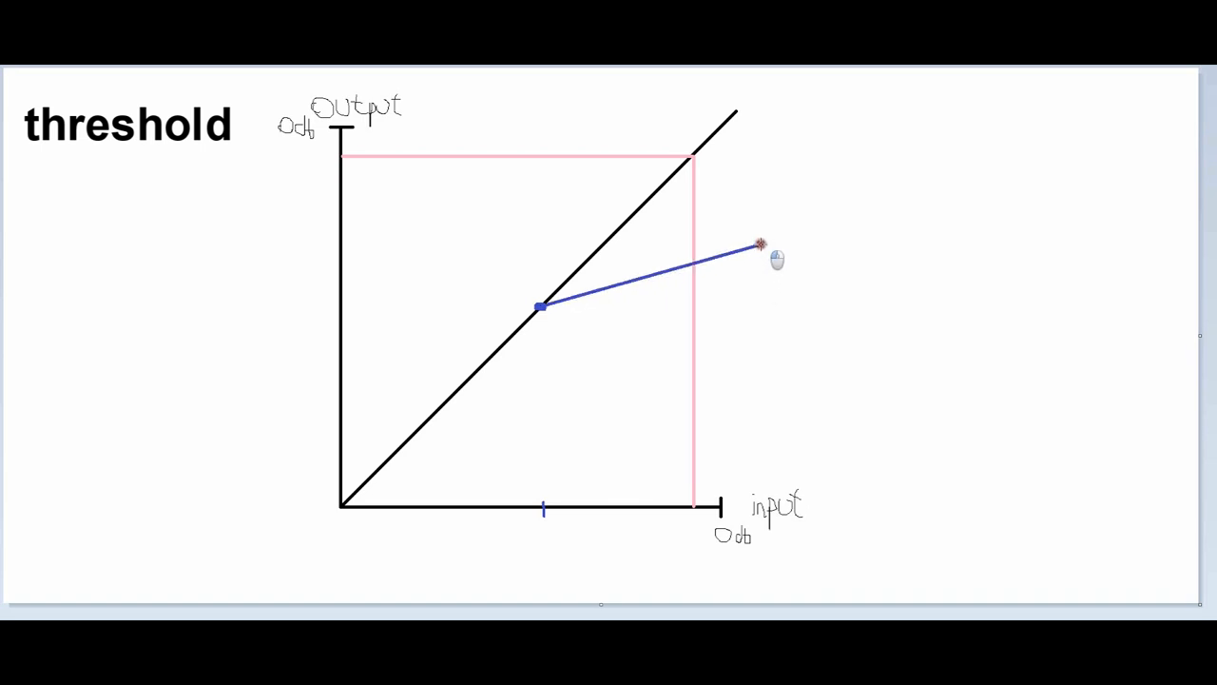
drag(761, 245, 745, 228)
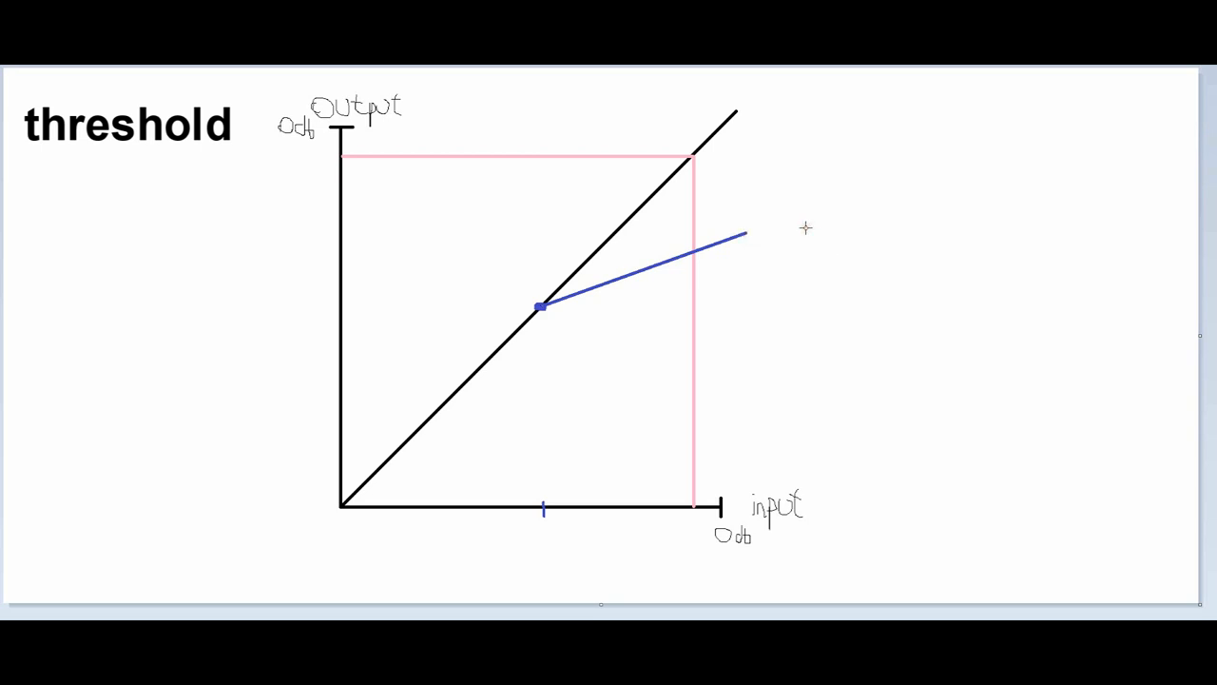
mouse_move(761, 263)
text(ratio = 4:1)
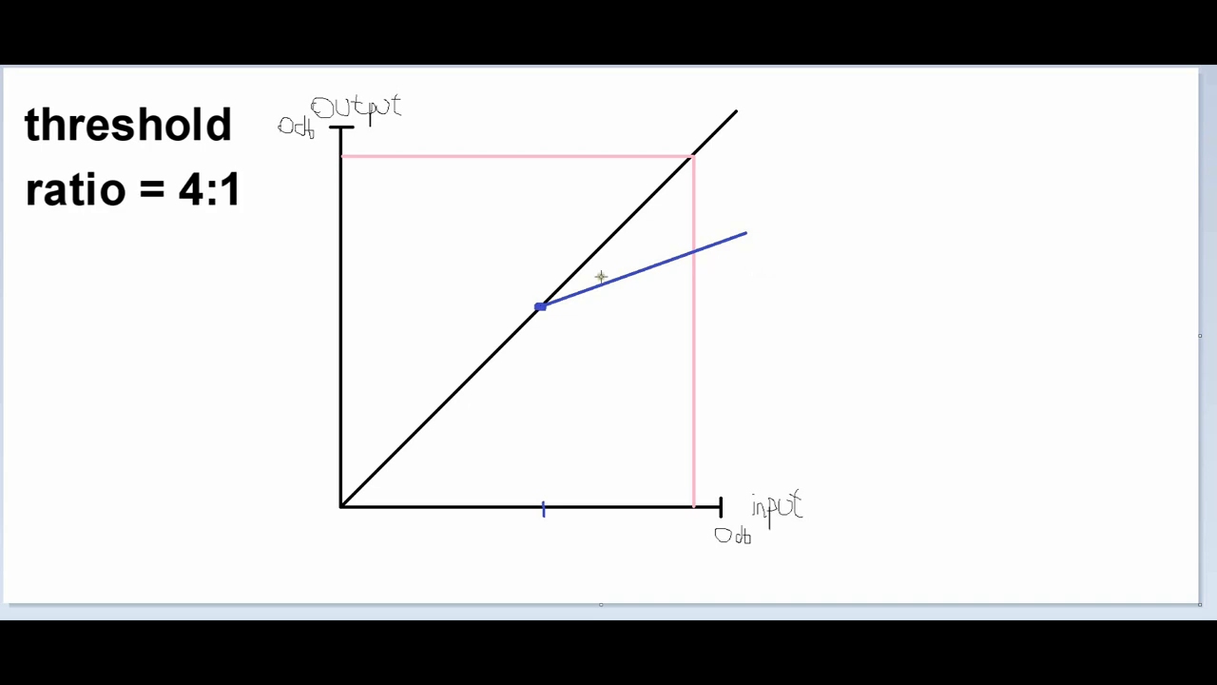
mouse_move(632, 304)
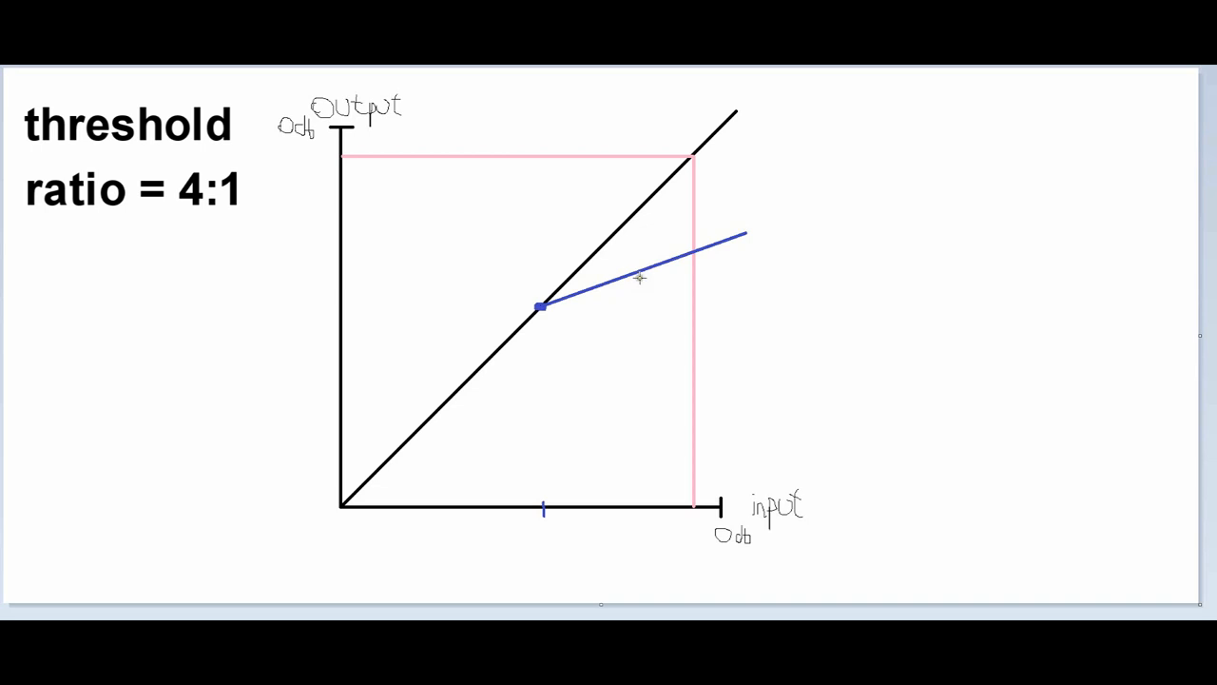
mouse_move(627, 289)
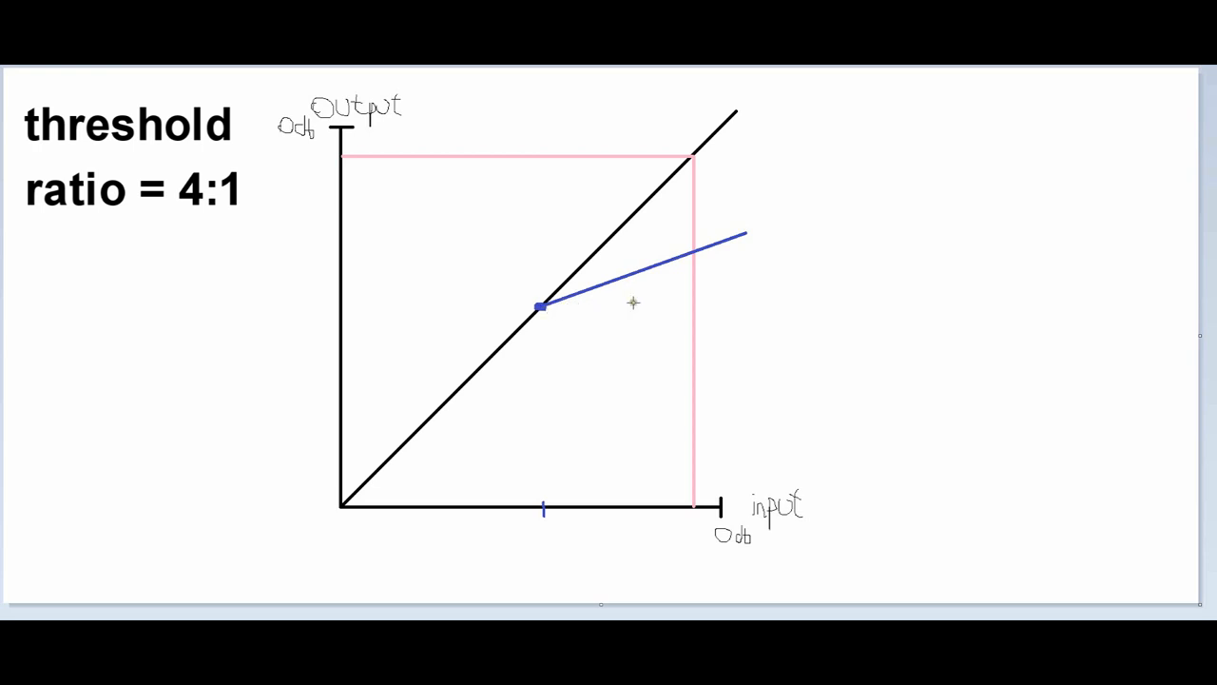
mouse_move(643, 304)
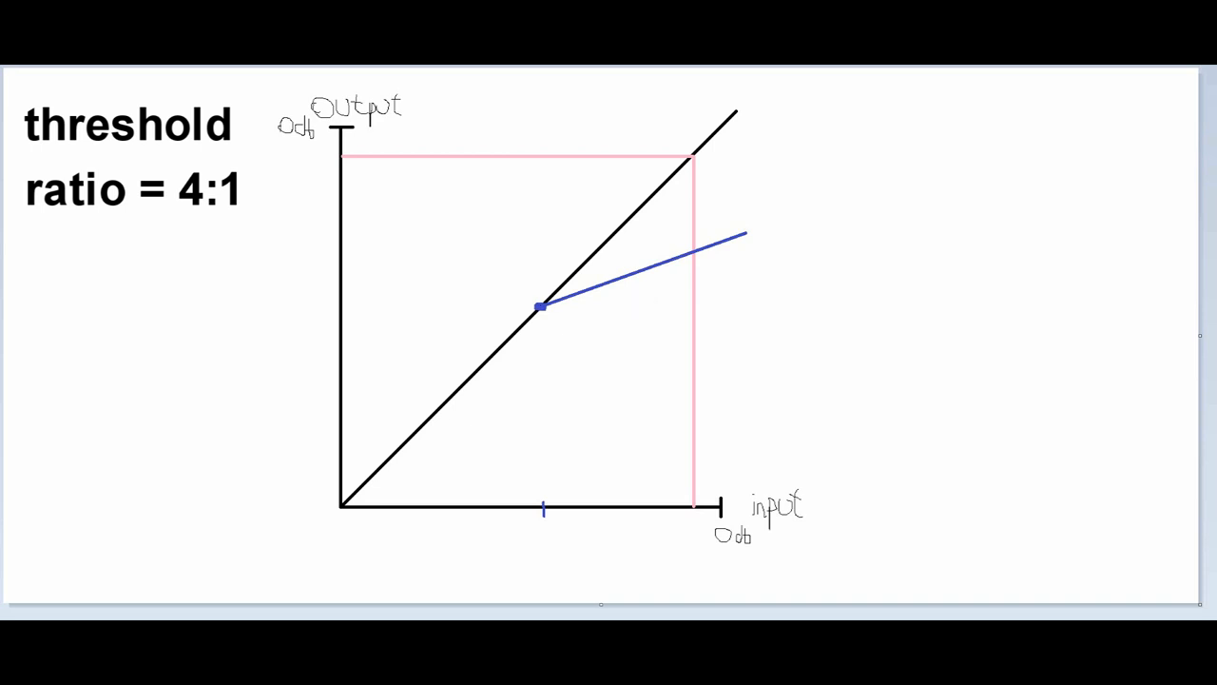
mouse_move(700, 255)
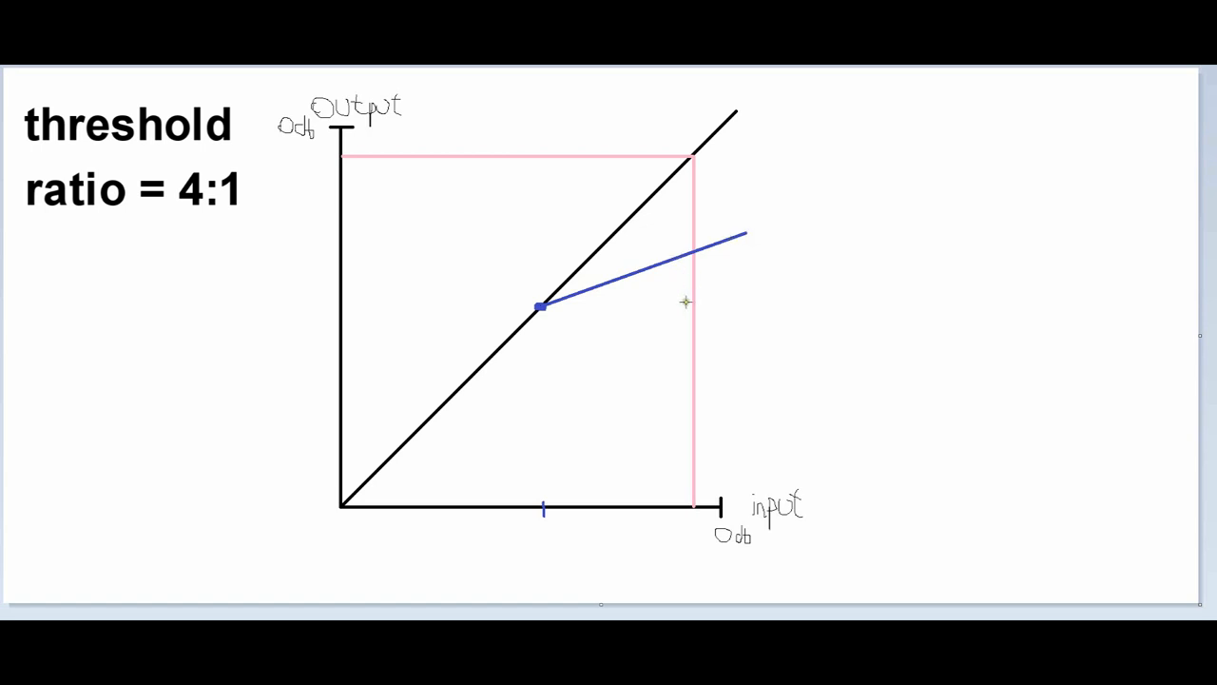
mouse_move(694, 250)
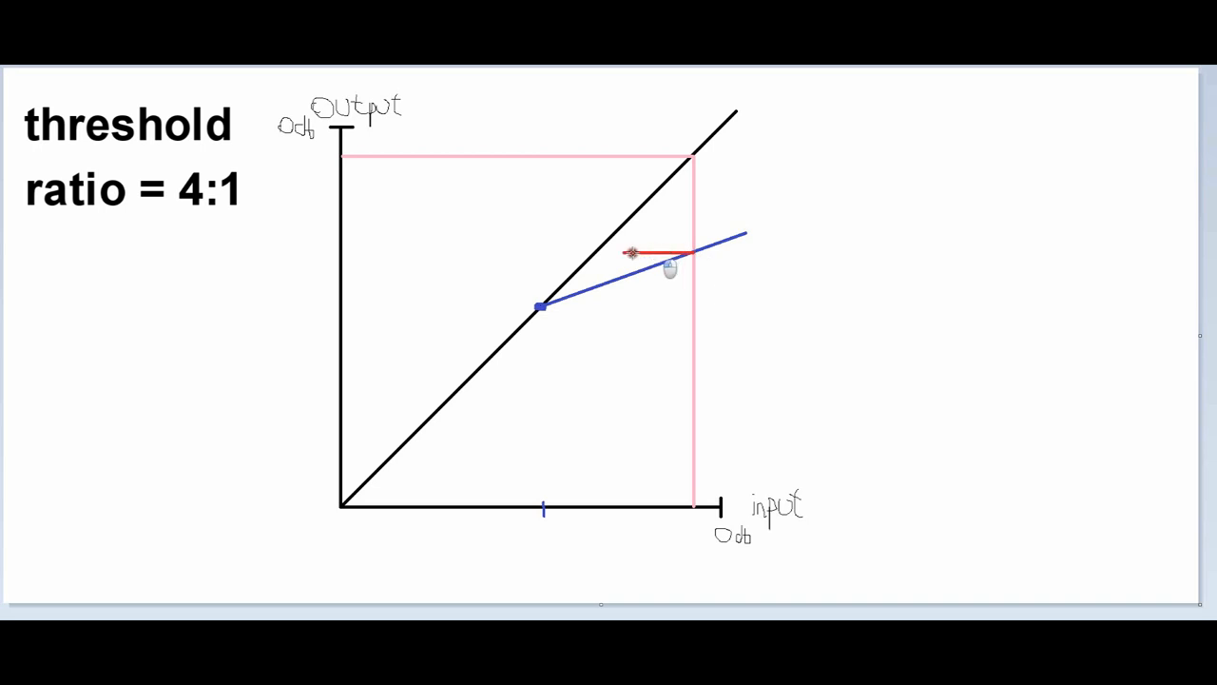
Step: Draw a red horizontal line carrying the compressed output level across to the output axis
drag(631, 251, 342, 255)
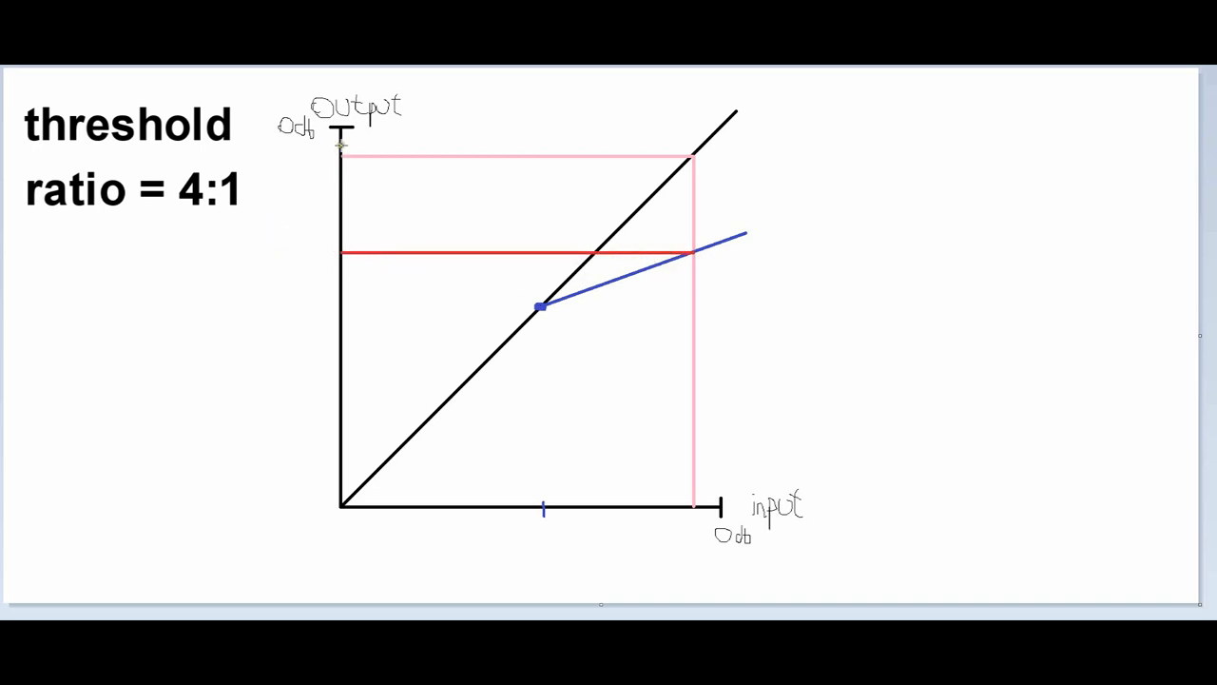
mouse_move(340, 187)
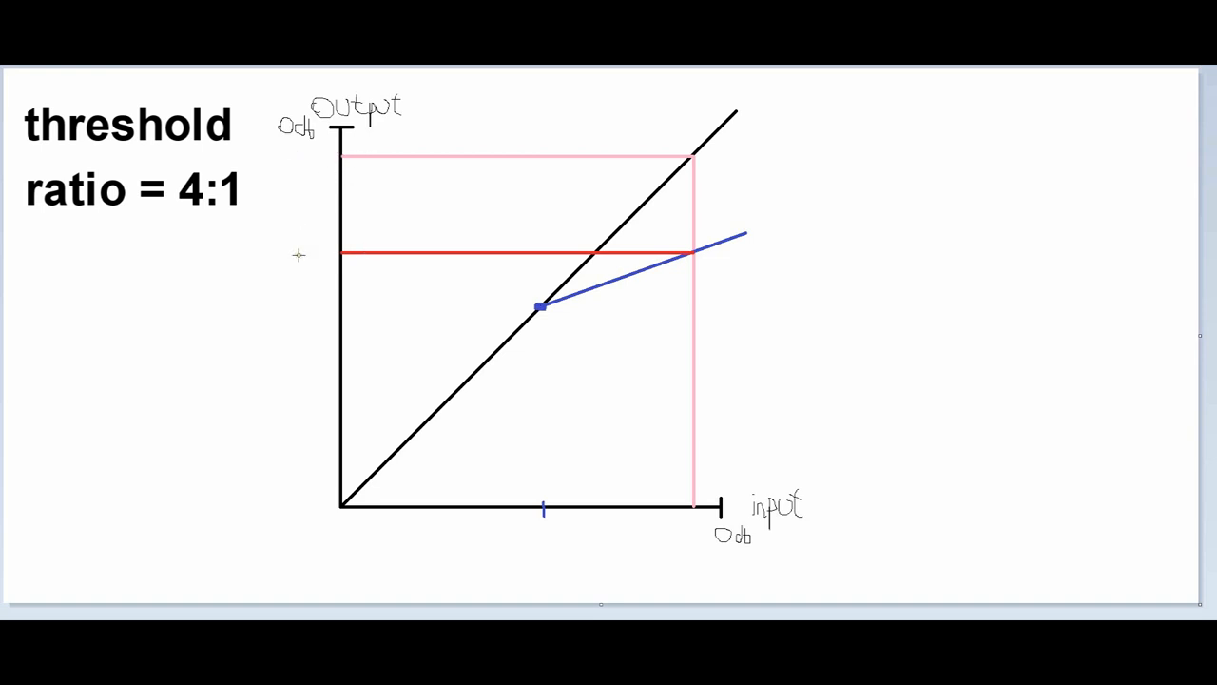
Step: Add a 'gain reduction' label beneath 'ratio = 4:1', level with the red line
text(gain reduction)
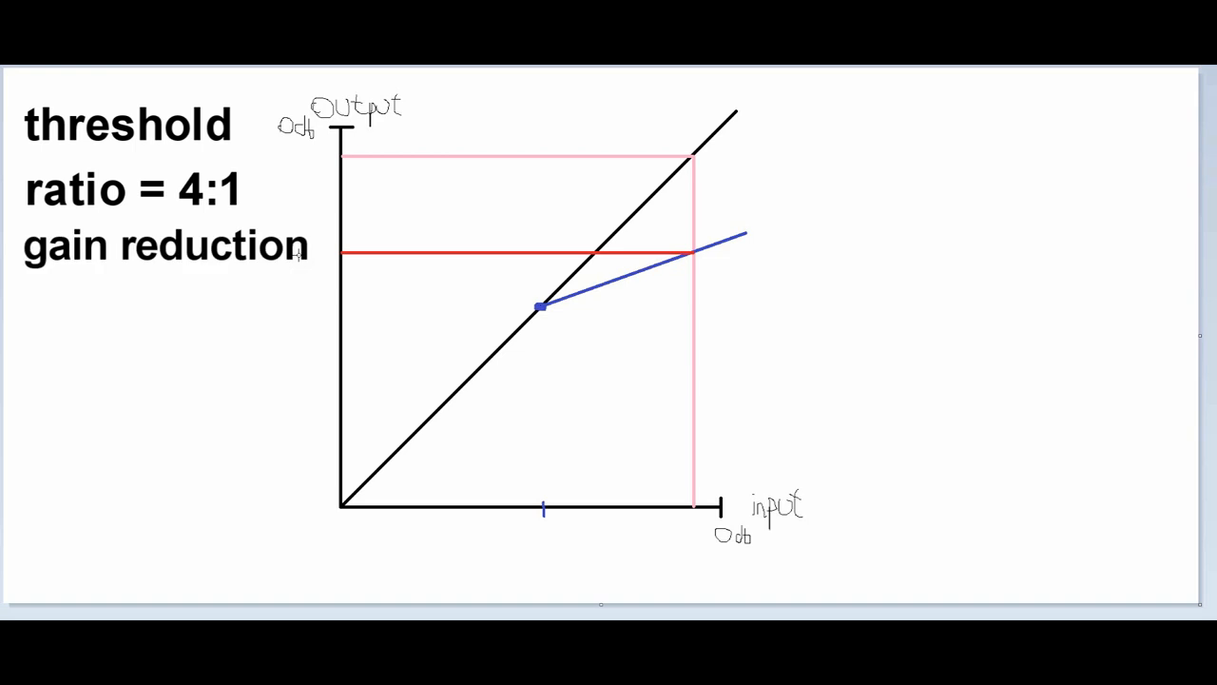
mouse_move(415, 315)
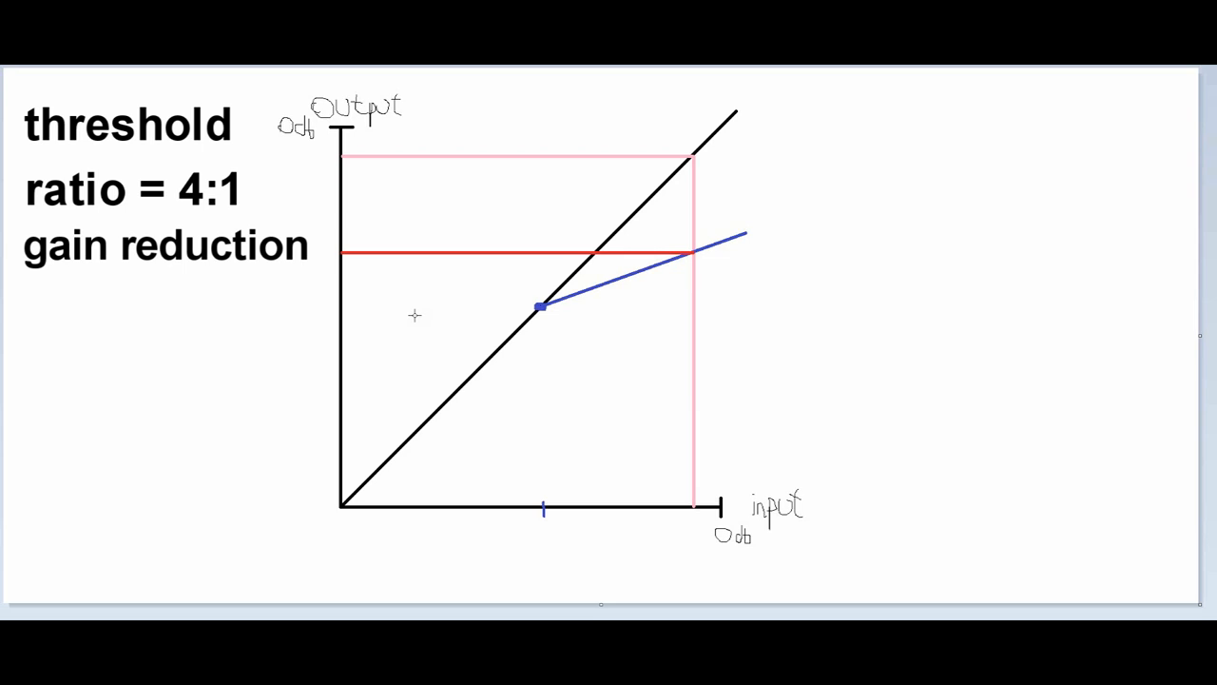
mouse_move(320, 162)
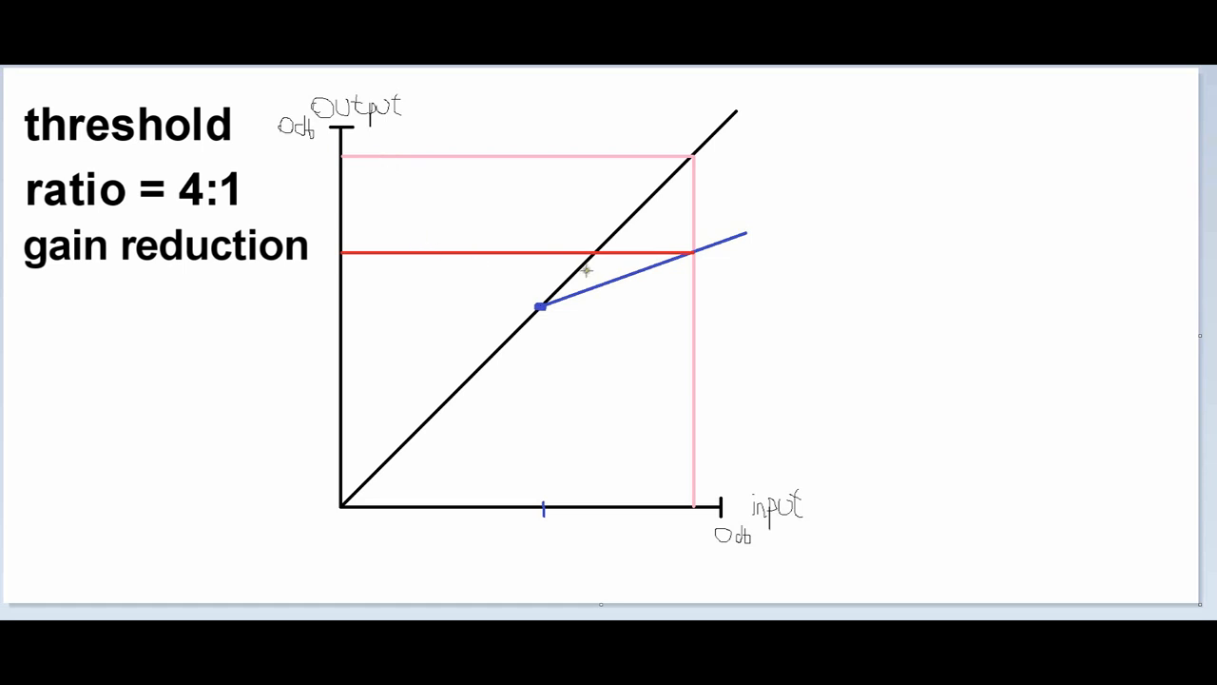
mouse_move(361, 251)
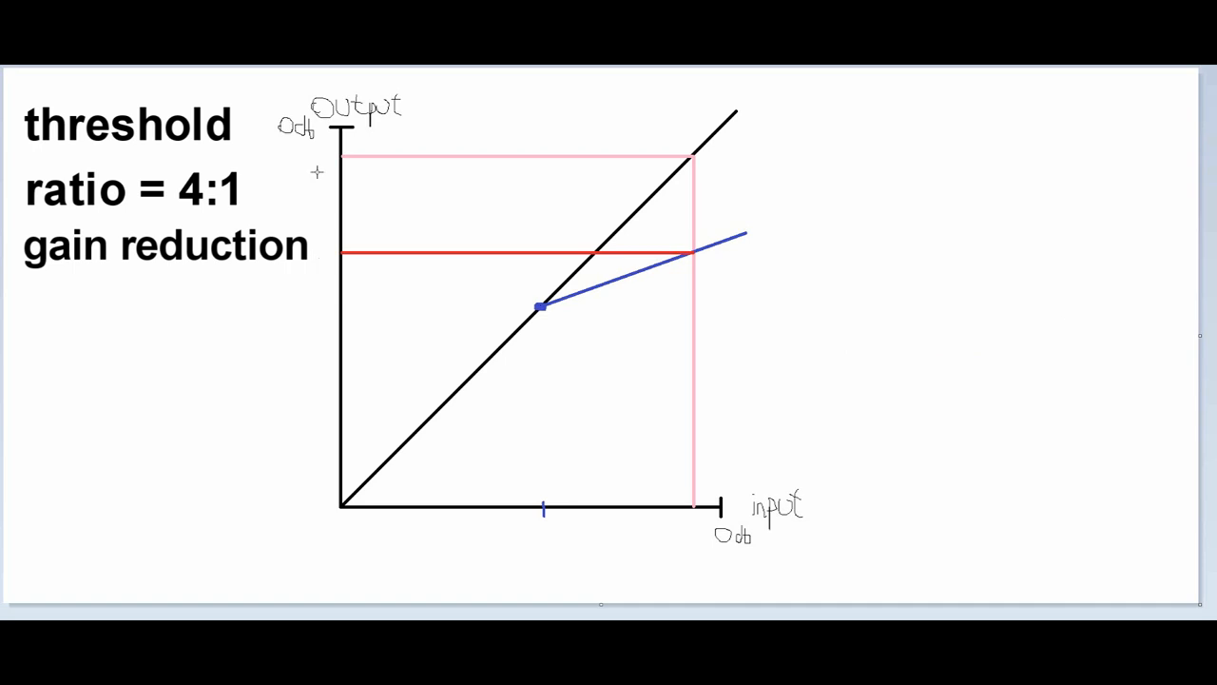
mouse_move(567, 350)
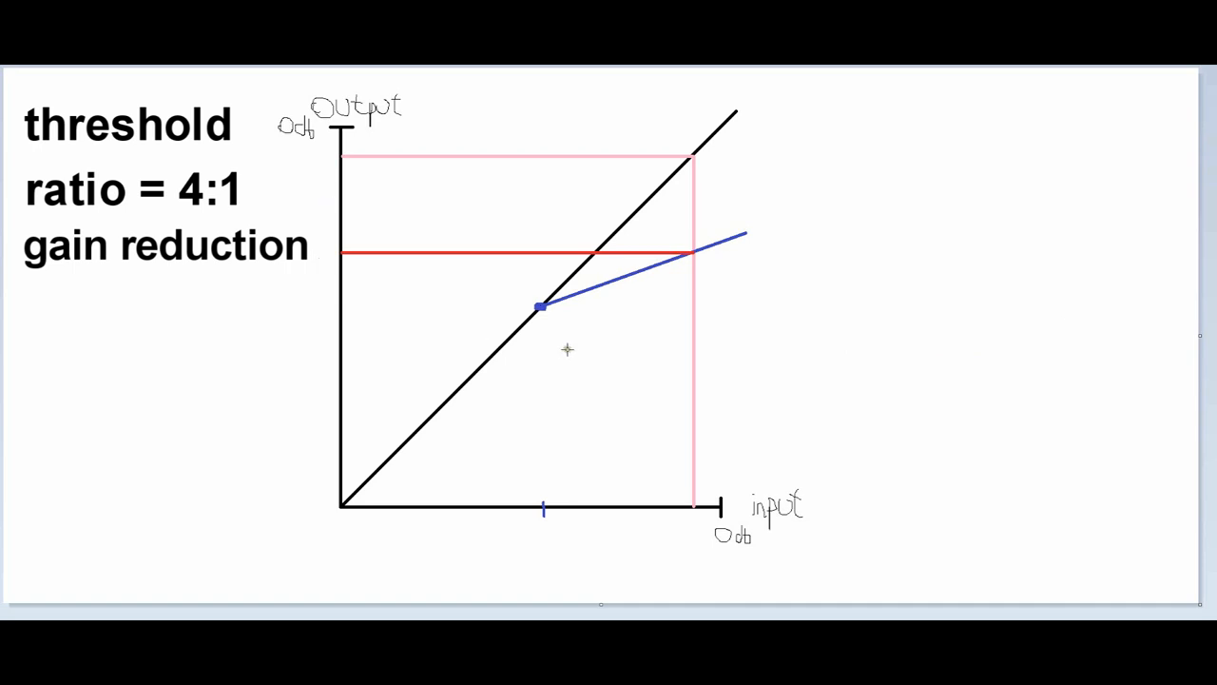
mouse_move(532, 327)
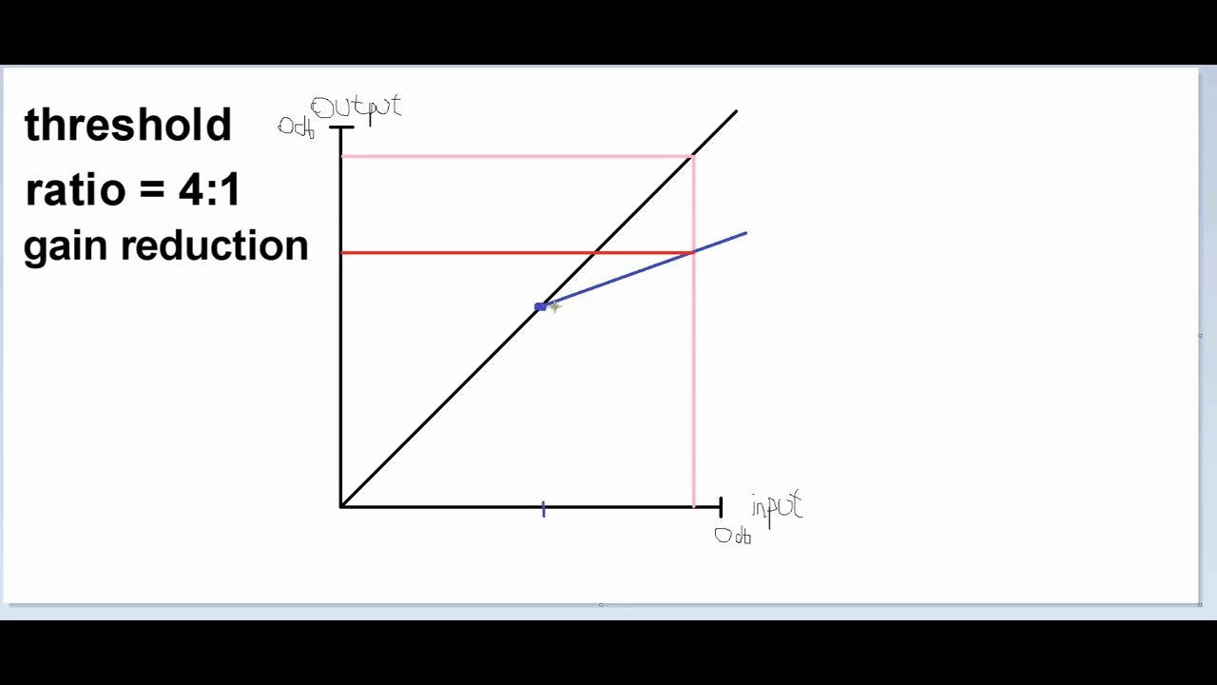
mouse_move(599, 306)
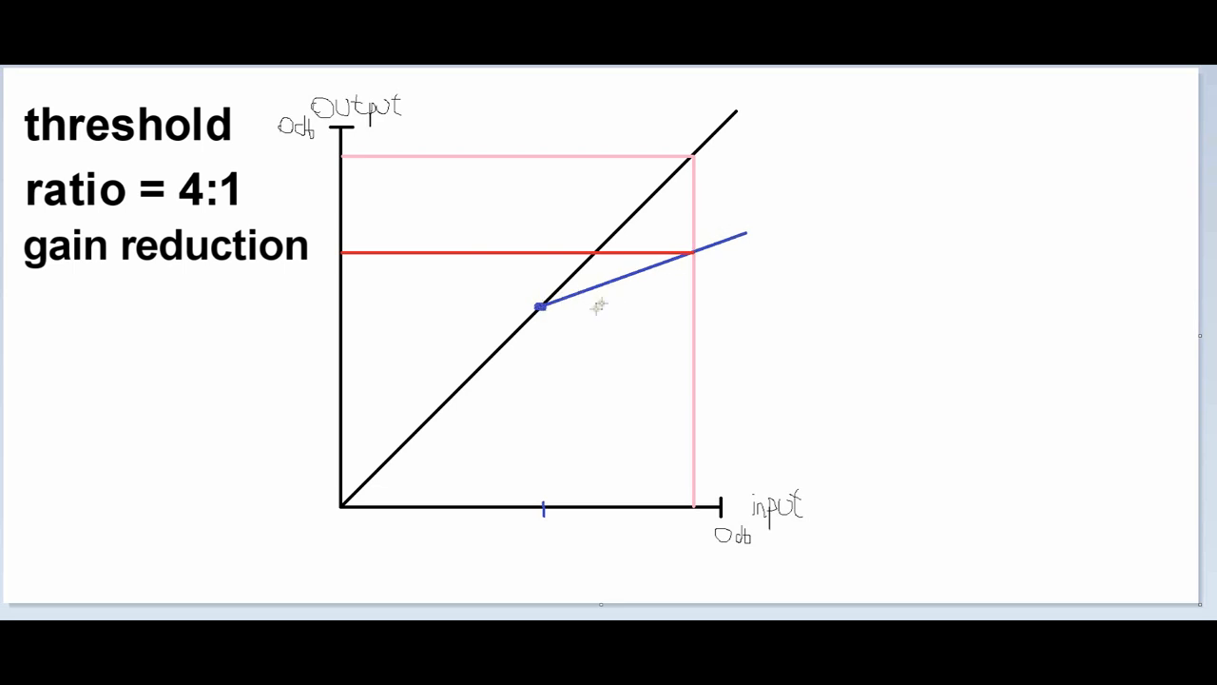
mouse_move(943, 198)
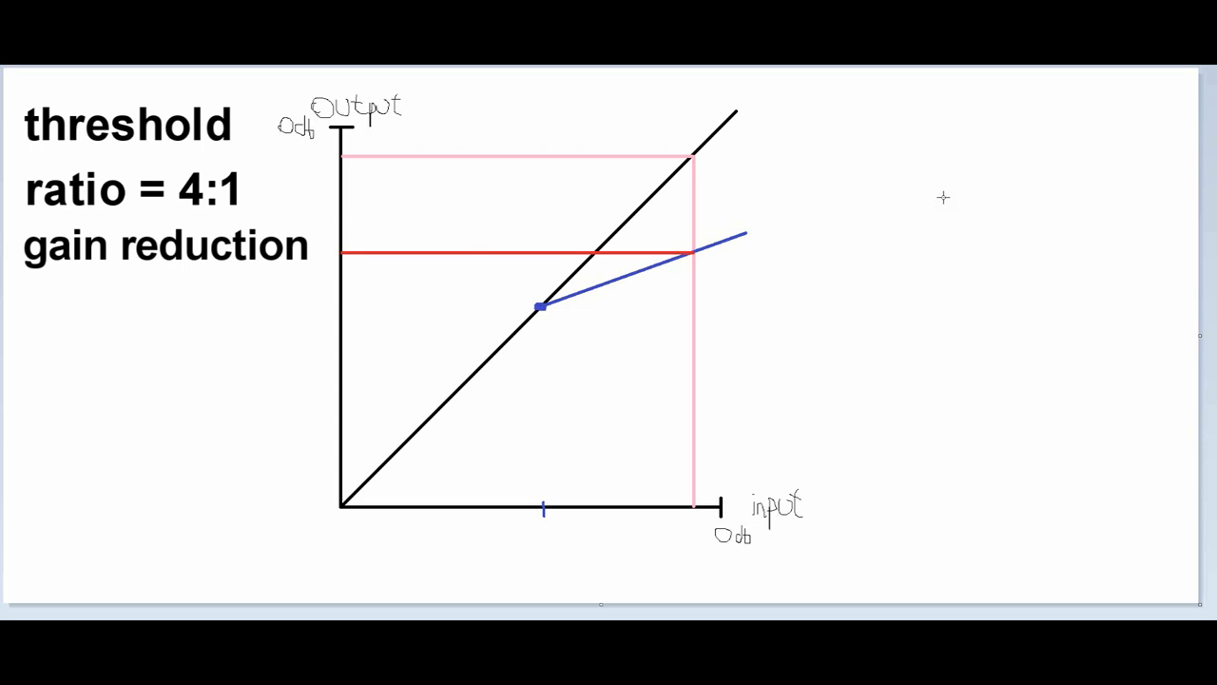
mouse_move(335, 211)
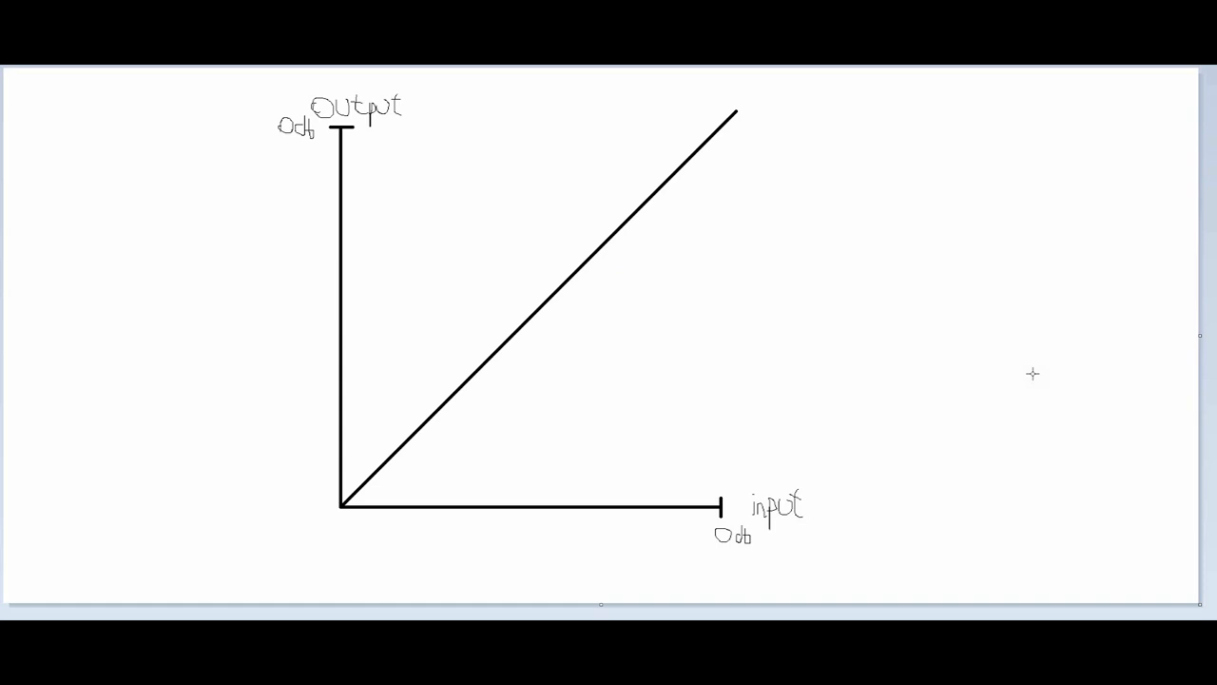
mouse_move(607, 125)
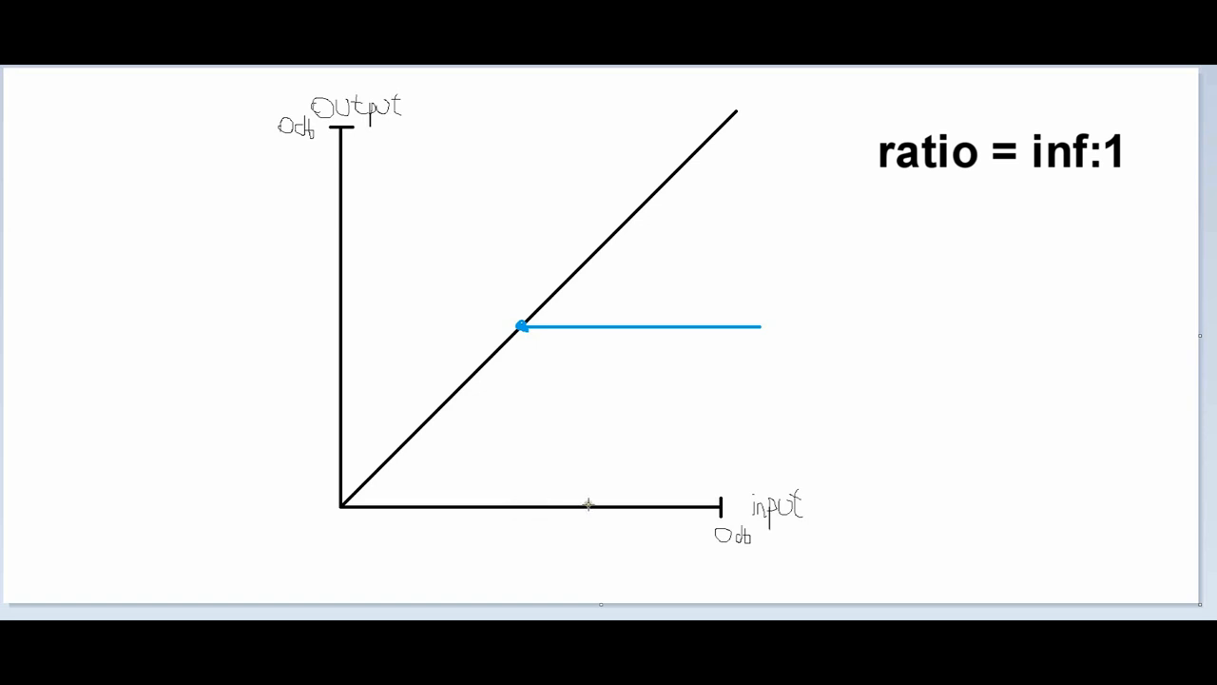
Step: Draw the red level markings and note 'super fast attack time and release time'
drag(599, 327, 599, 504)
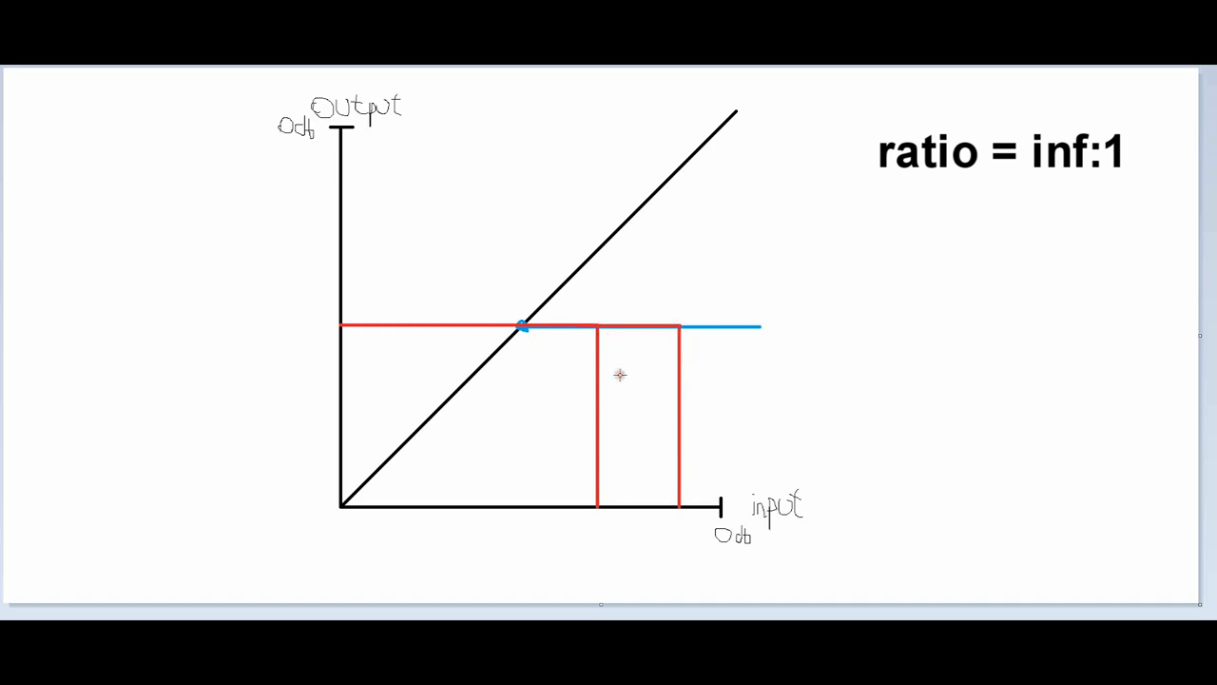
text(super fast attack time and release time)
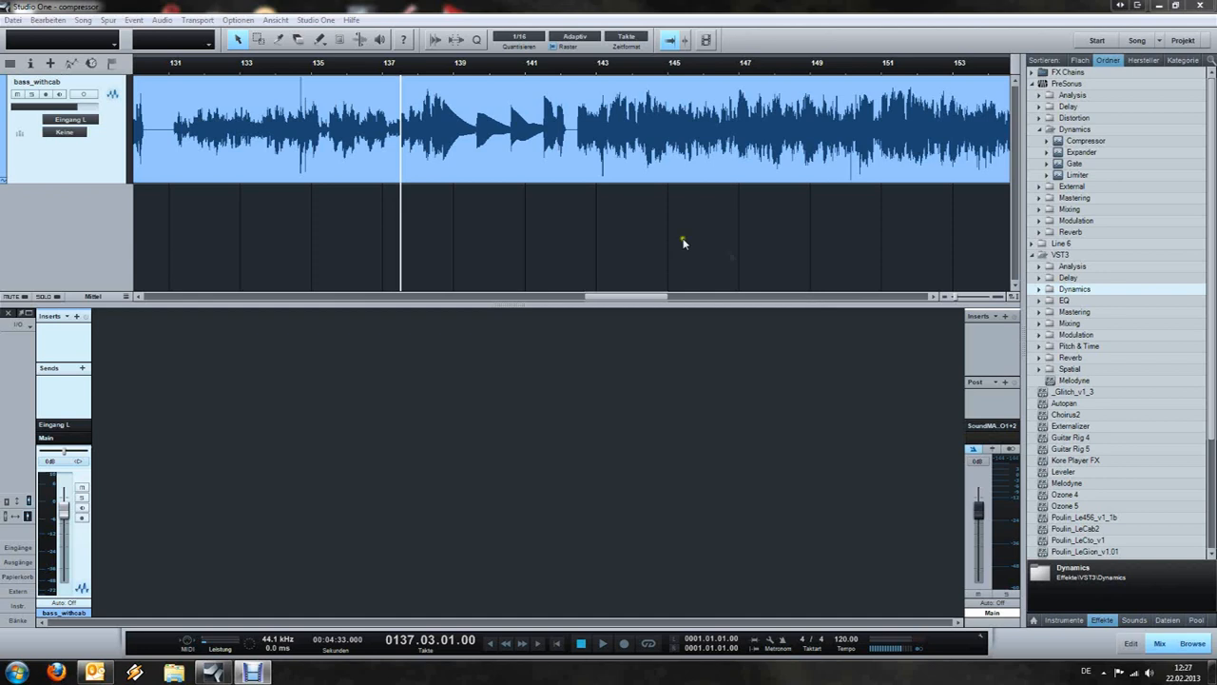
mouse_move(380, 88)
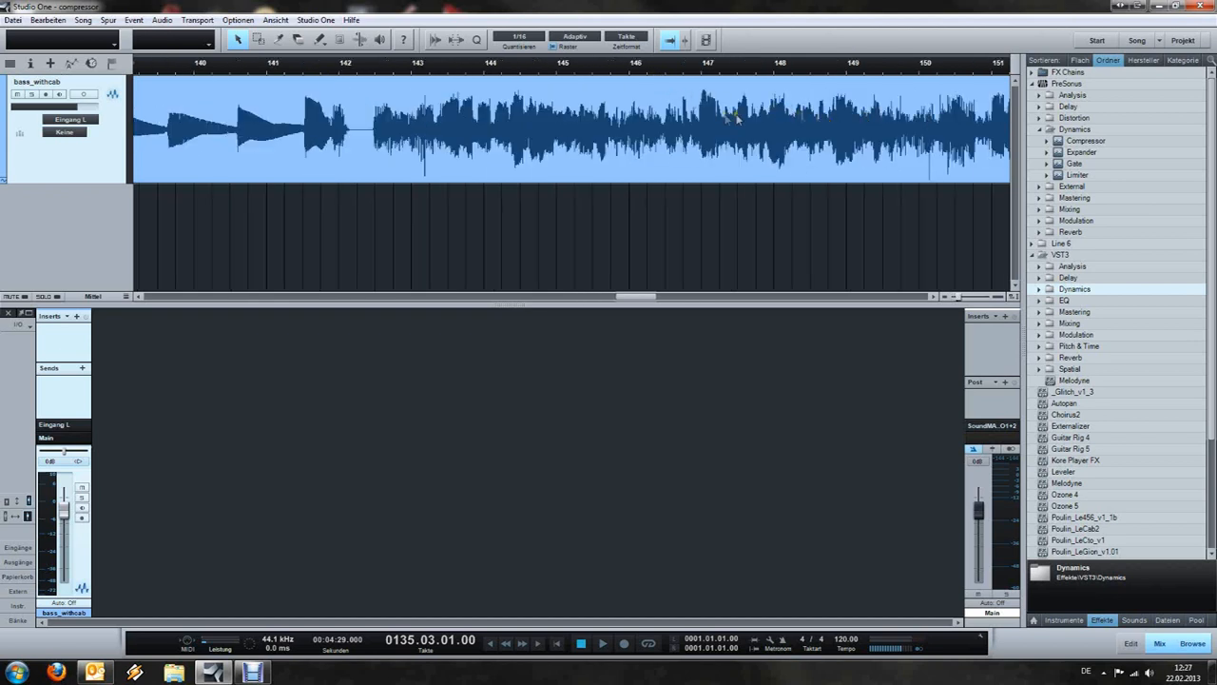
mouse_move(428, 114)
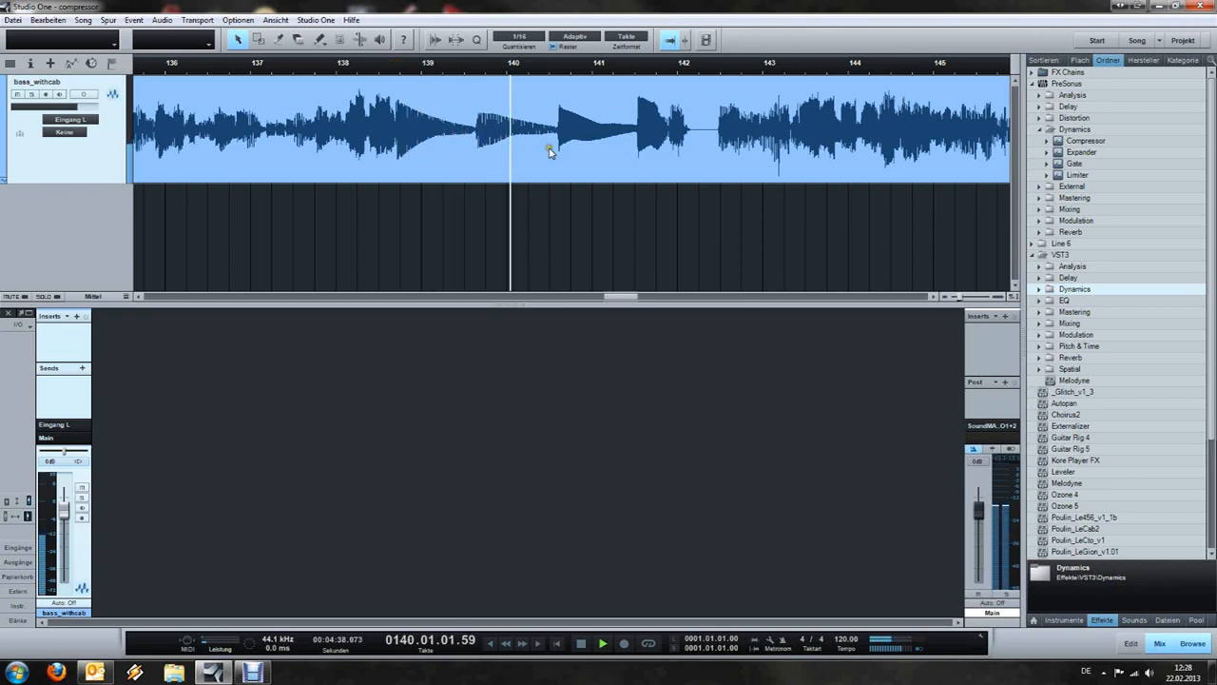
click(578, 643)
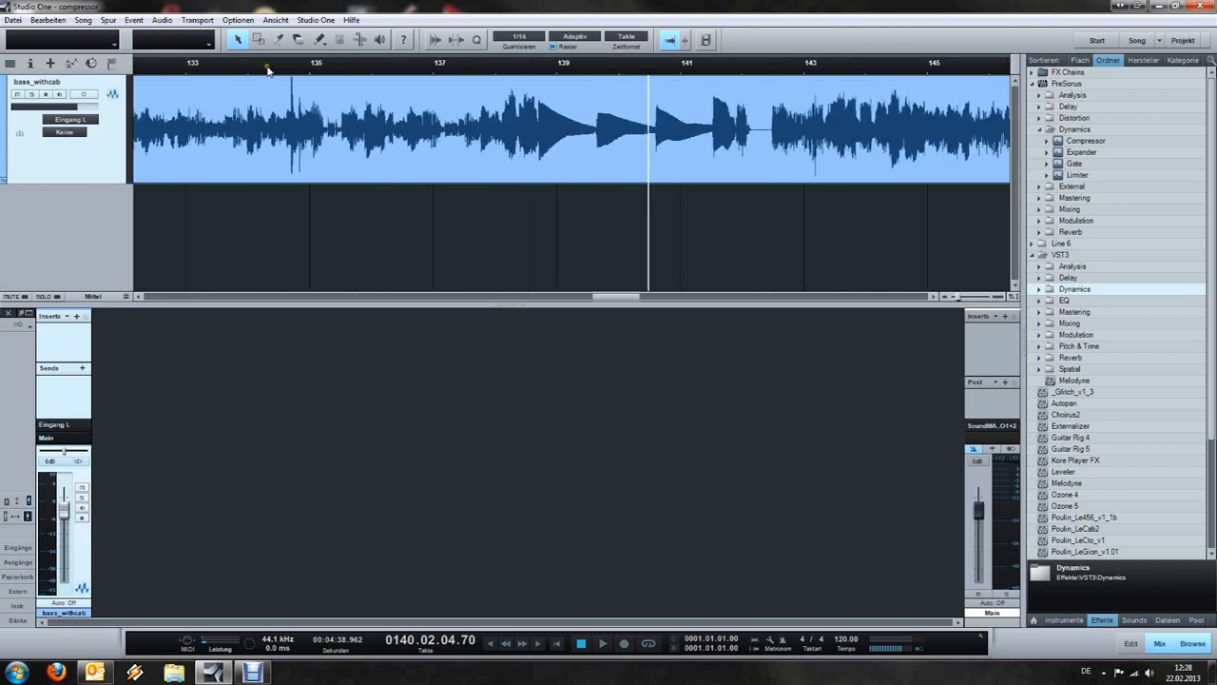
Step: Open the track's Compressor and dial in its release time
click(1085, 141)
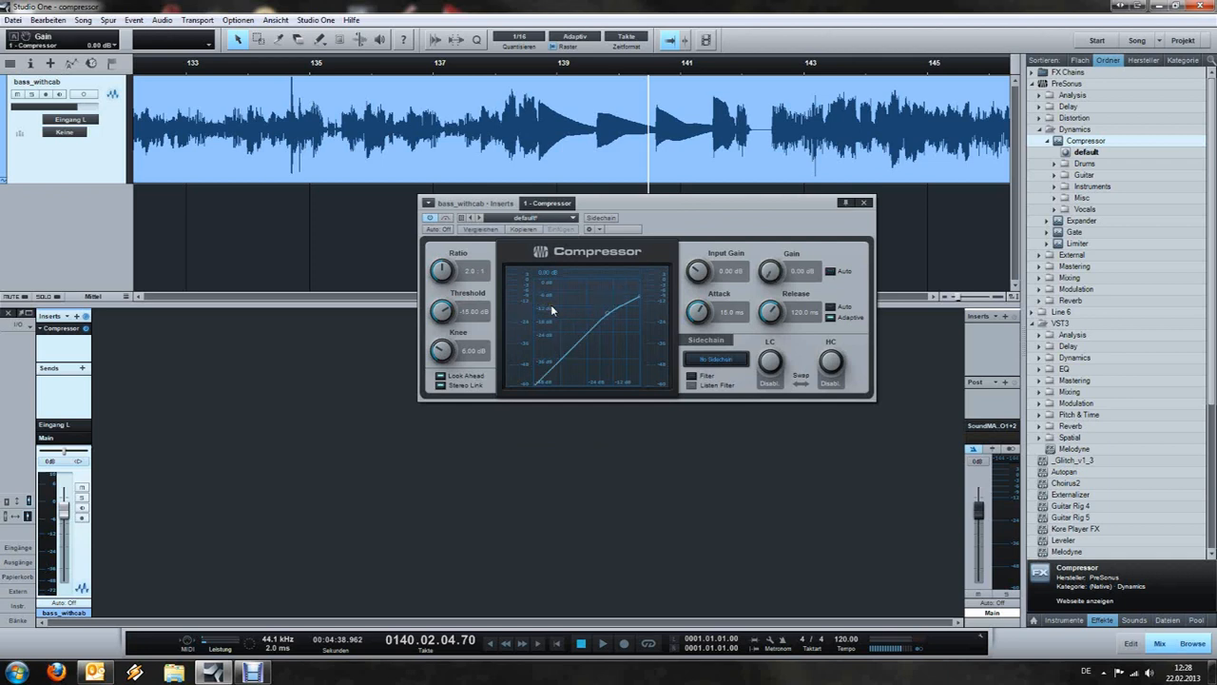
mouse_move(464, 302)
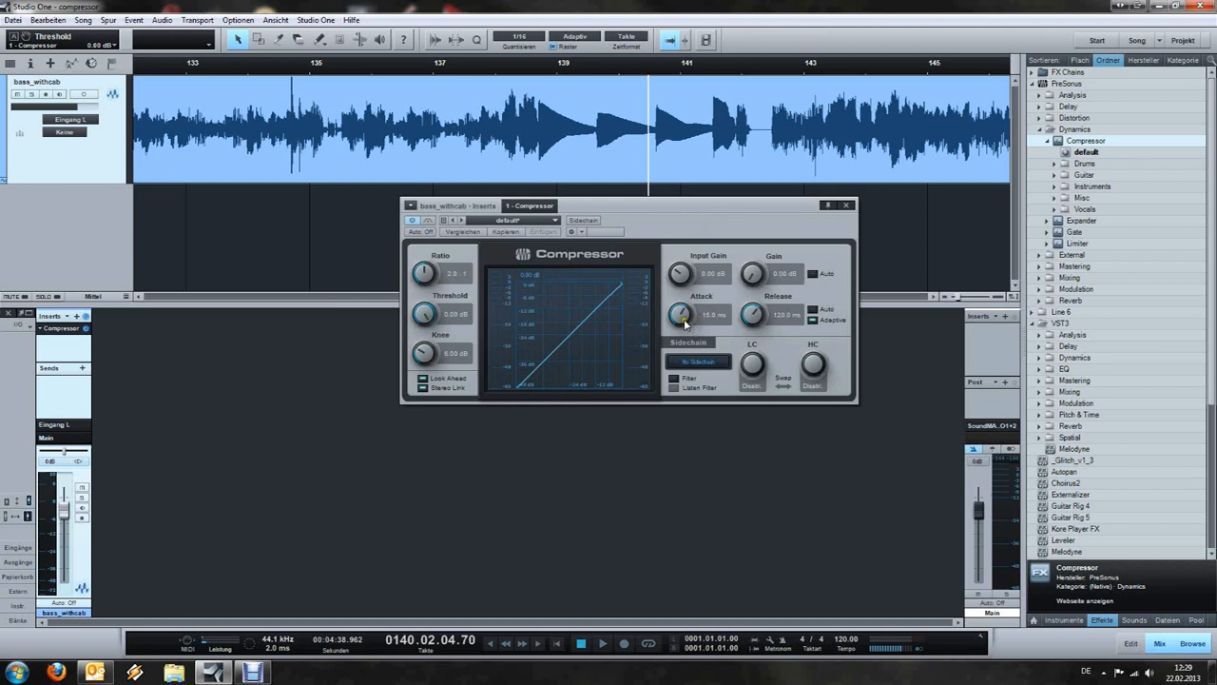
drag(753, 315, 753, 308)
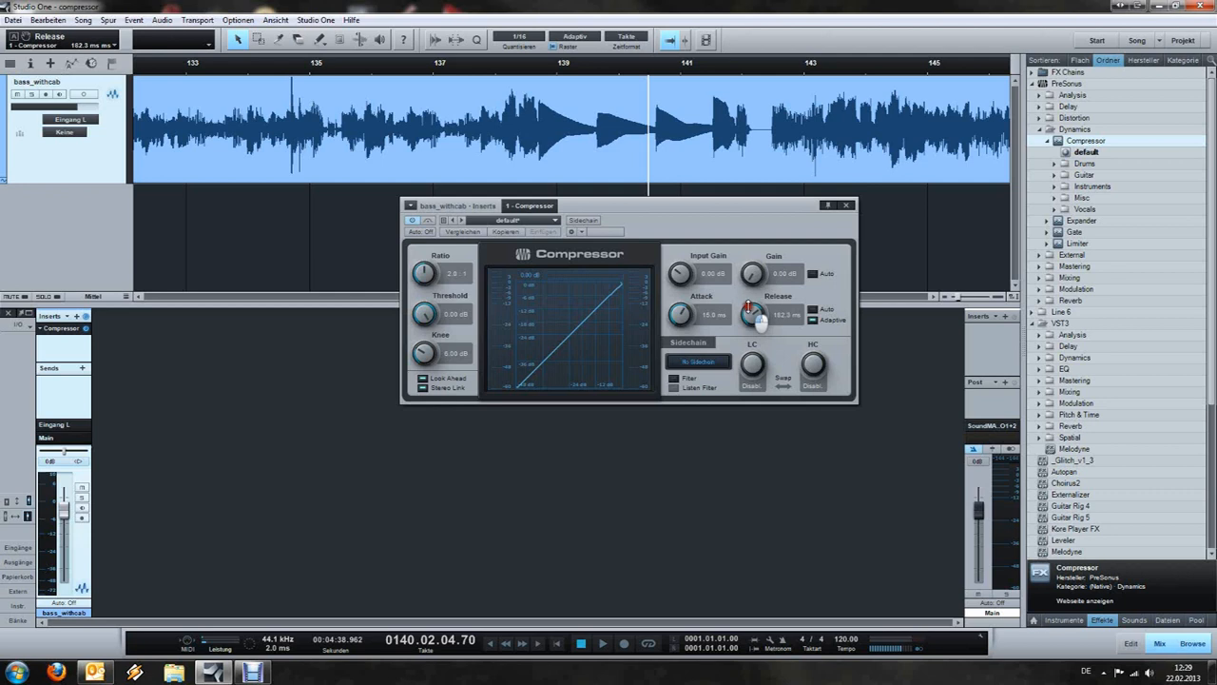
drag(760, 320, 760, 300)
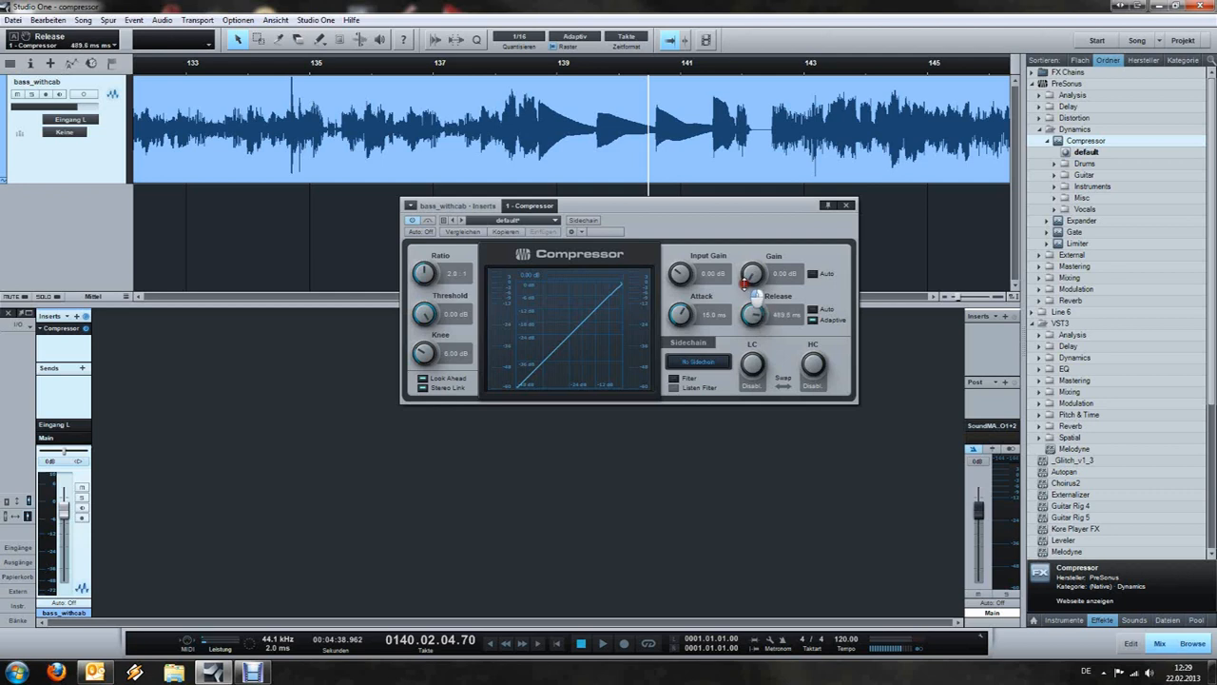
drag(753, 314, 753, 323)
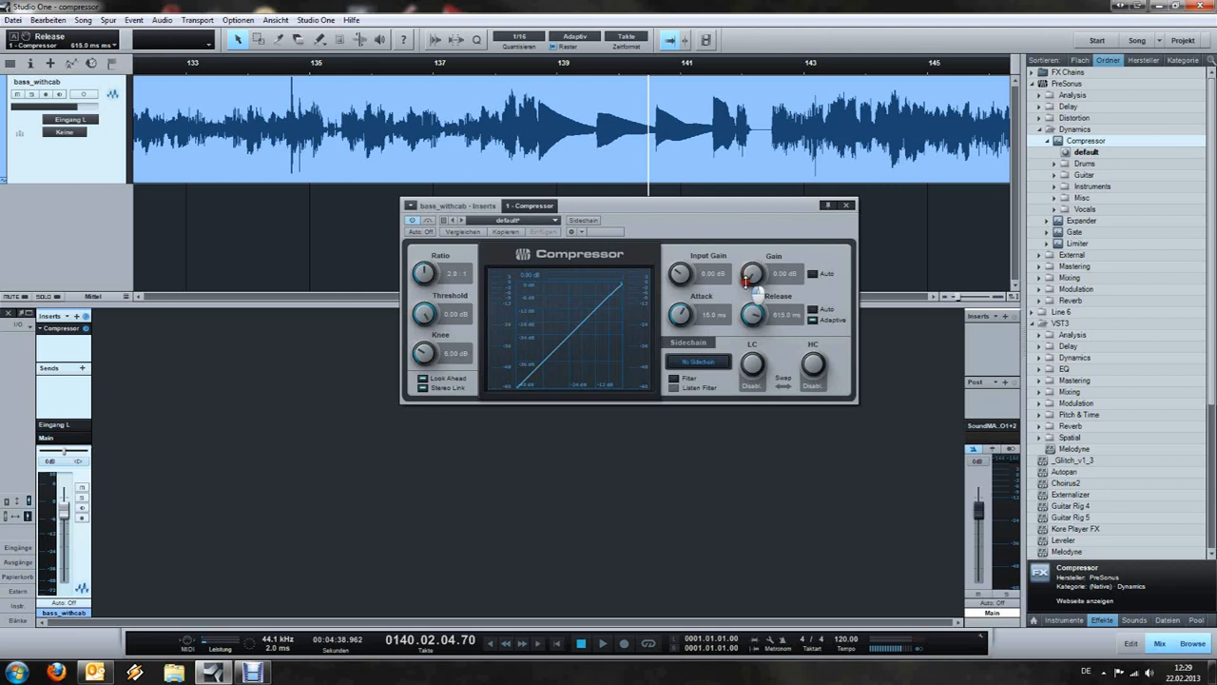
drag(752, 315, 753, 295)
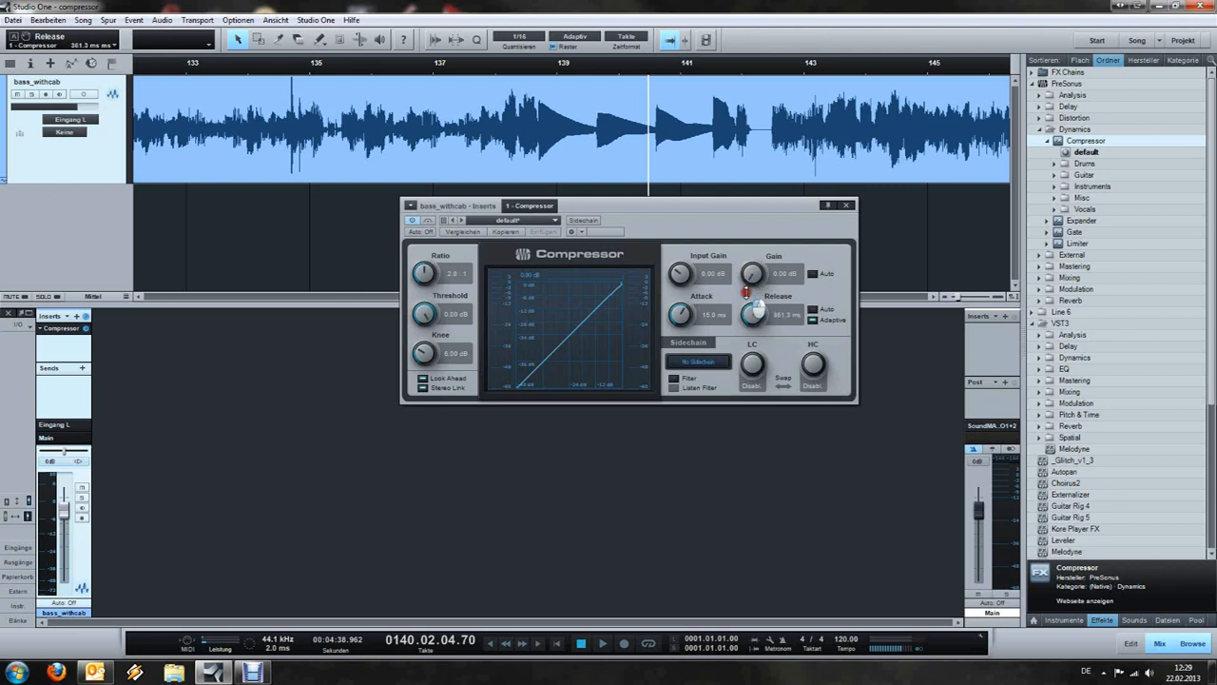
mouse_move(753, 315)
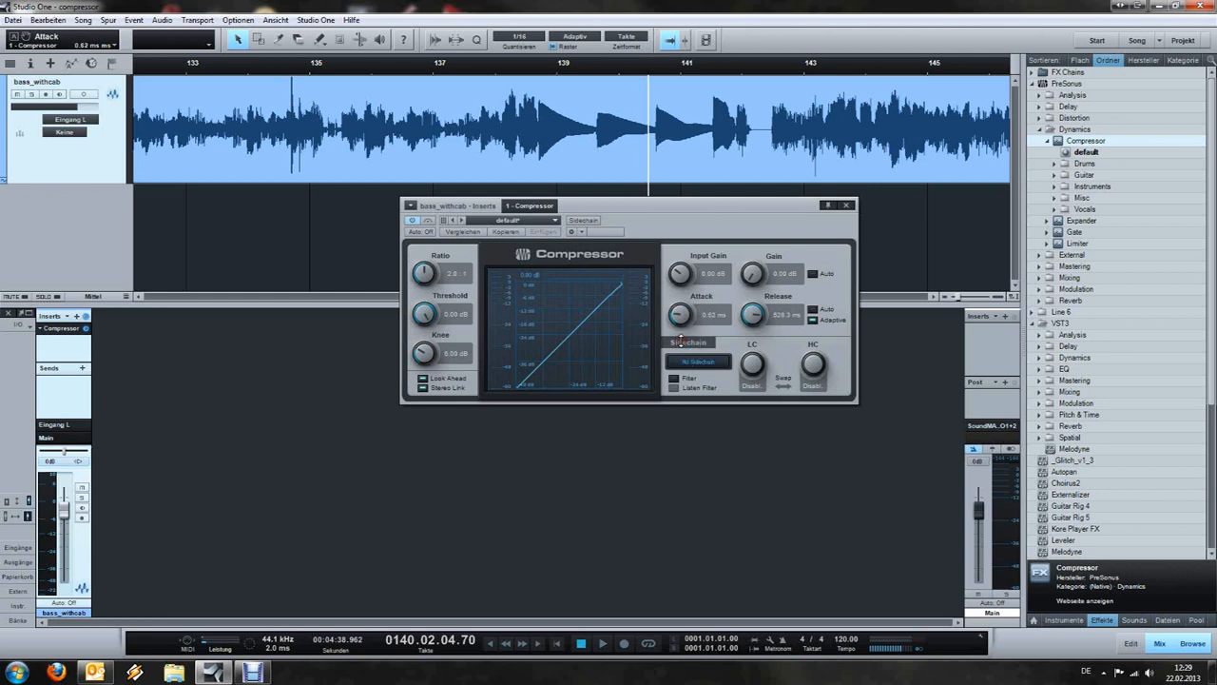
Step: Adjust the Compressor's attack time away from its default
click(483, 72)
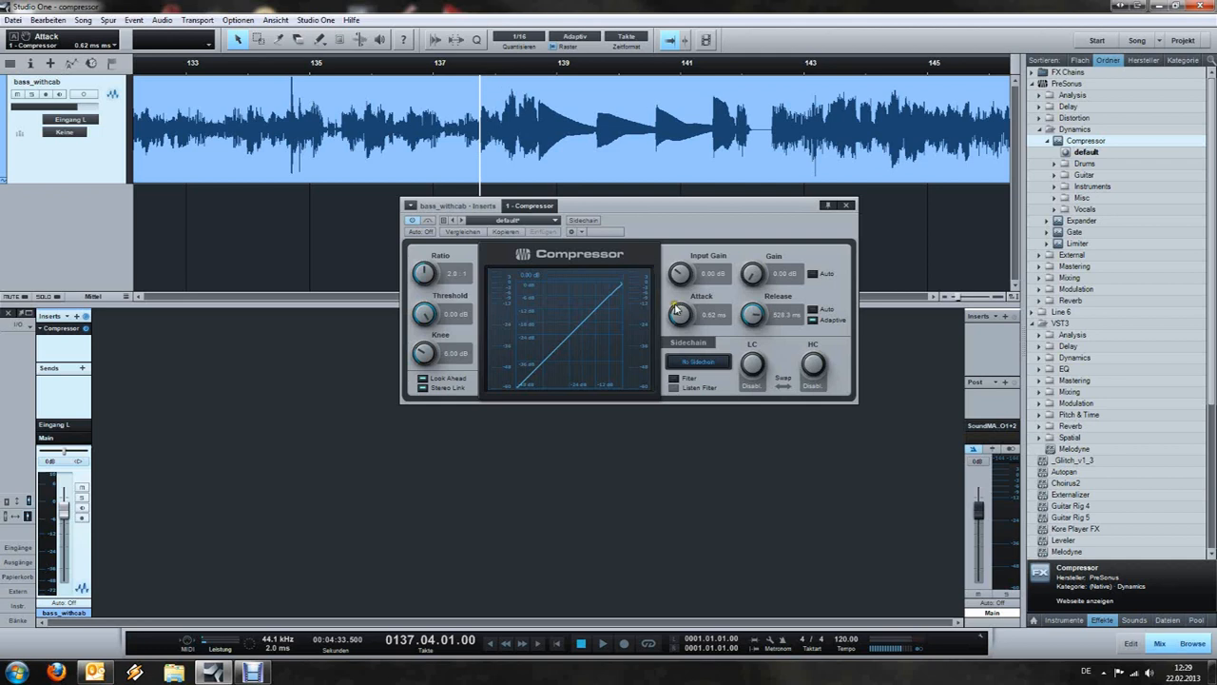
drag(677, 313, 670, 228)
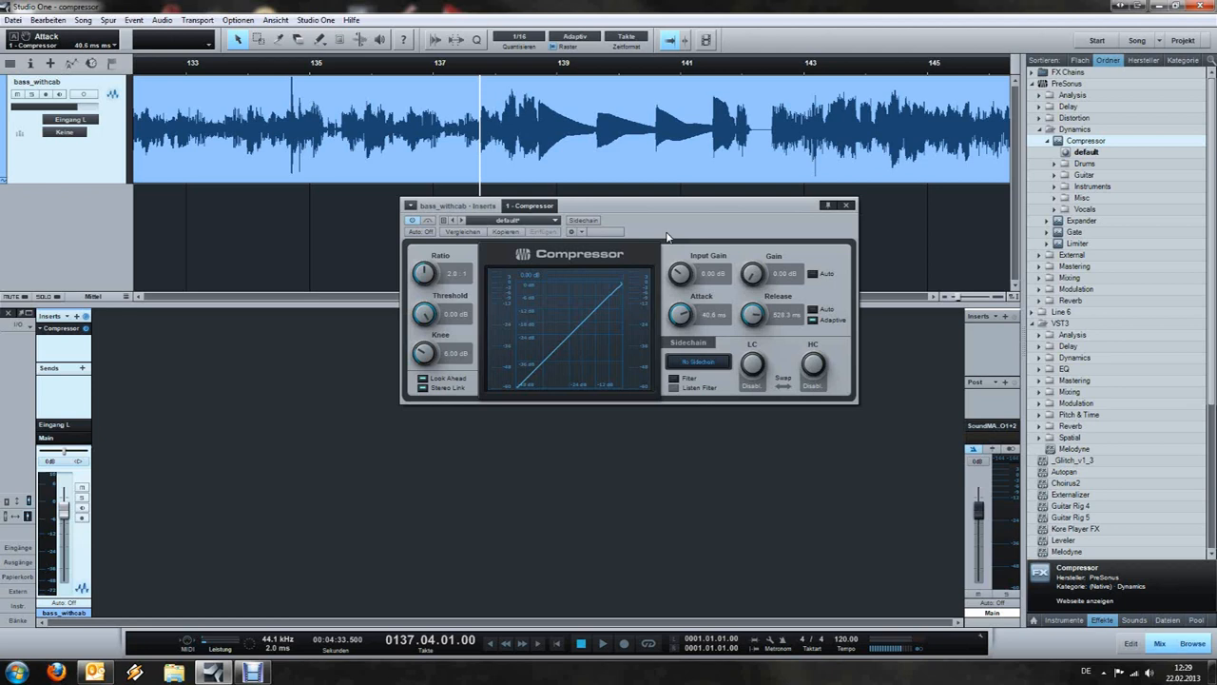
mouse_move(677, 293)
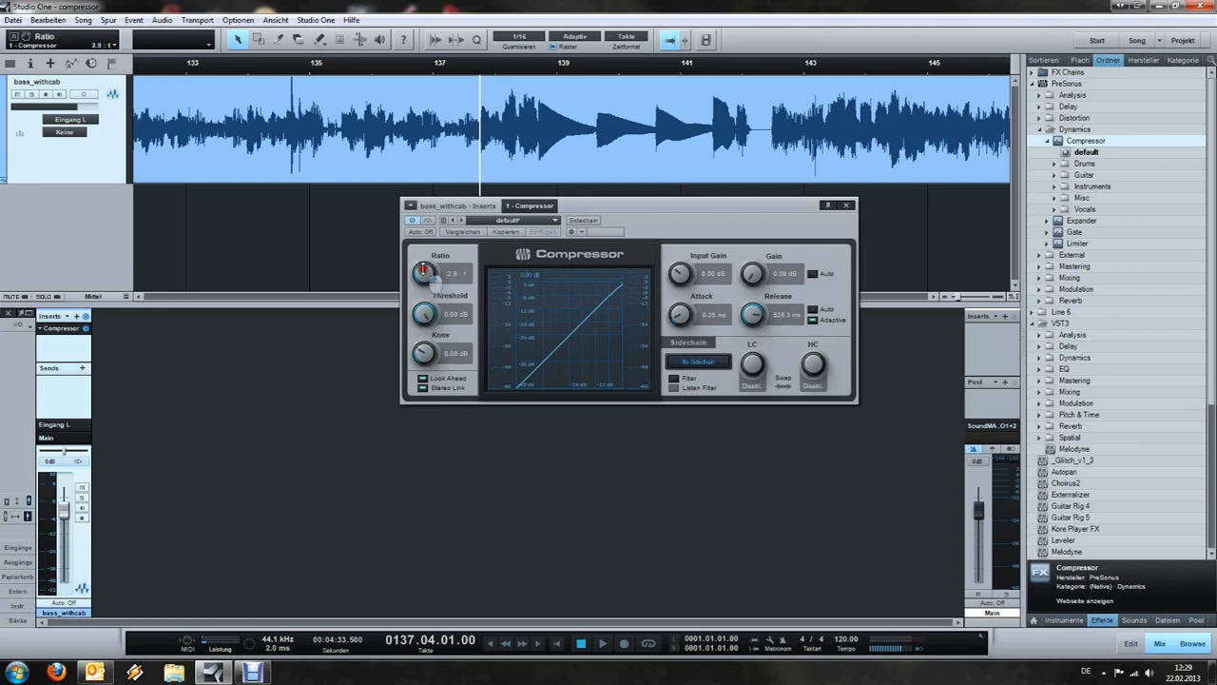
Step: Raise the Compressor's ratio and lower its threshold so the curve bends into compression
drag(422, 273, 422, 266)
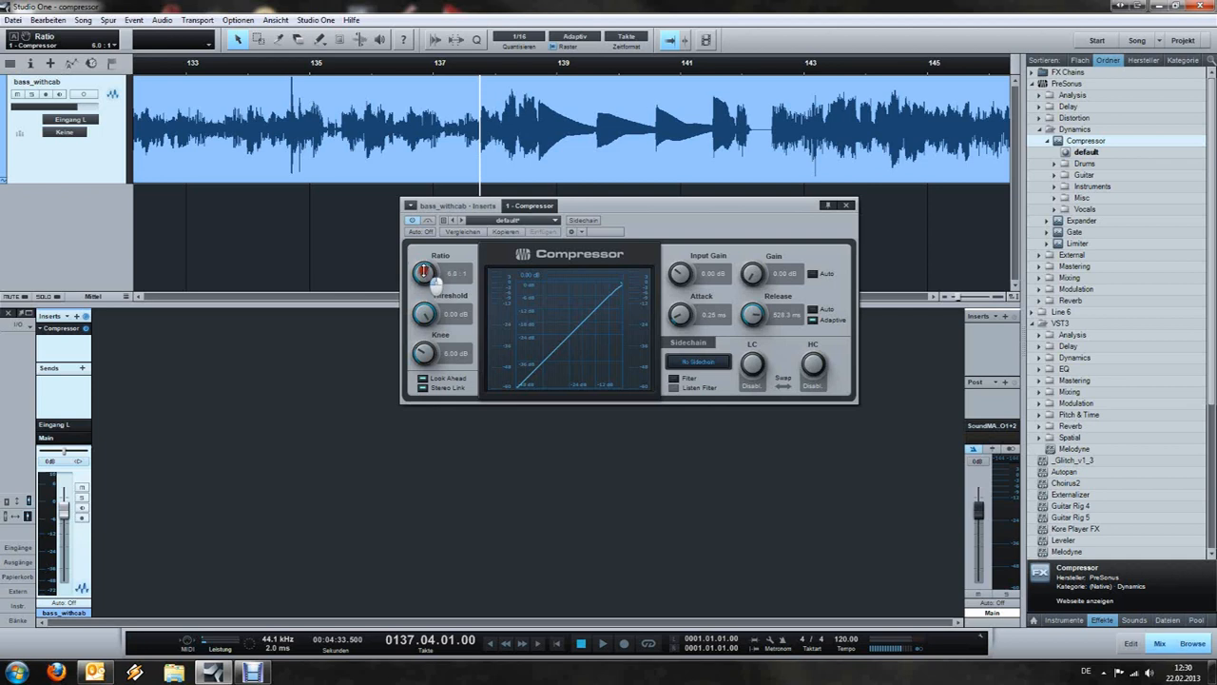
drag(422, 274, 434, 285)
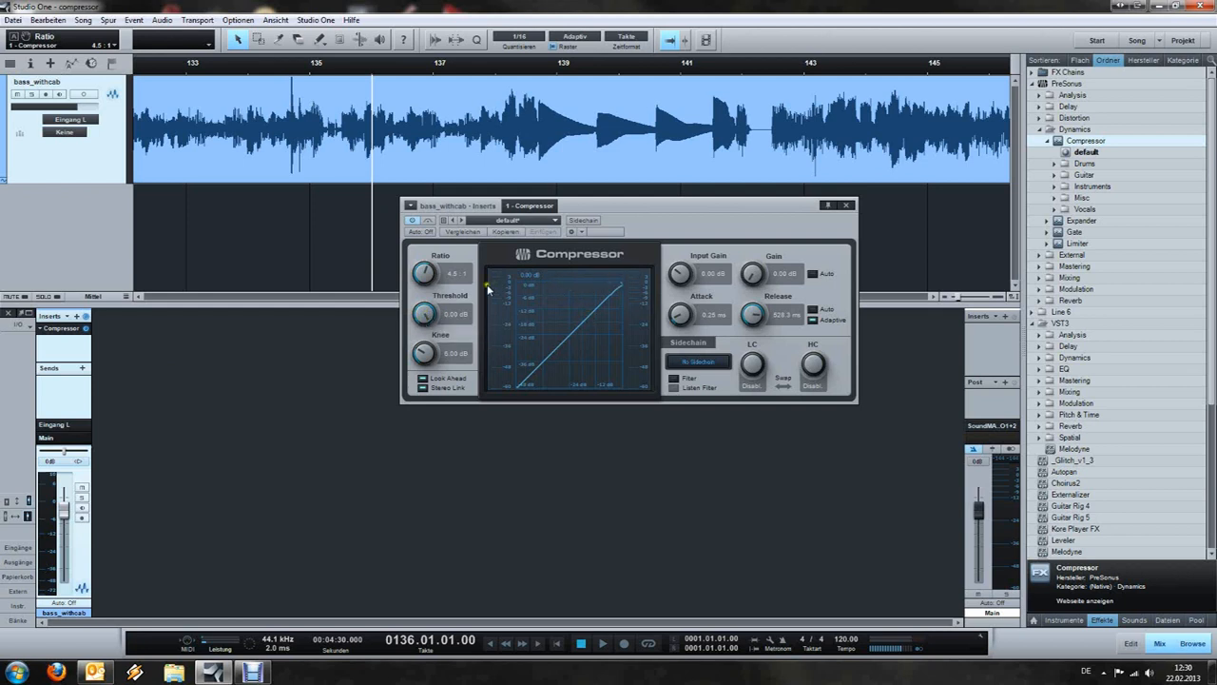
drag(426, 314, 441, 333)
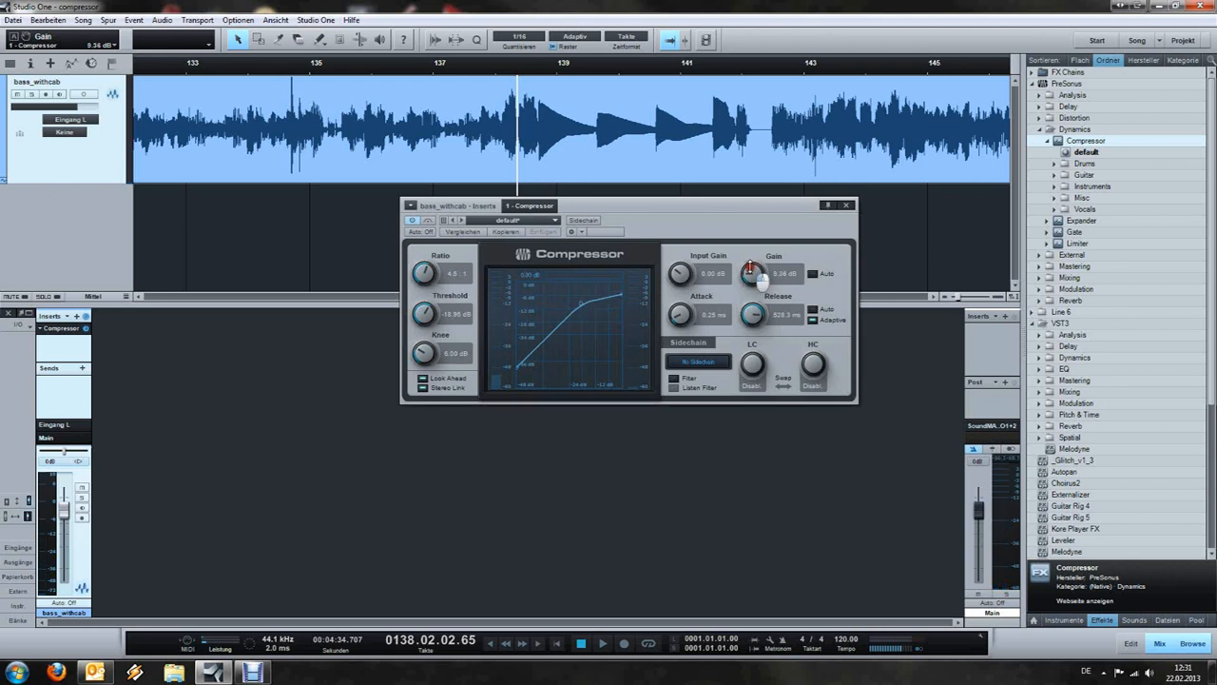
Step: Add makeup gain, play the part and toggle Bypass to compare compressed and dry sound
drag(751, 274, 751, 266)
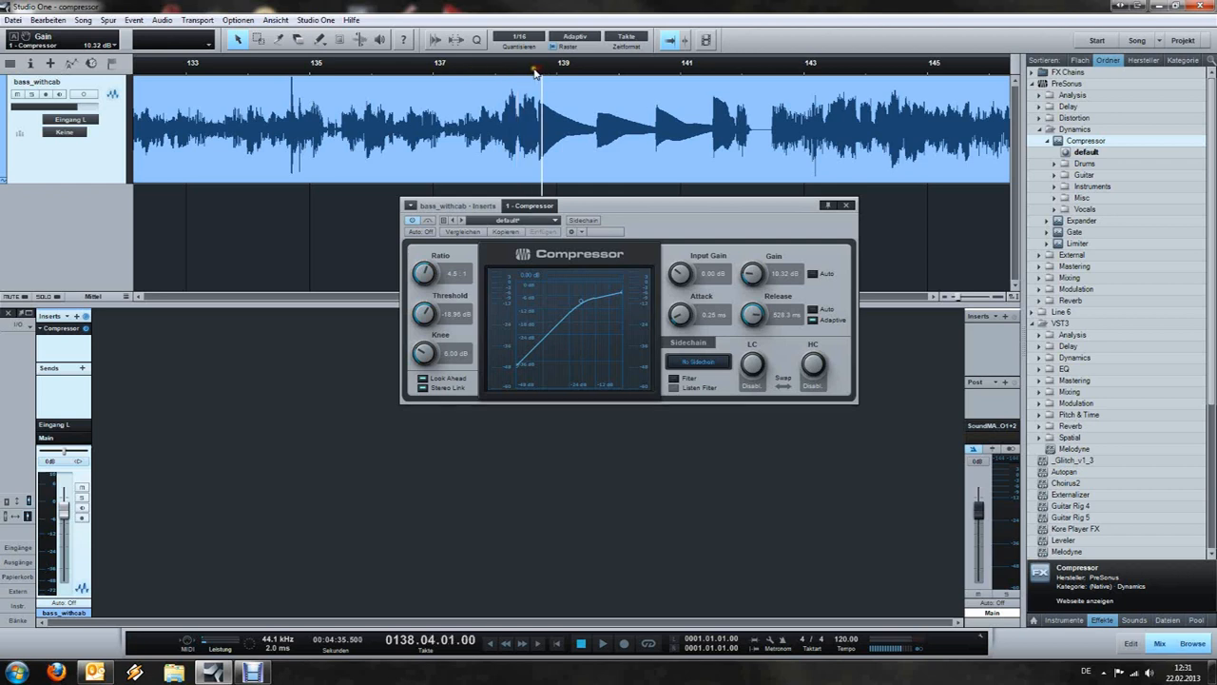
click(428, 221)
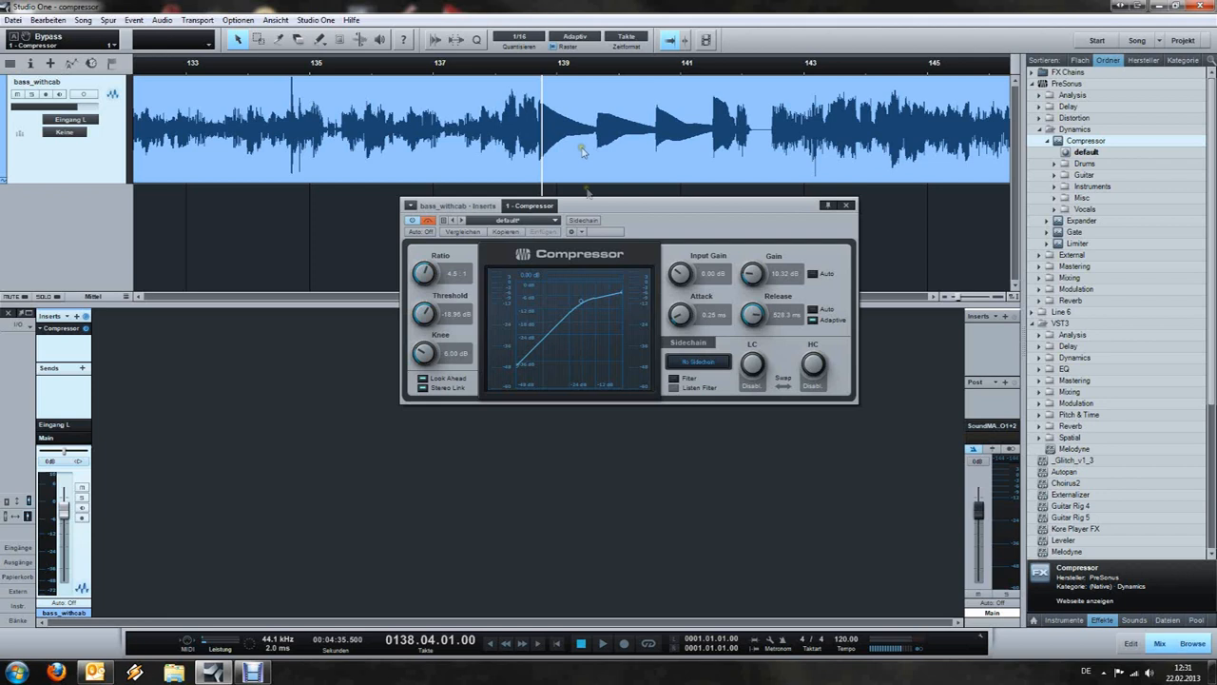
click(601, 643)
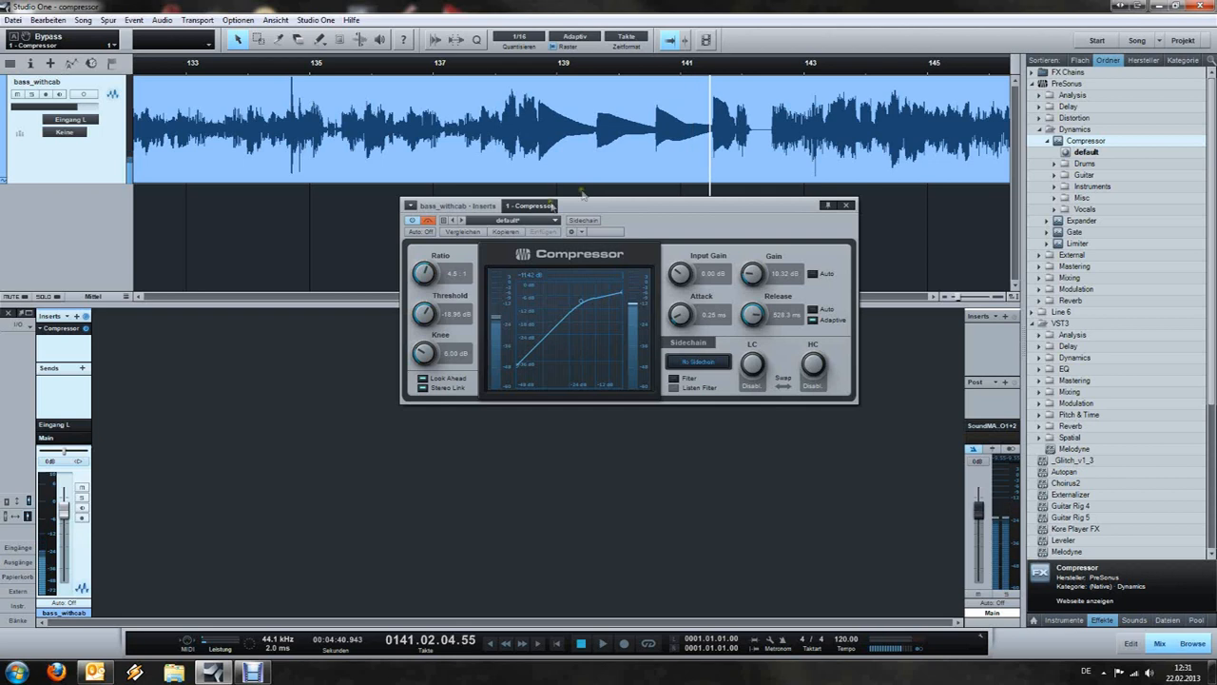
click(540, 72)
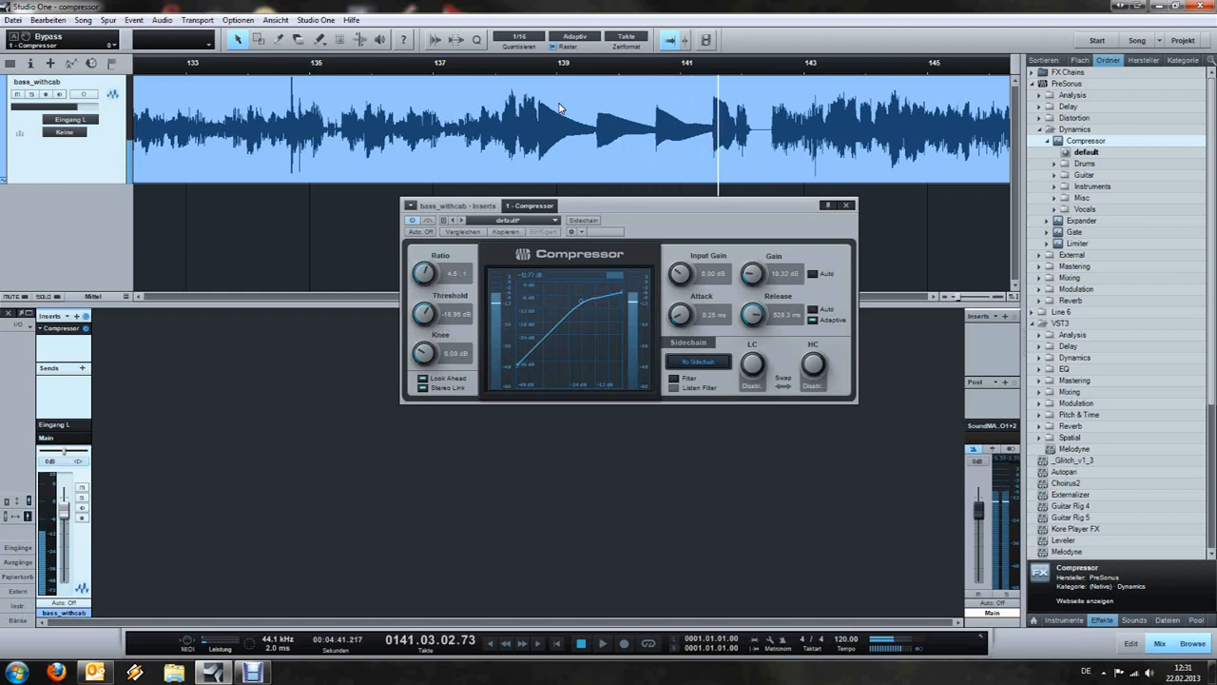
click(540, 69)
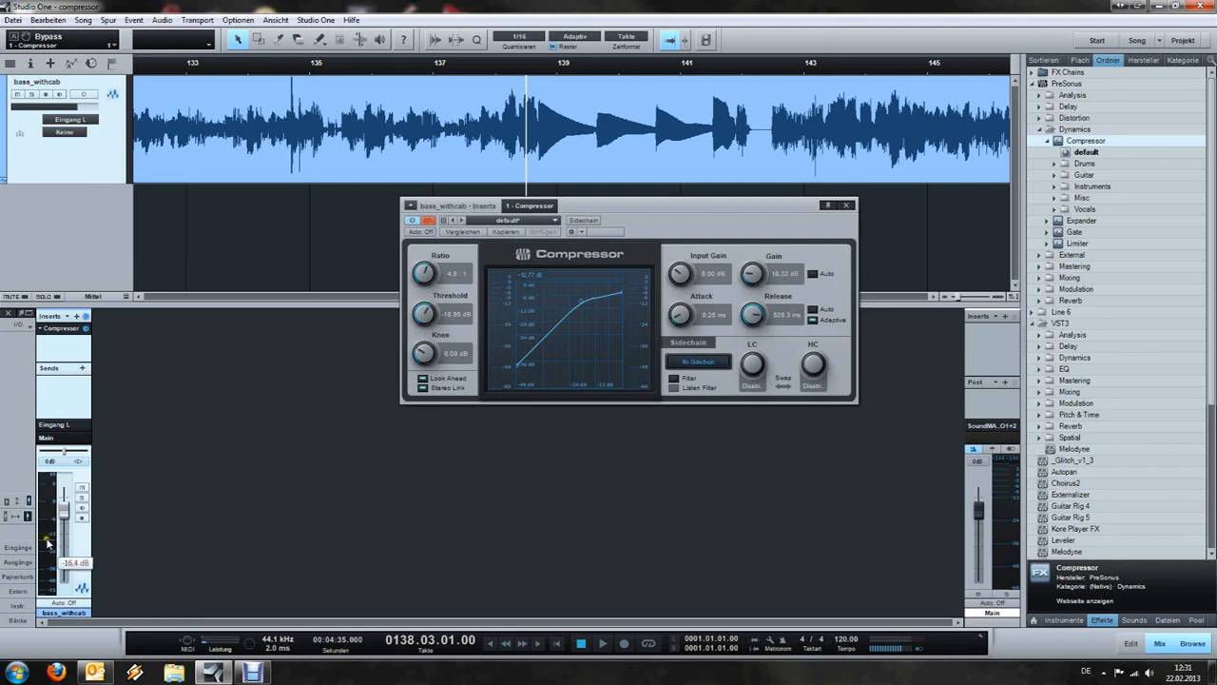
click(603, 643)
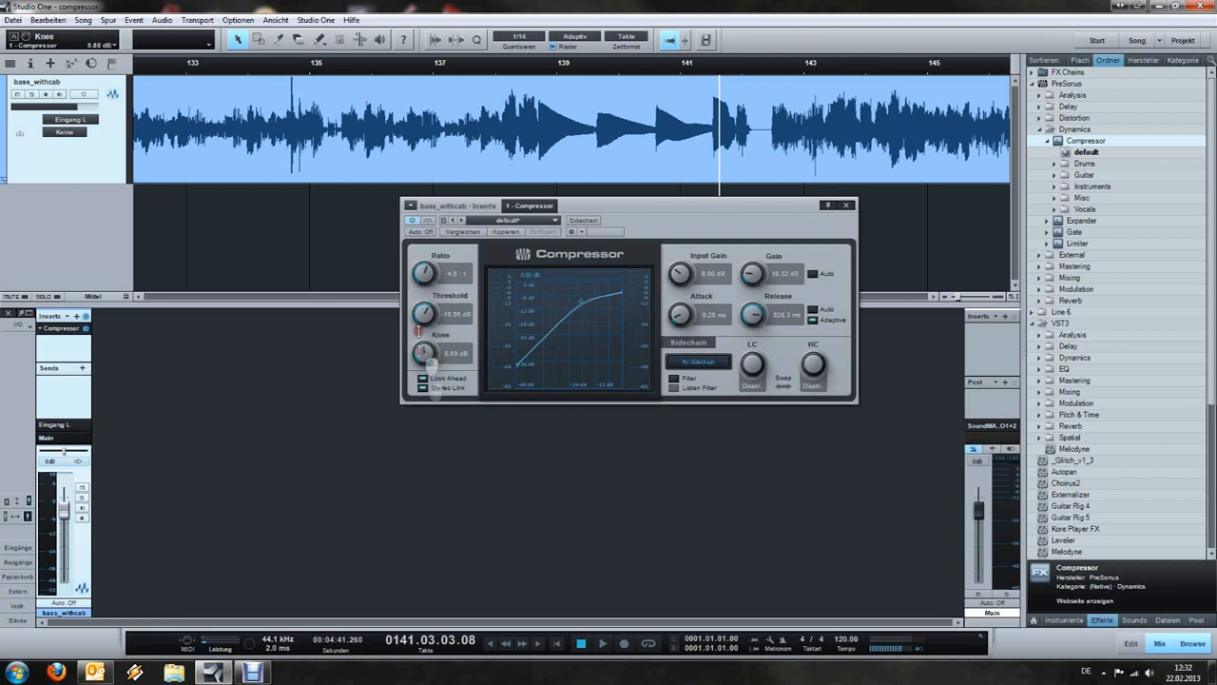
Step: Soften the bass Compressor's knee before moving on to the Kick Solo song
drag(422, 351, 433, 445)
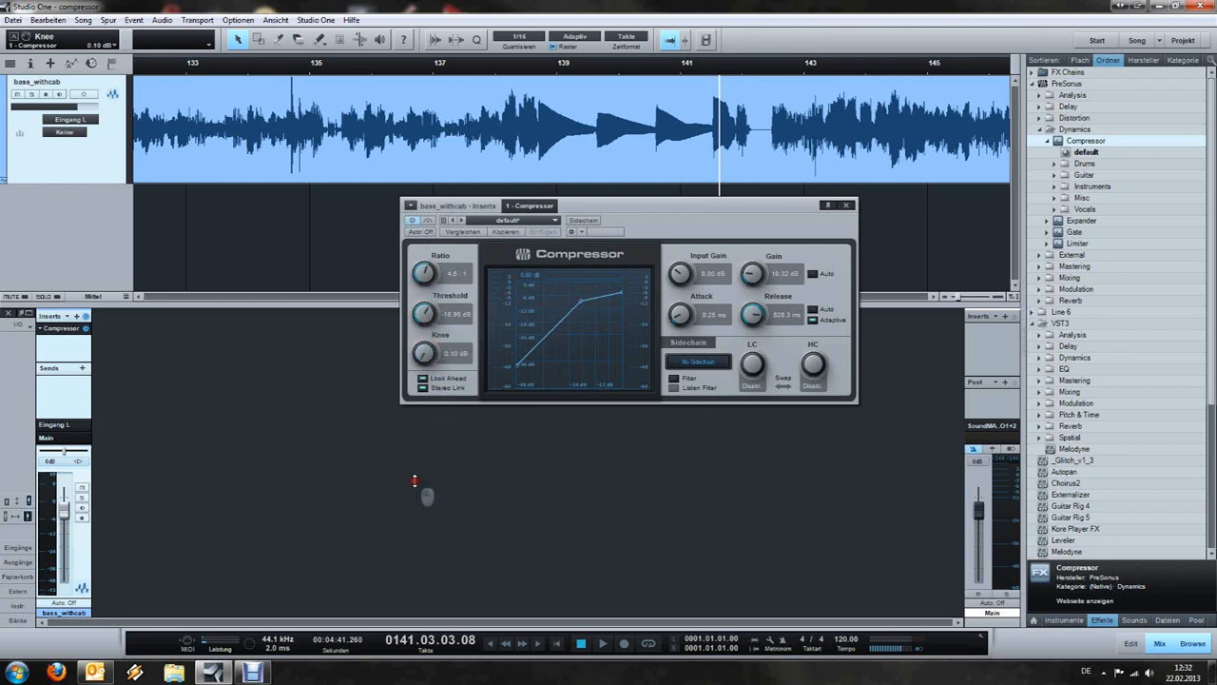
mouse_move(415, 479)
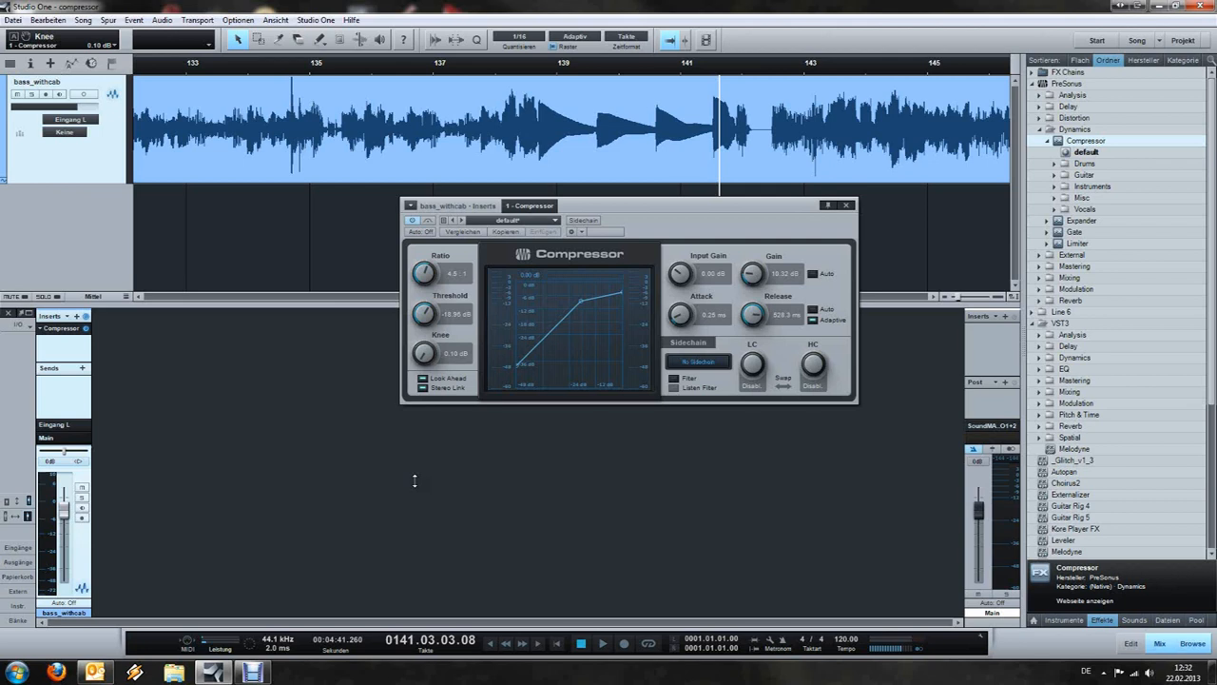
mouse_move(578, 314)
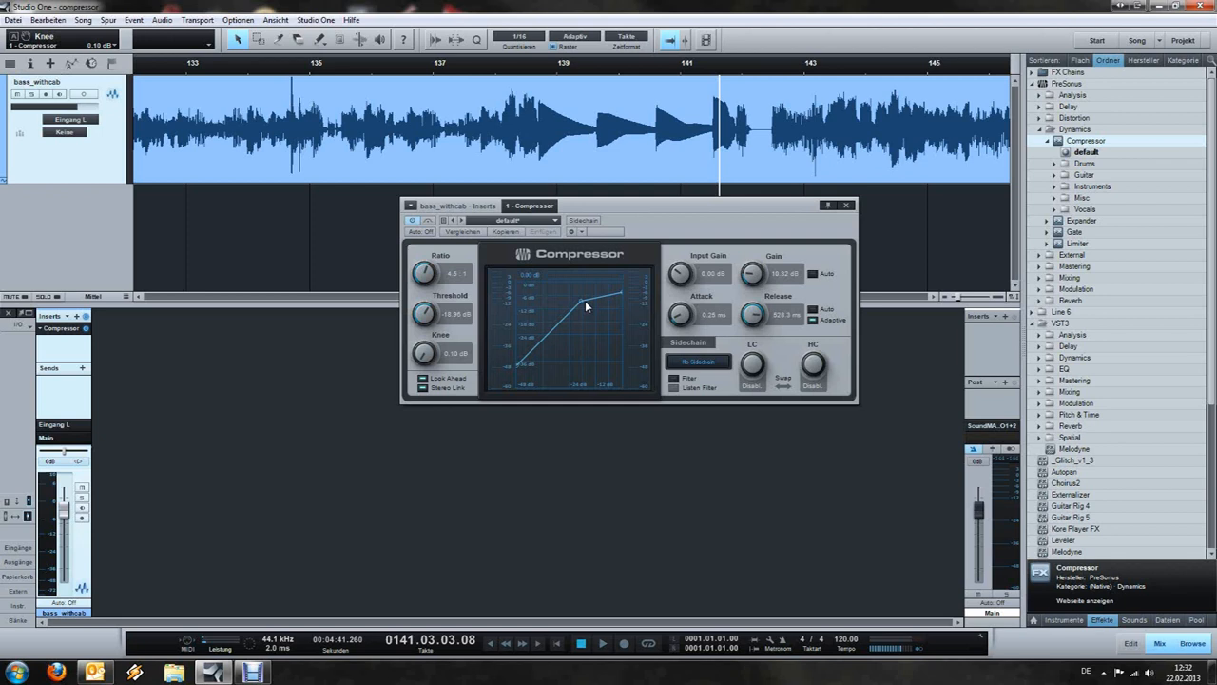
mouse_move(575, 308)
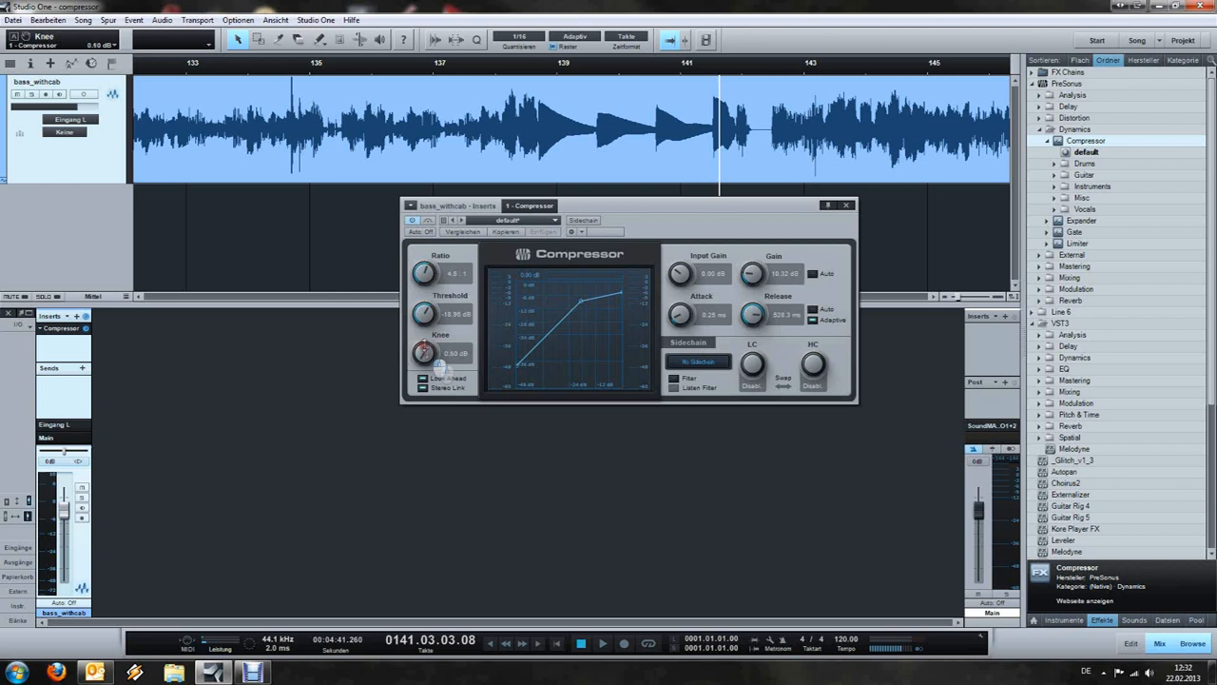
drag(422, 352, 422, 343)
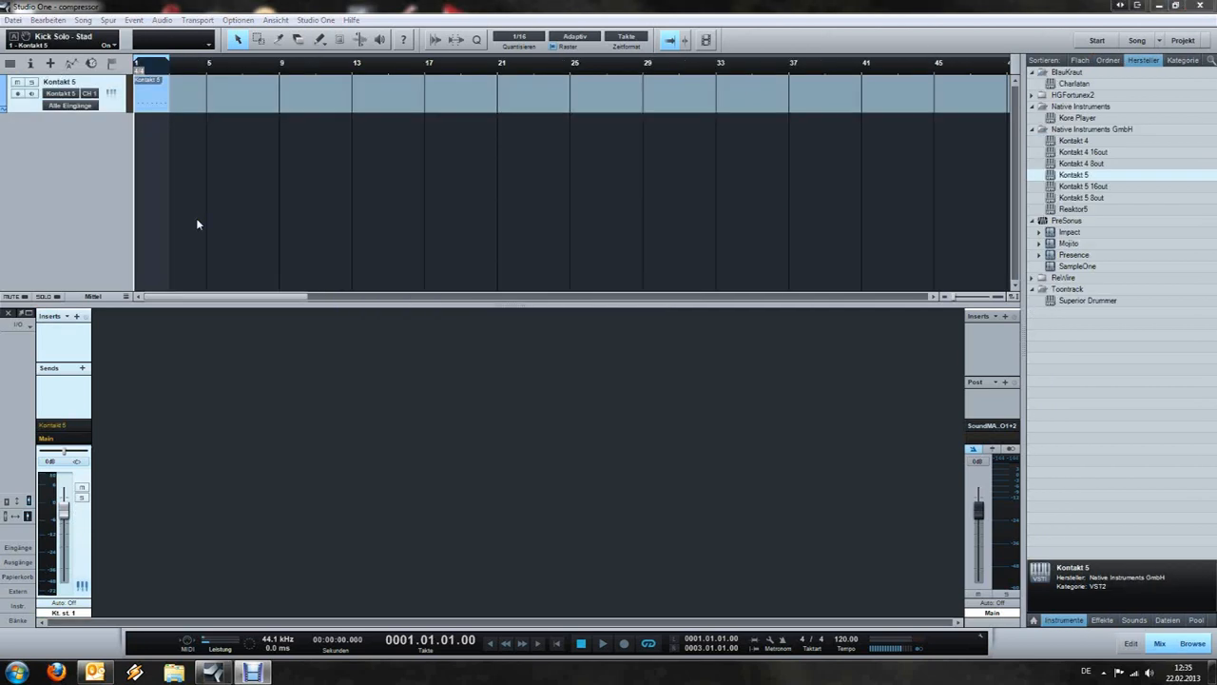
Step: Show the Effects list in the Browser and expand PreSonus Dynamics to reach the Compressor
click(601, 642)
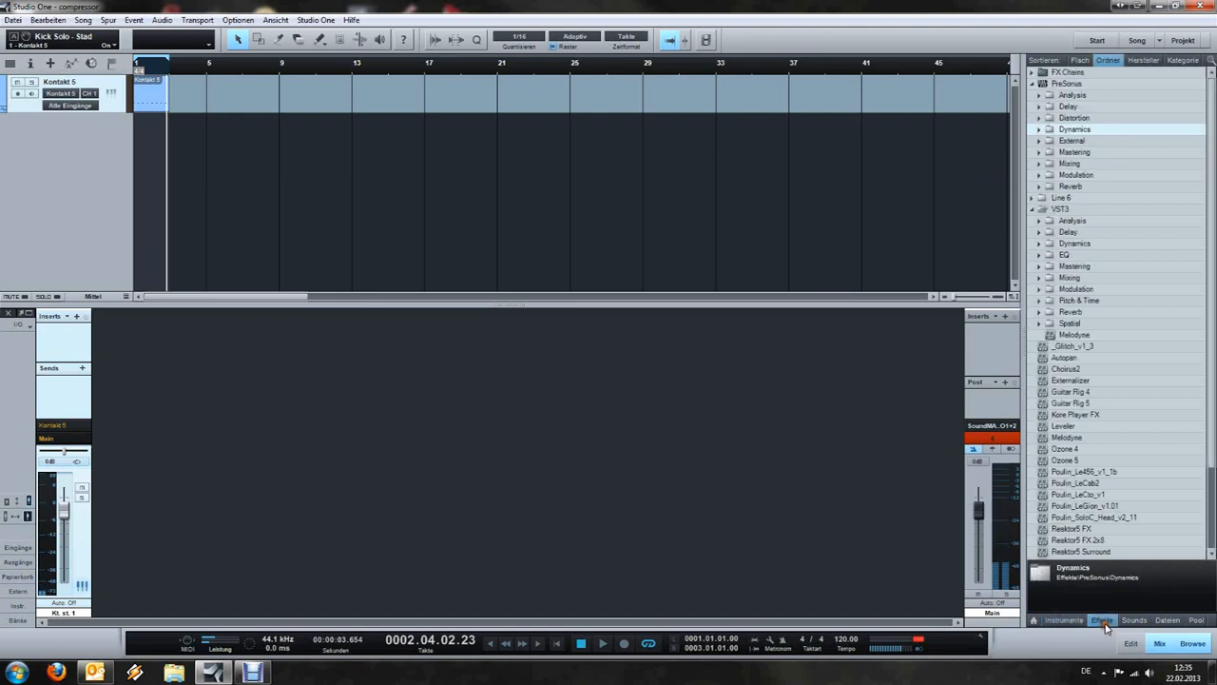
click(1038, 130)
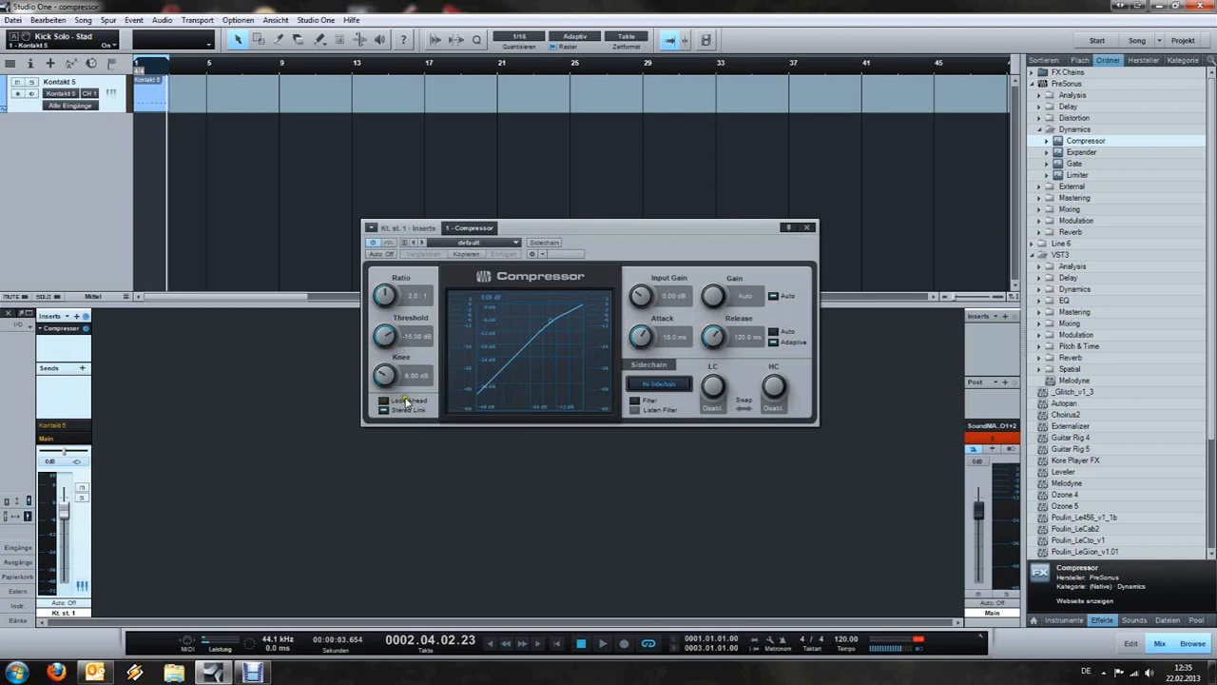
mouse_move(384, 399)
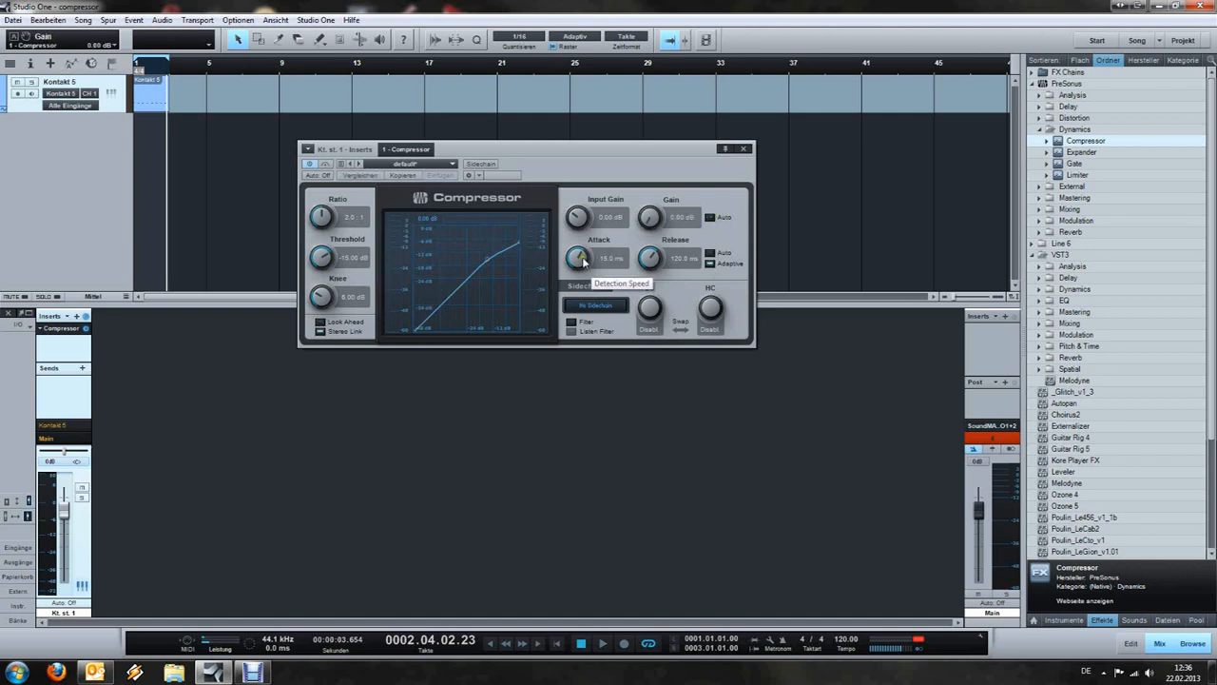
Step: Lengthen the Compressor's attack and shorten its release for a punchier kick transient
drag(578, 258, 584, 243)
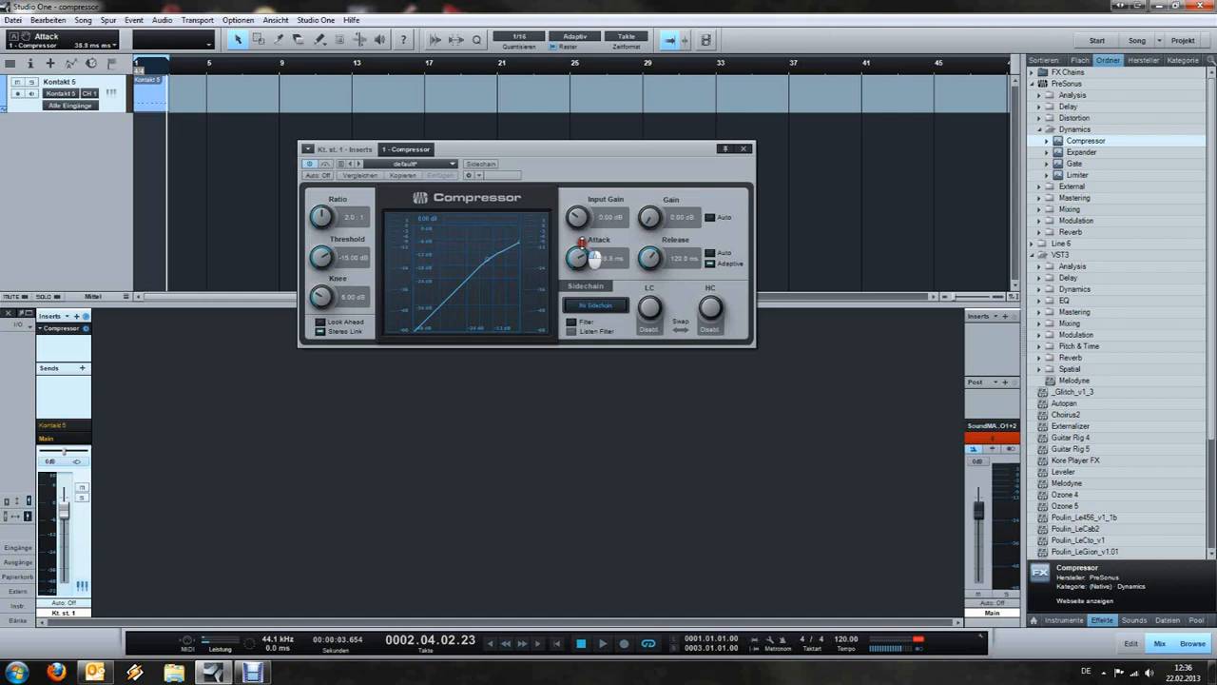
drag(580, 258, 586, 243)
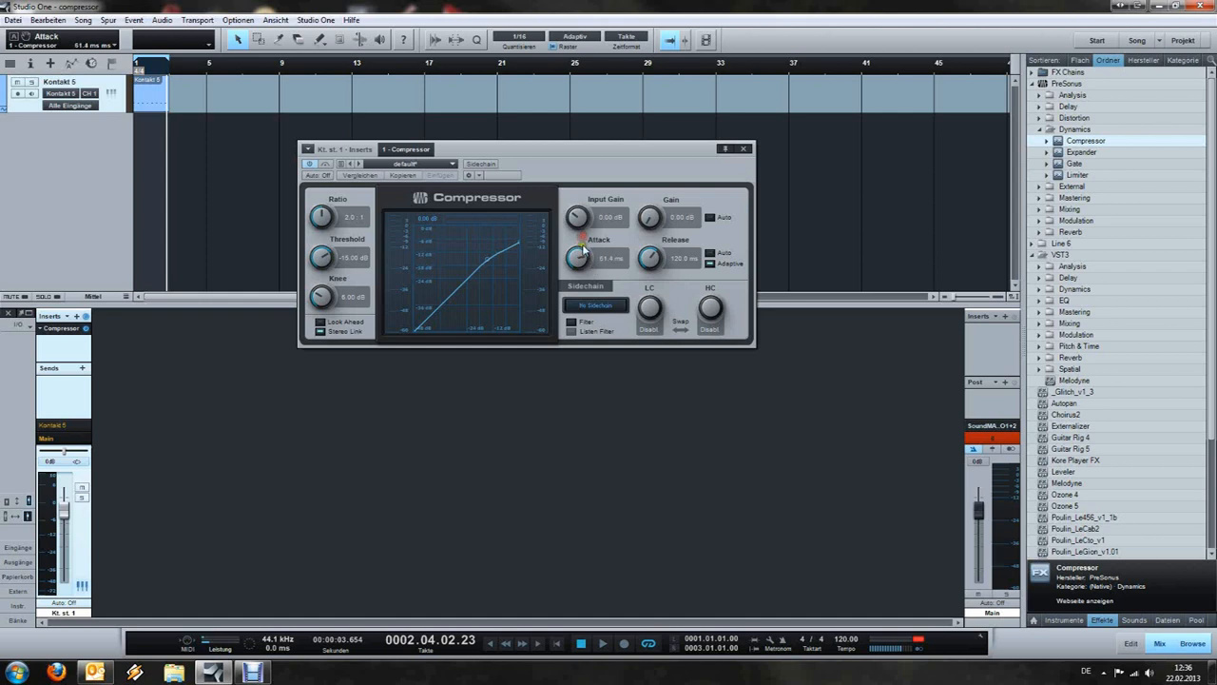
drag(580, 258, 580, 266)
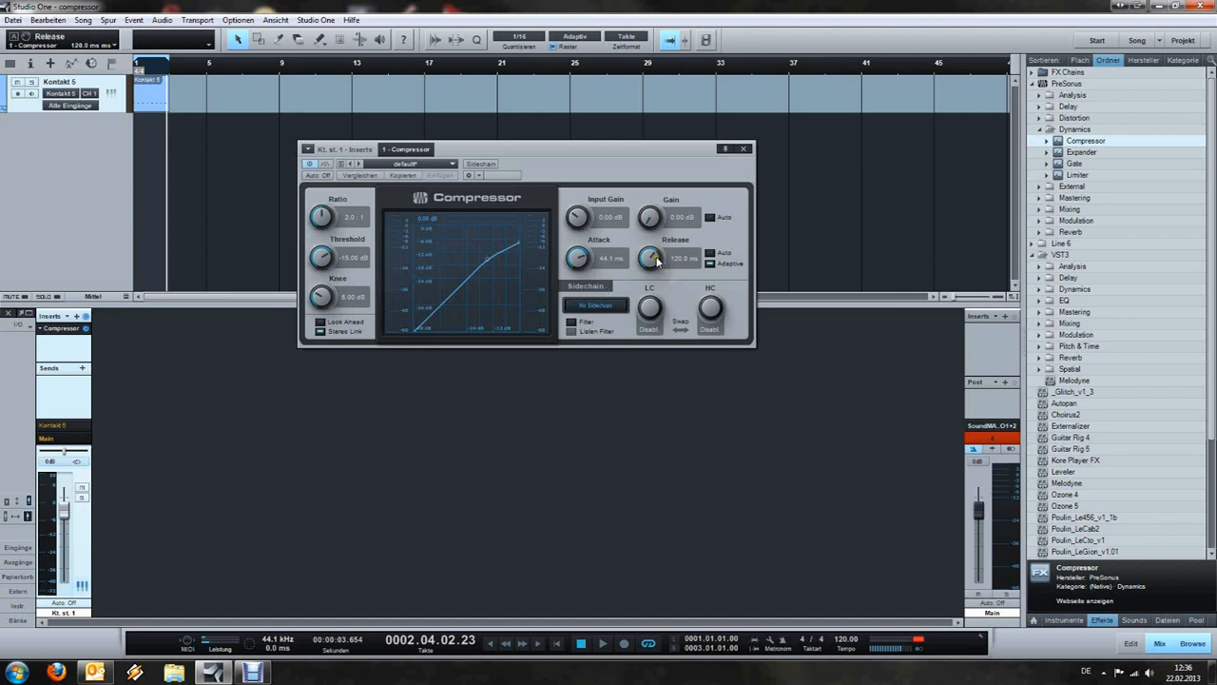
drag(650, 259, 651, 282)
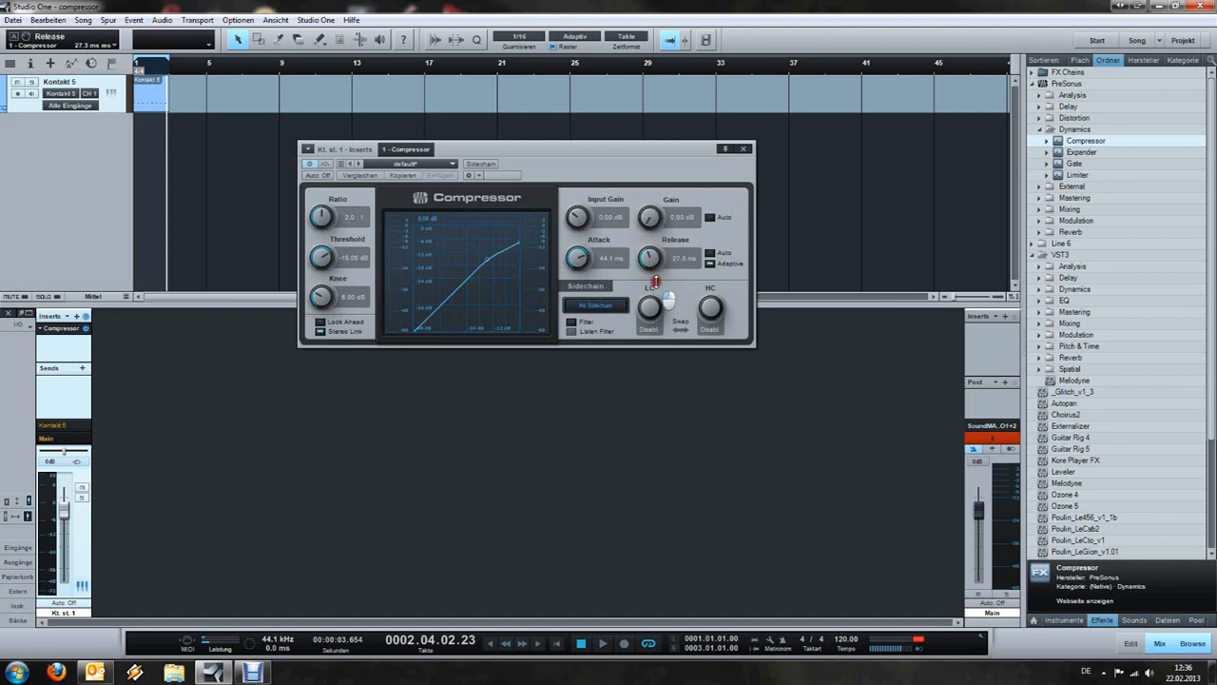
drag(650, 259, 650, 244)
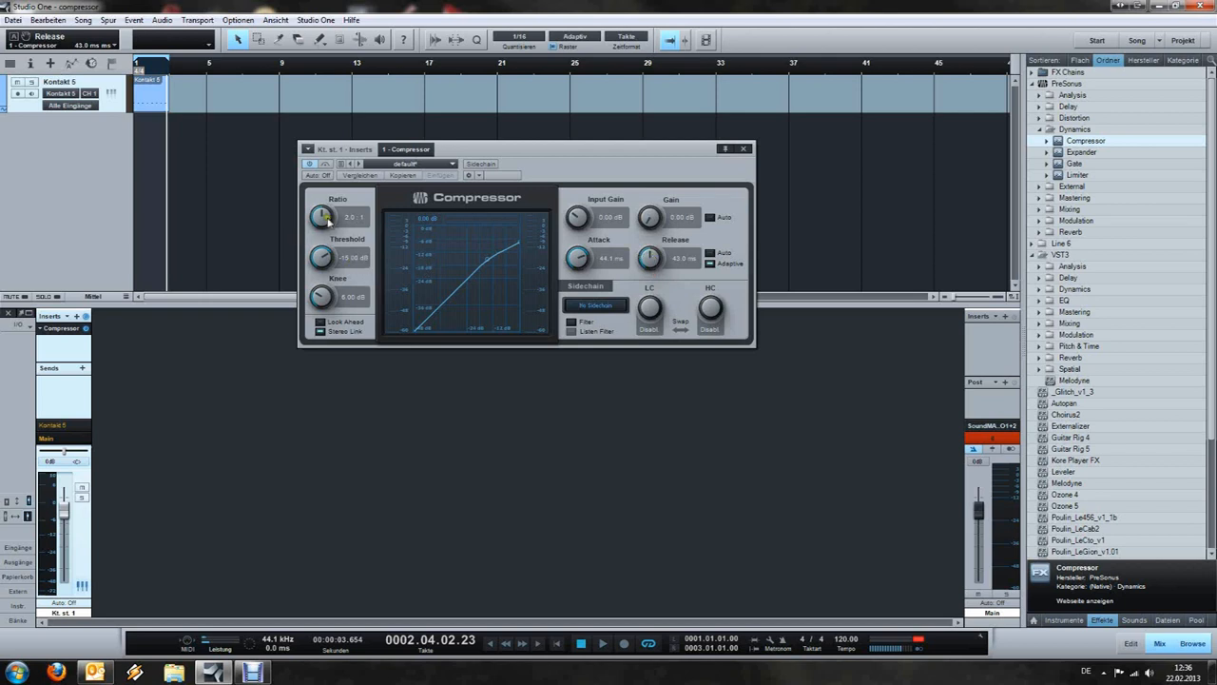
Step: Narrow the knee, raise the ratio, lower the threshold and boost makeup gain on the Compressor
drag(319, 297, 327, 285)
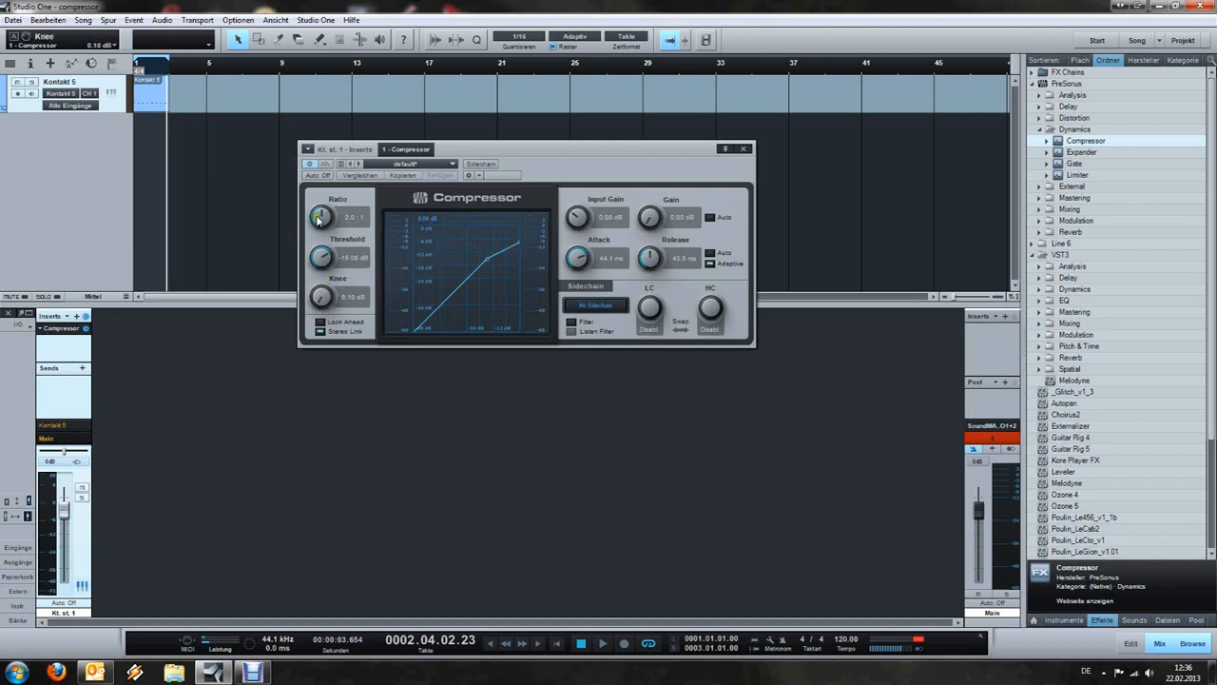
drag(320, 217, 327, 211)
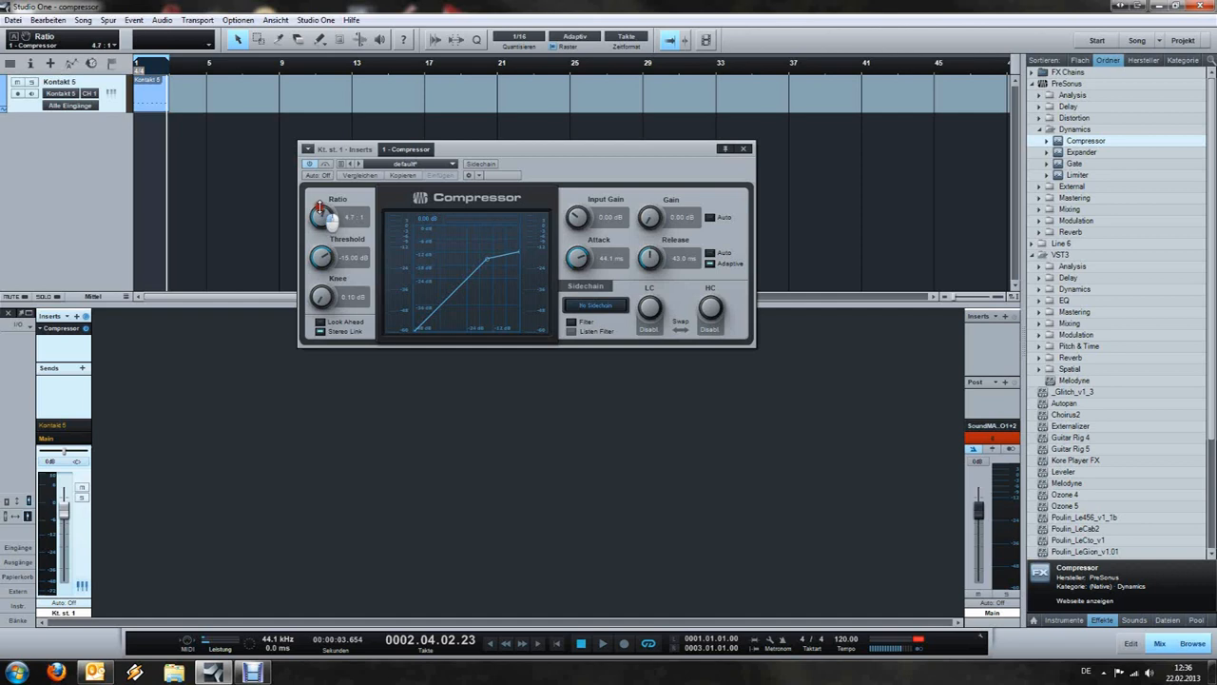
drag(319, 217, 323, 209)
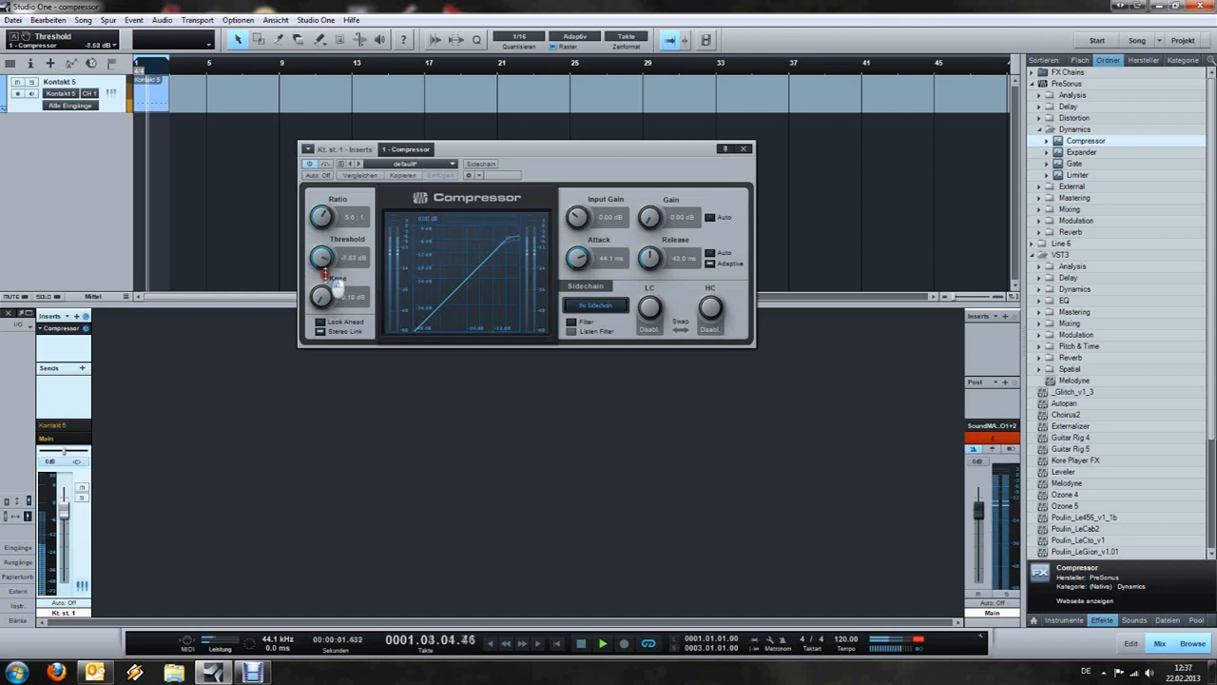
drag(324, 266, 326, 300)
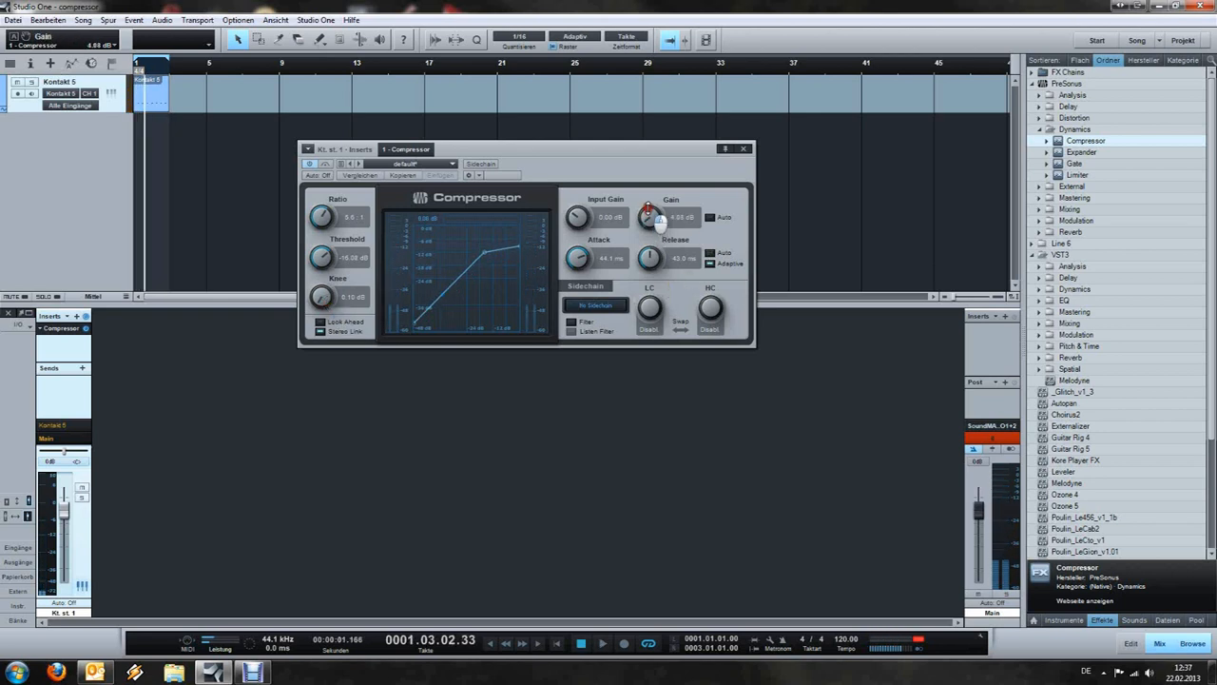
drag(650, 217, 650, 221)
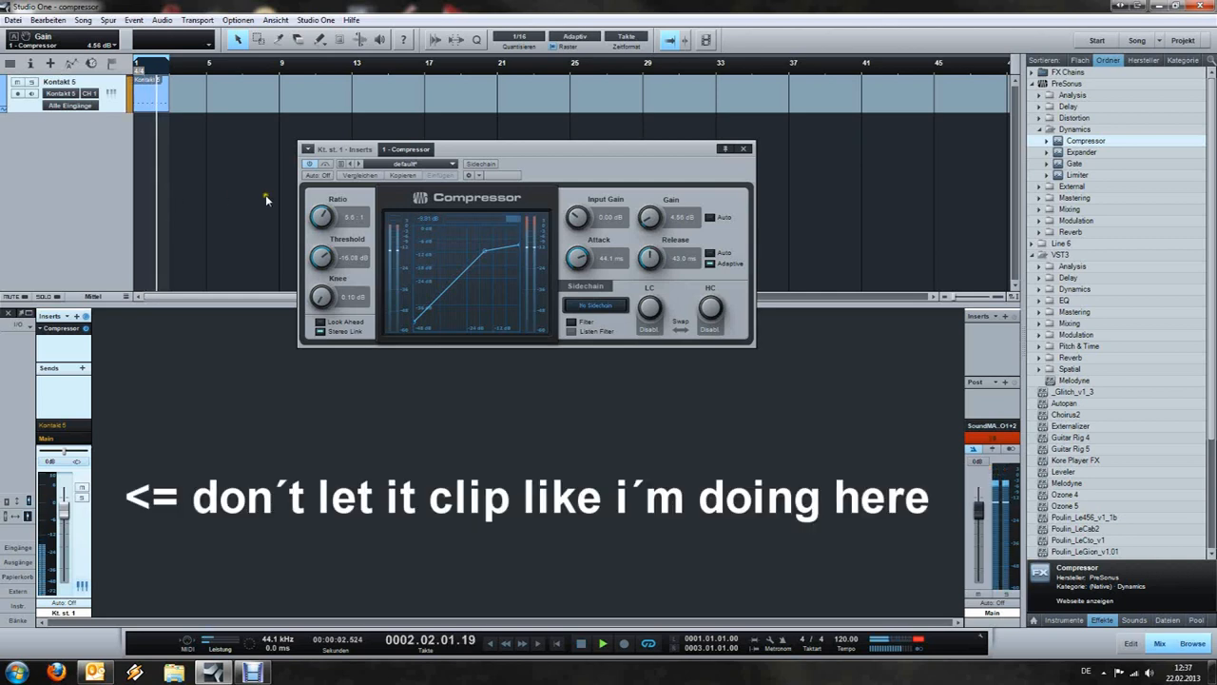
Step: Bypass the Compressor to compare the kick, then switch it back on
click(327, 164)
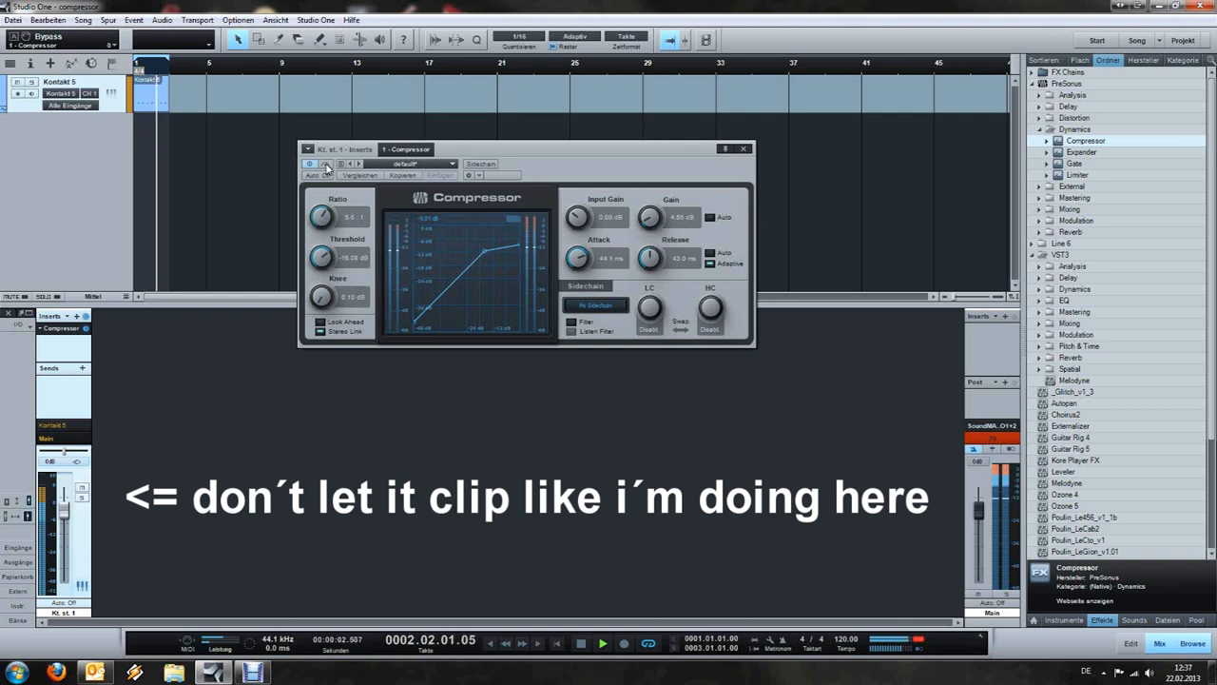
click(746, 149)
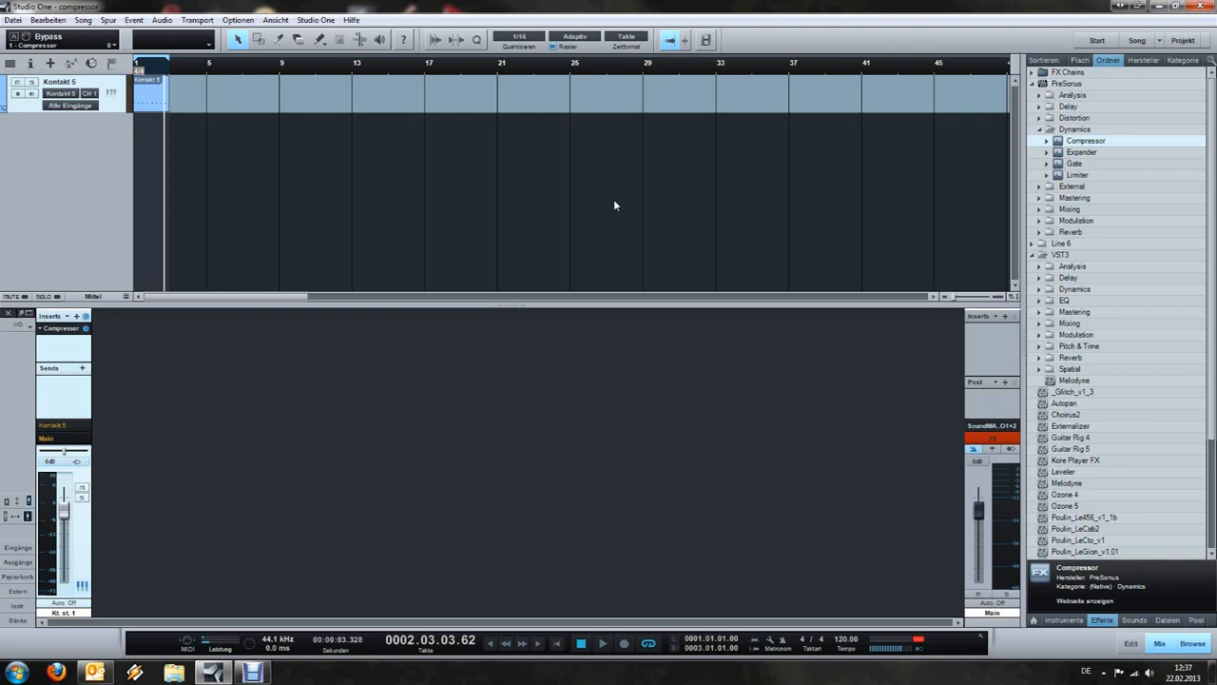
mouse_move(772, 202)
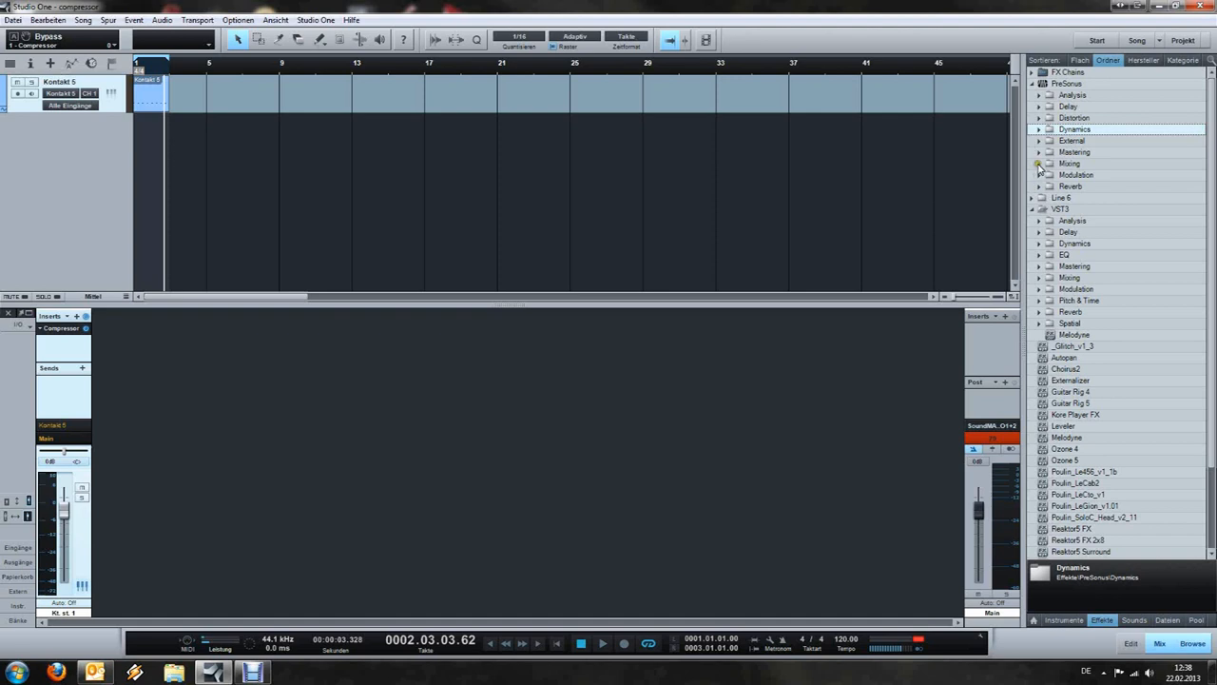
Step: Expand the Mastering effects folder and insert an Expander onto the Kontakt 5 track
click(1038, 152)
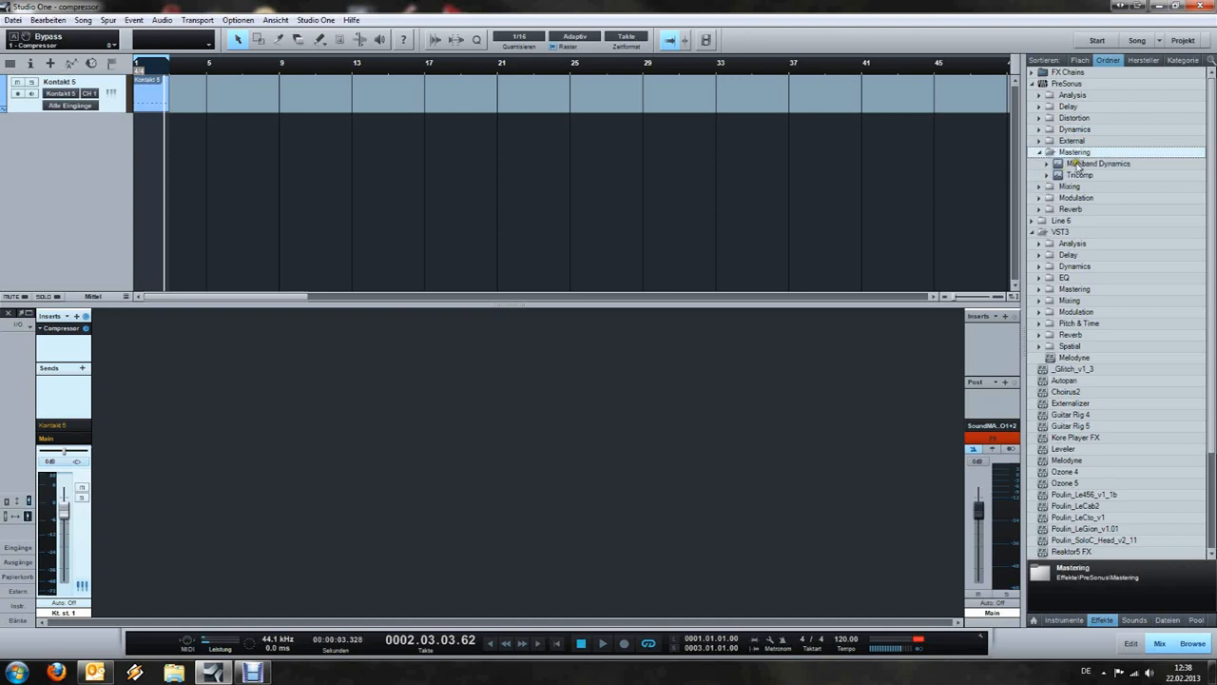
double_click(1099, 163)
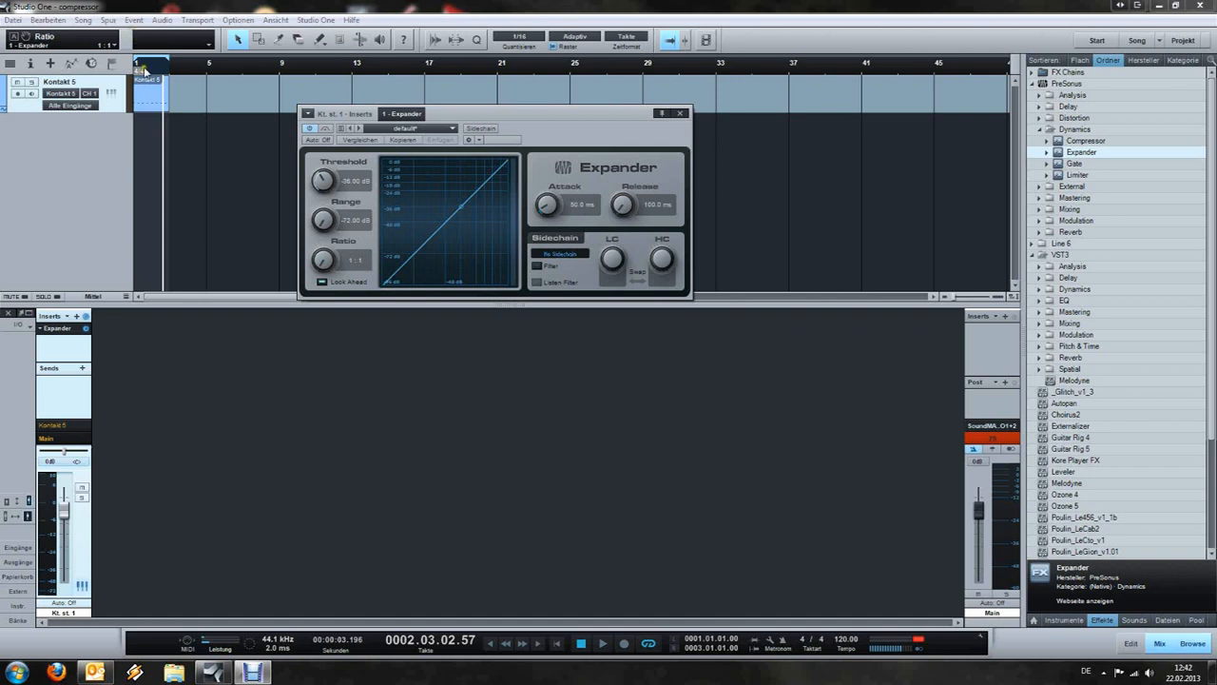
Step: Steepen the Expander's ratio, tighten its range and timing, and bypass it to compare the kick
click(600, 643)
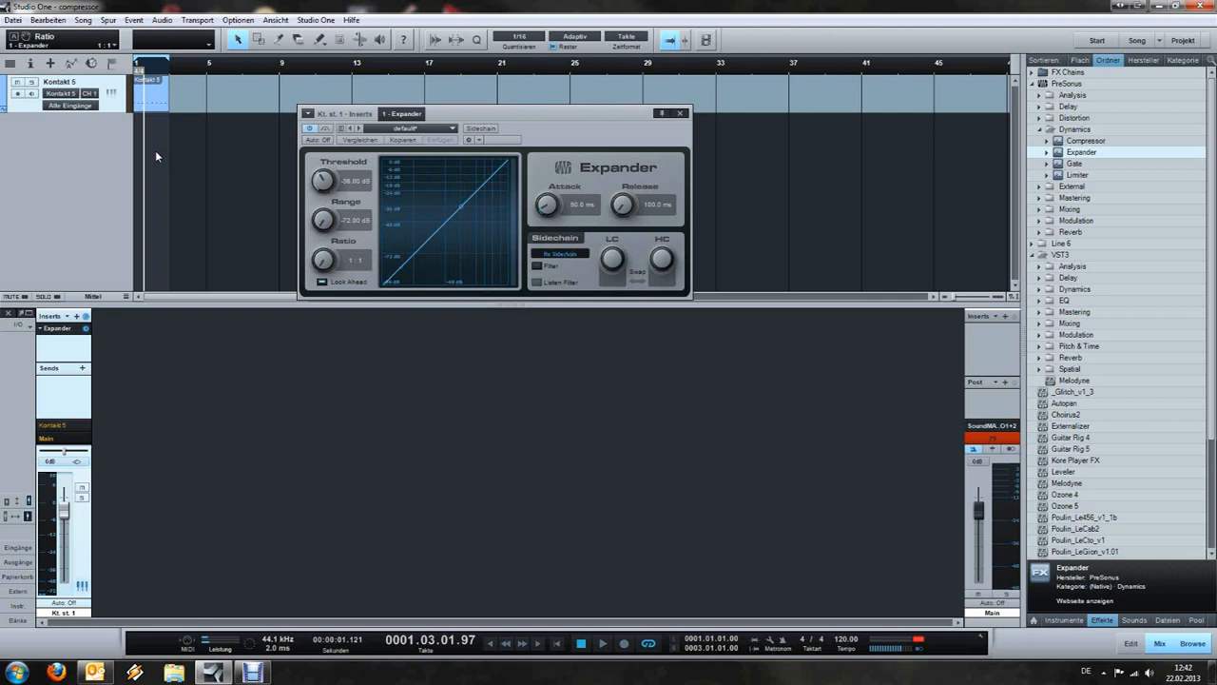
mouse_move(173, 156)
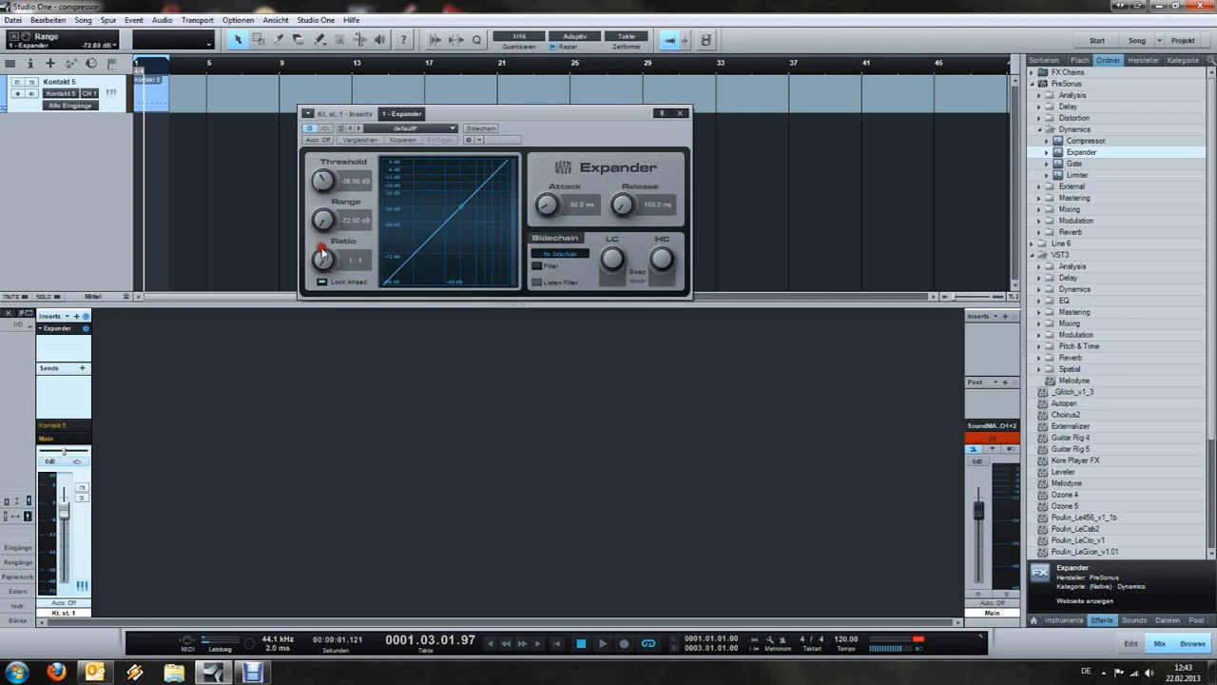
drag(321, 258, 323, 251)
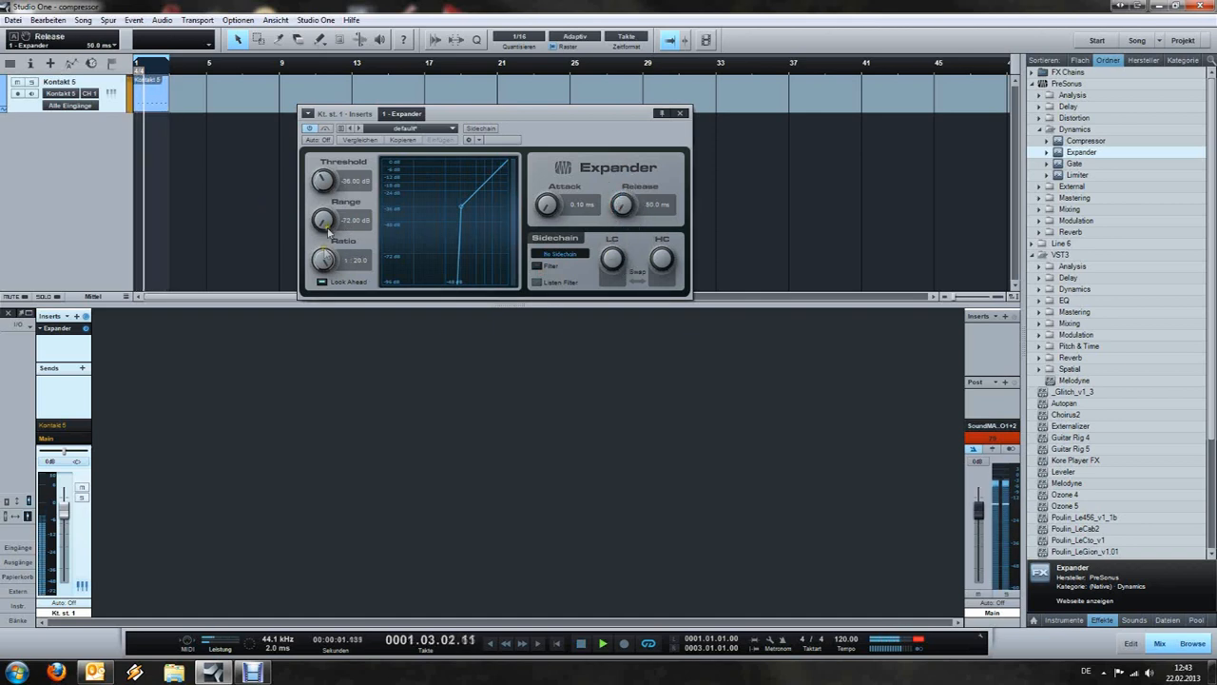
drag(324, 180, 333, 167)
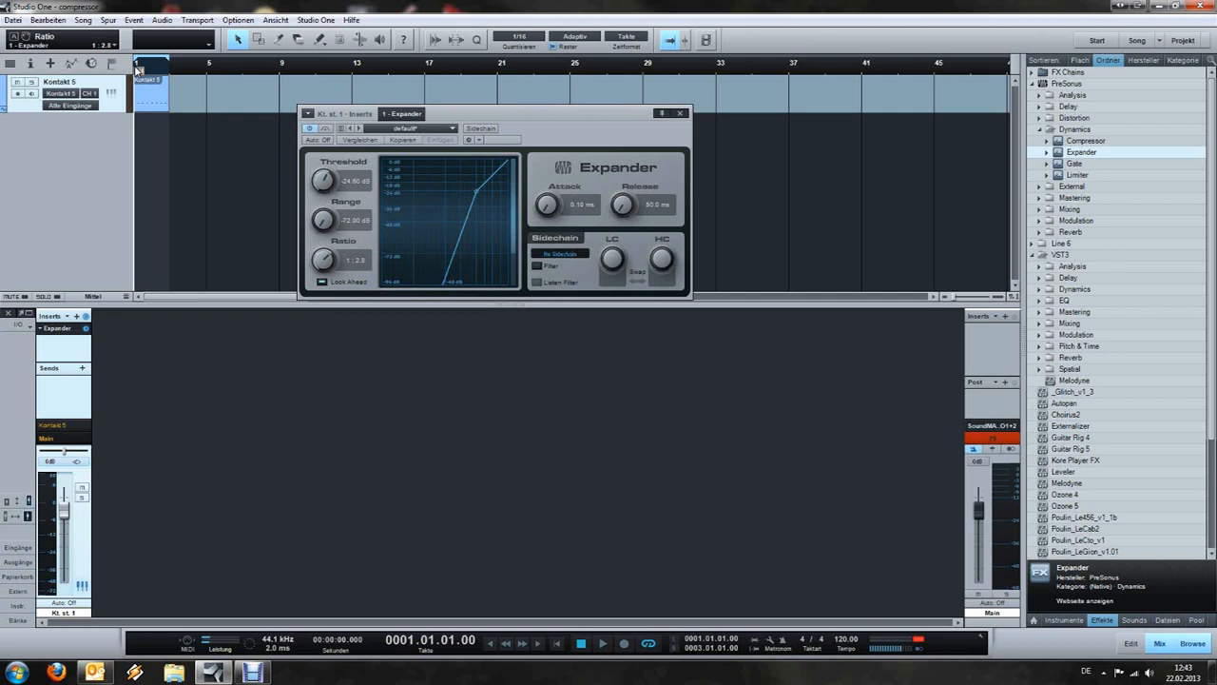
click(314, 129)
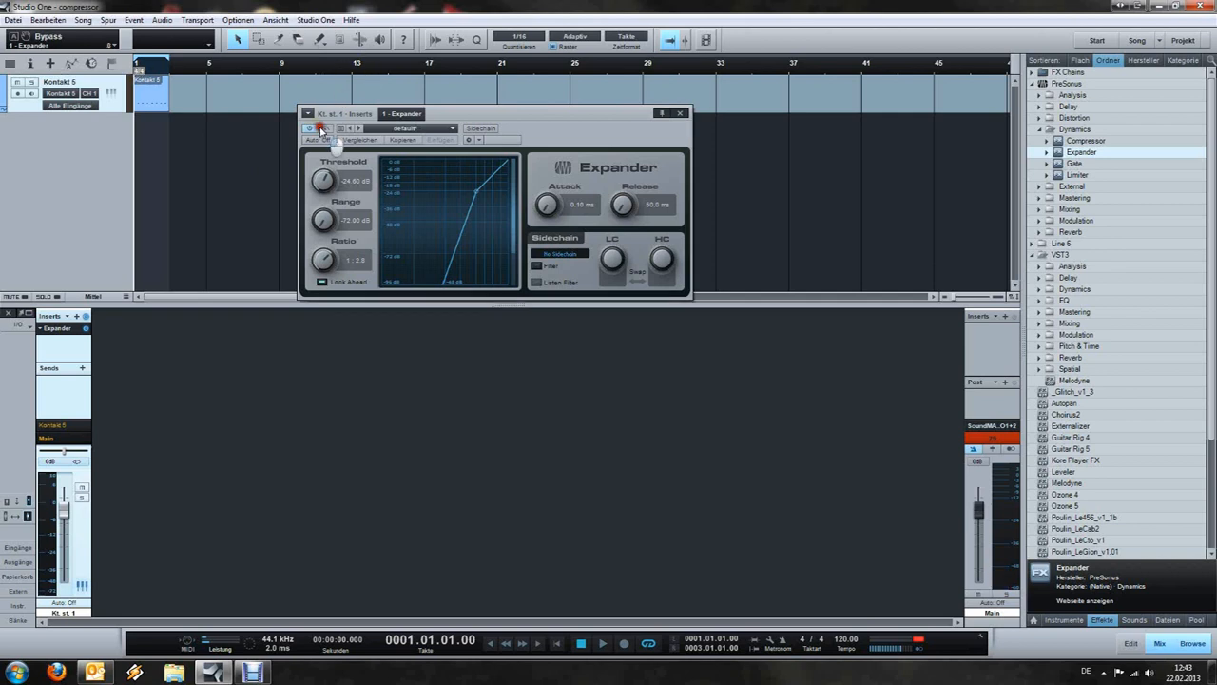
Step: Switch the Expander back on and close its editor window
click(602, 643)
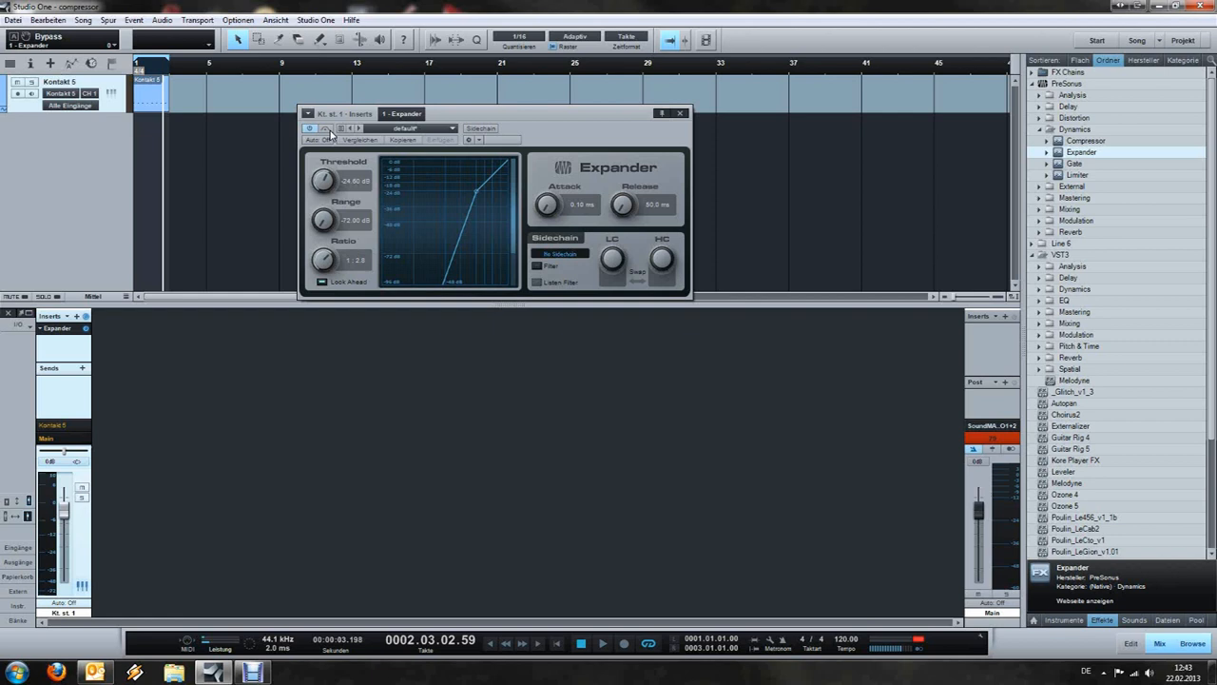
mouse_move(323, 192)
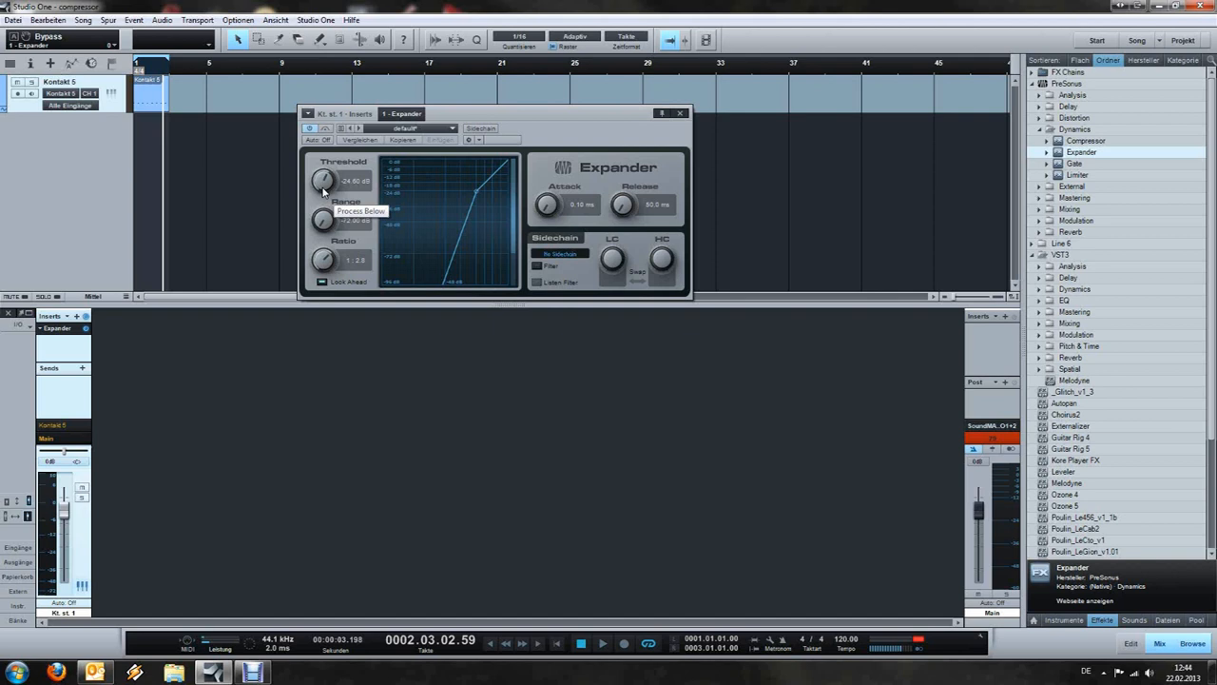
click(681, 114)
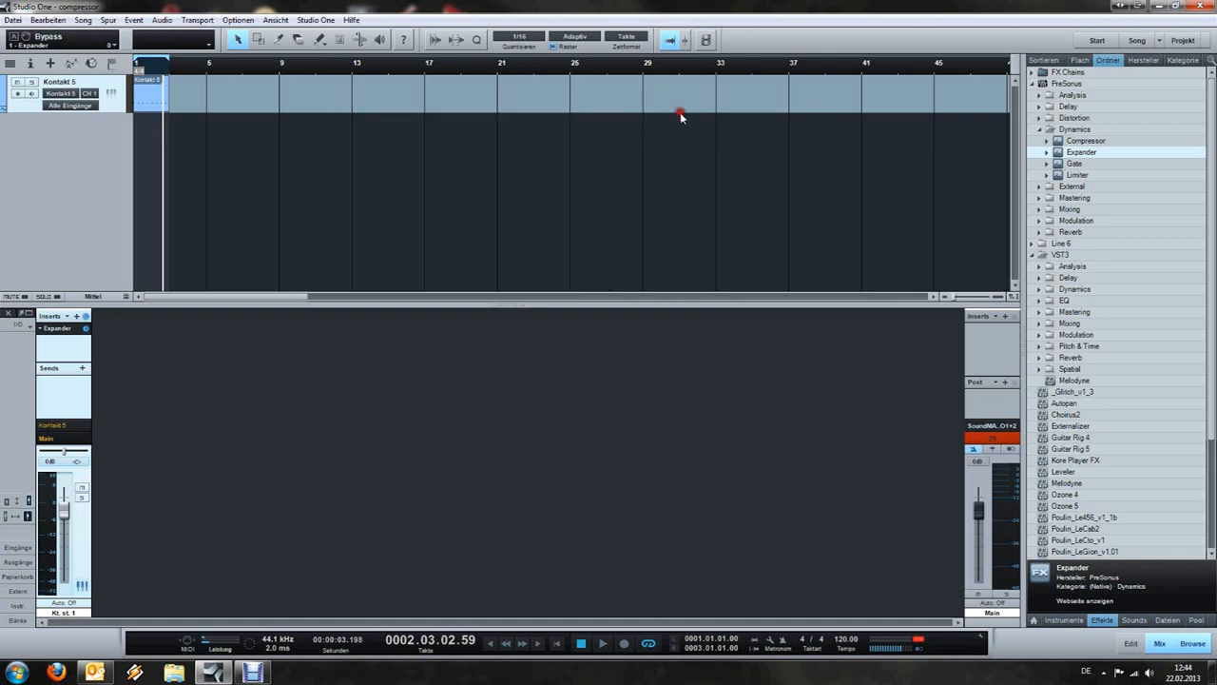
mouse_move(555, 215)
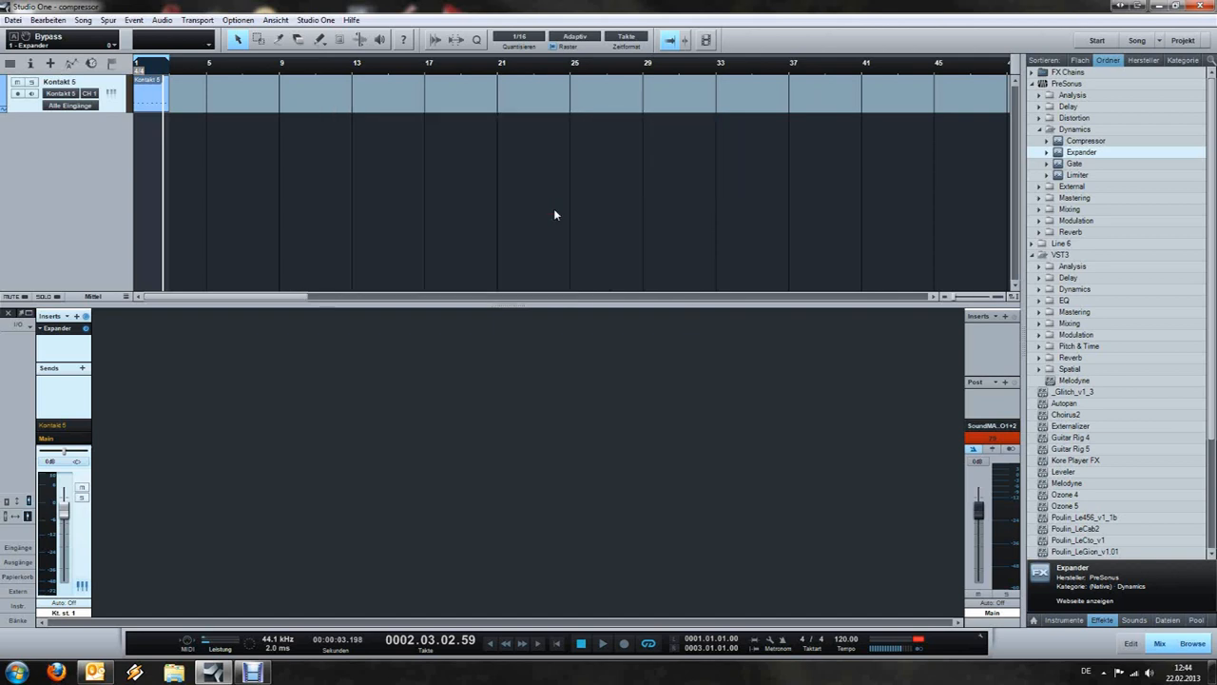